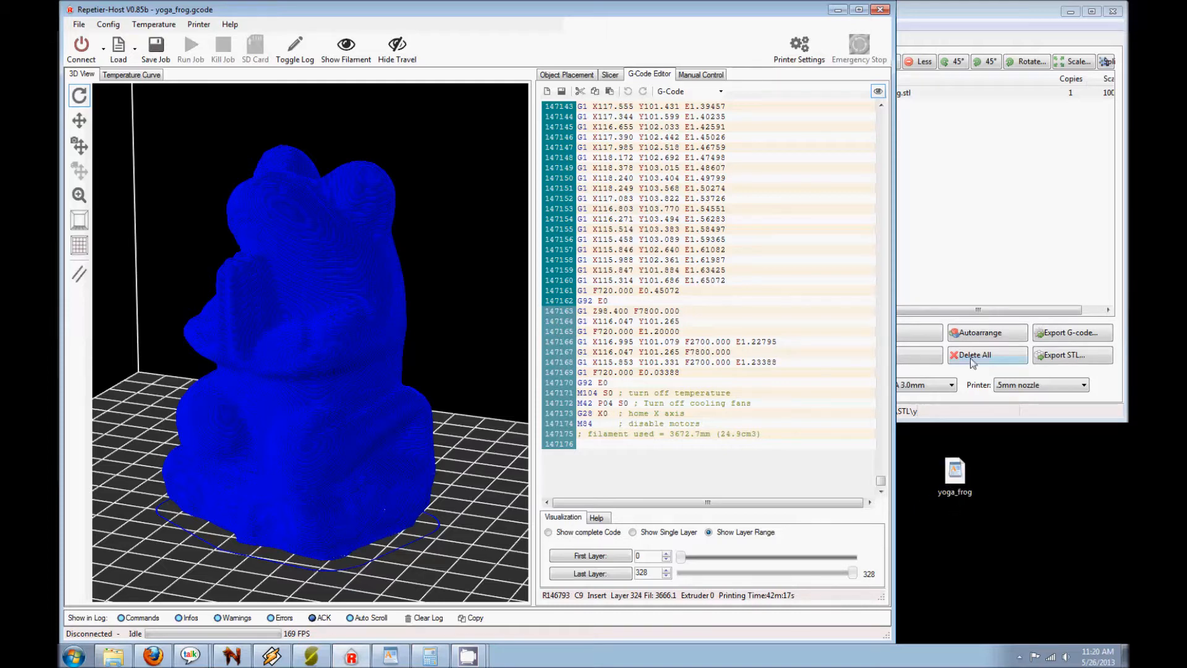
mouse_move(946, 15)
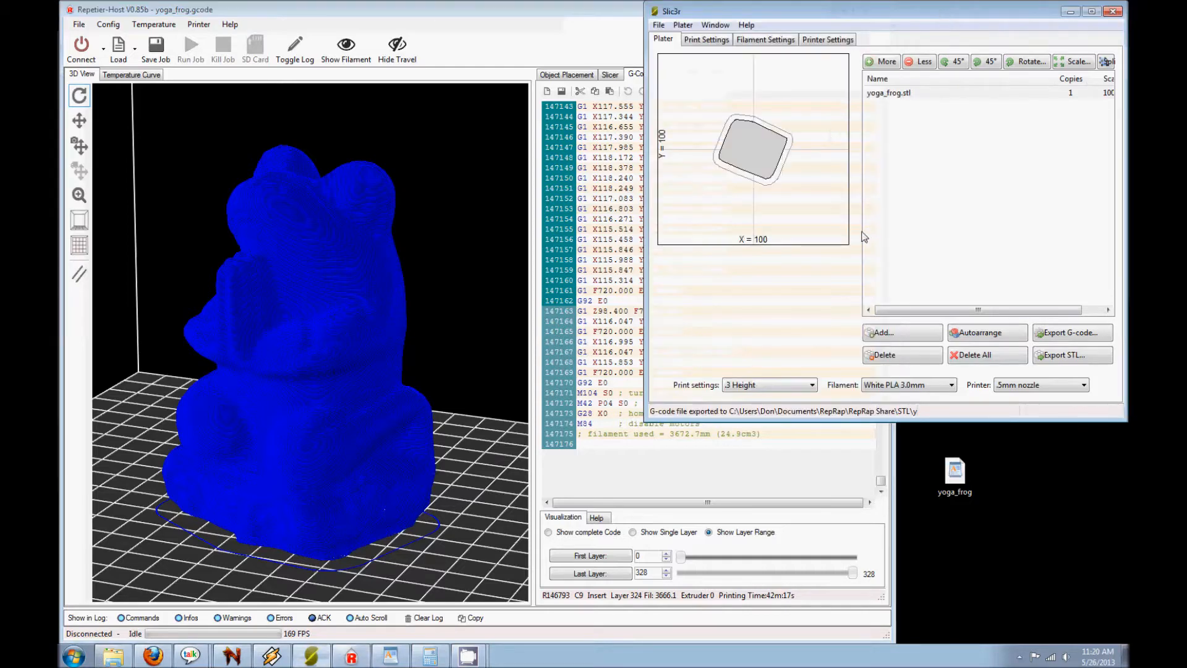
mouse_move(813, 231)
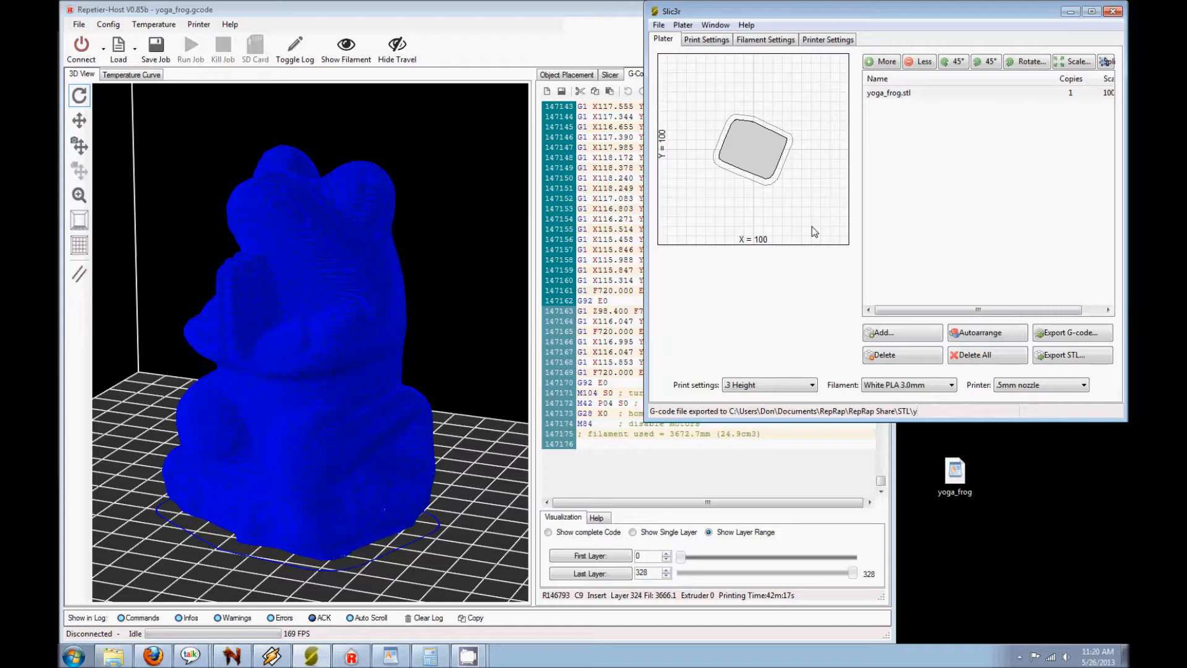
mouse_move(760, 362)
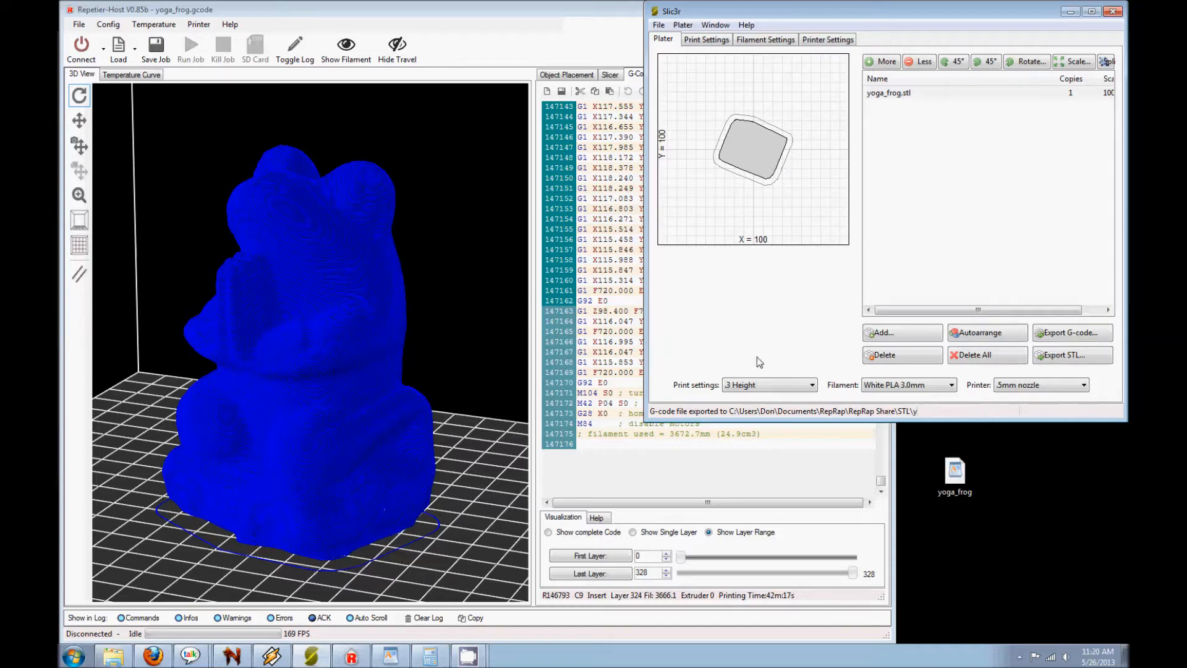
mouse_move(420, 308)
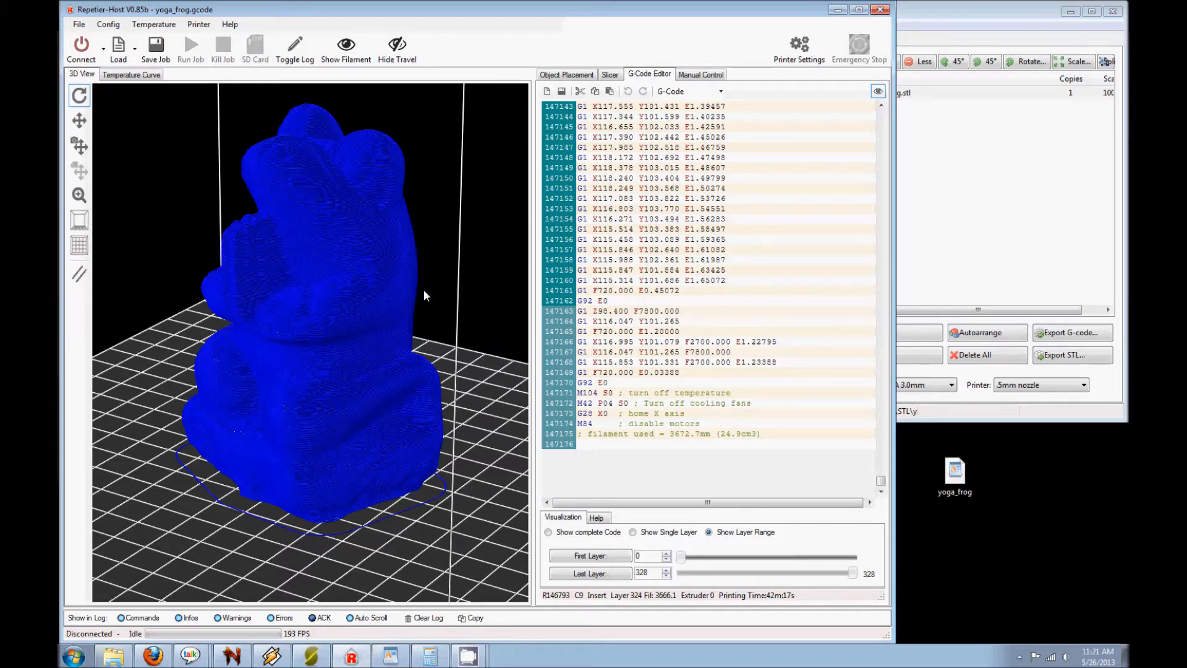
mouse_move(512, 320)
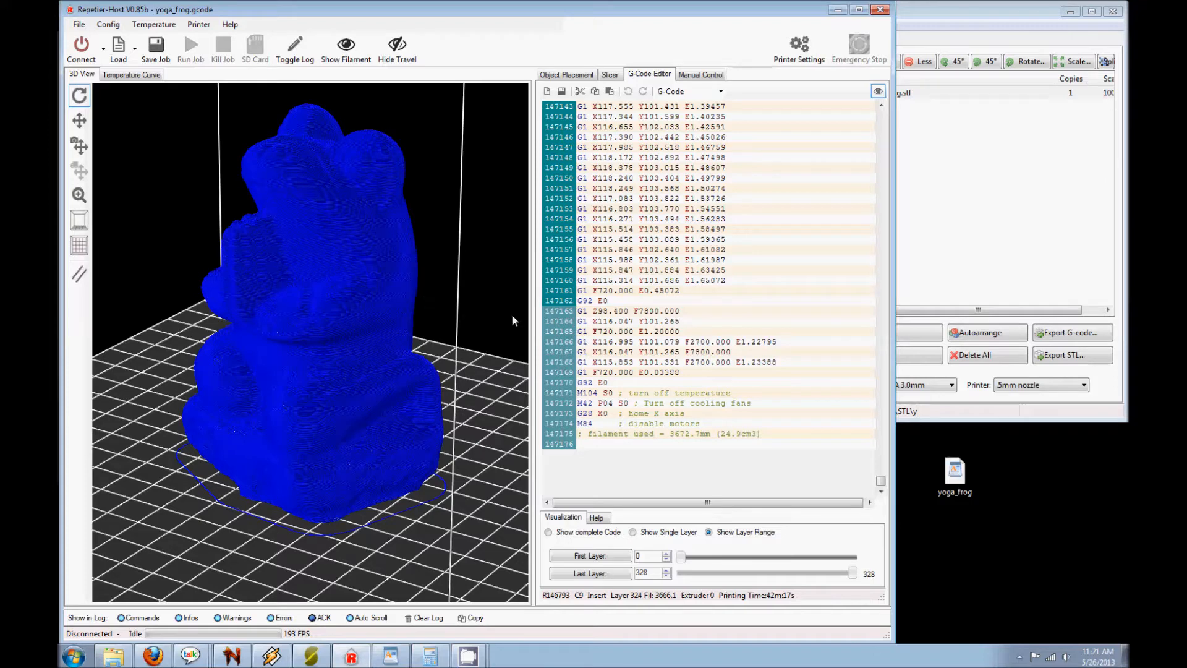
mouse_move(642, 243)
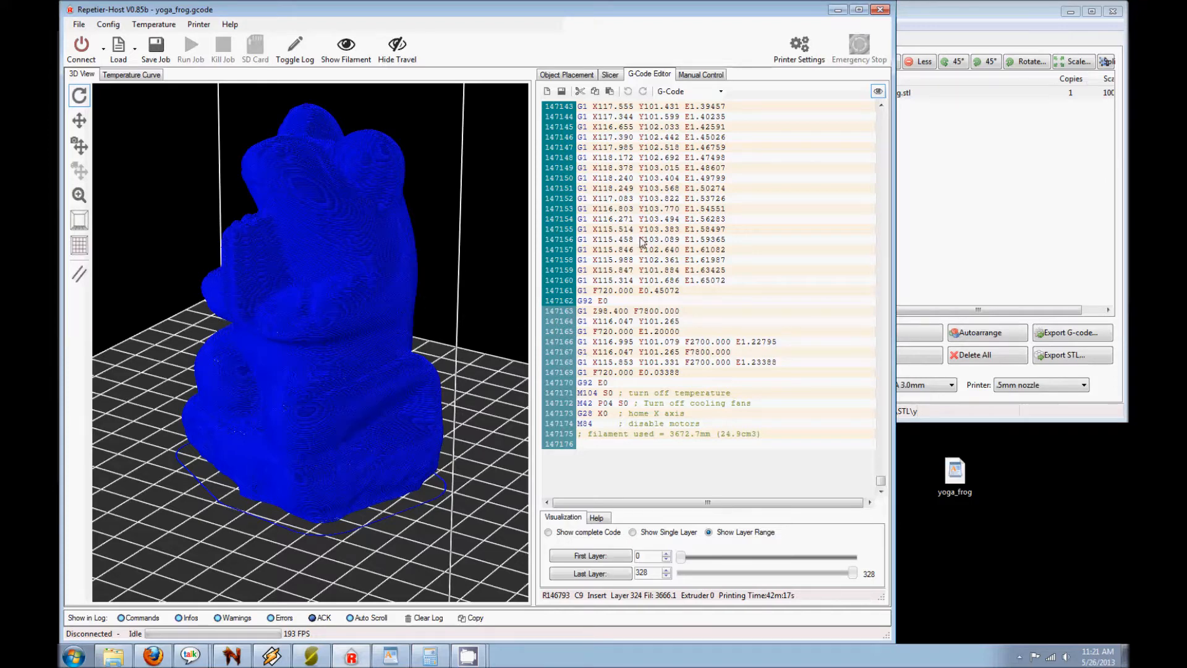
mouse_move(629, 259)
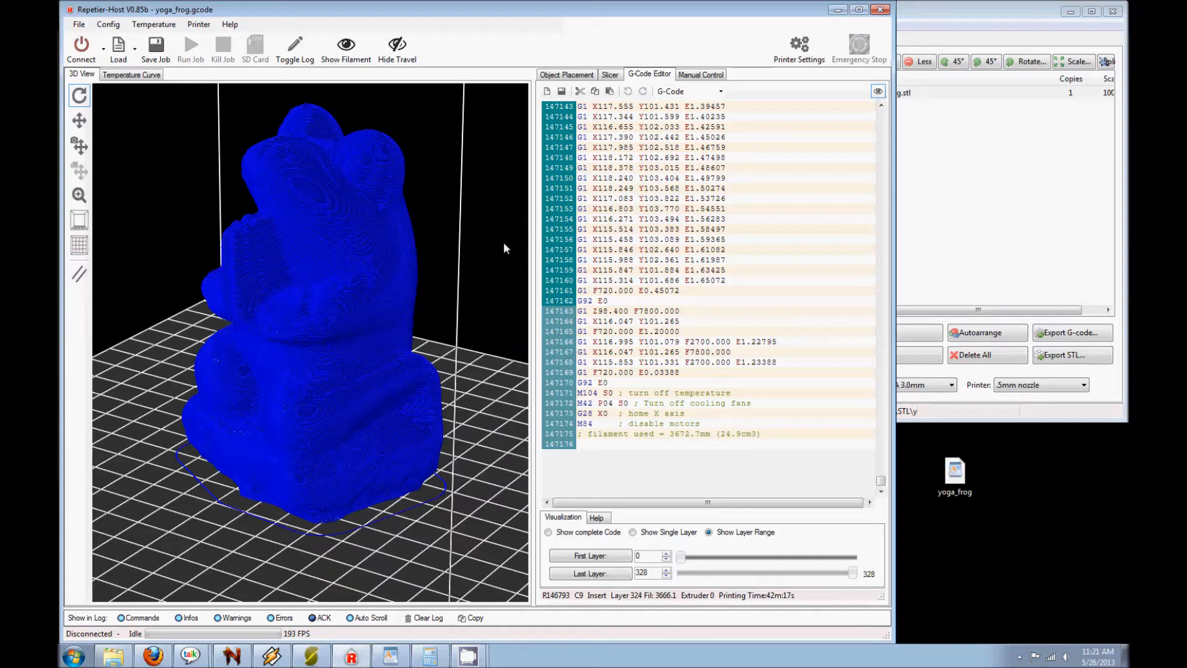
mouse_move(497, 250)
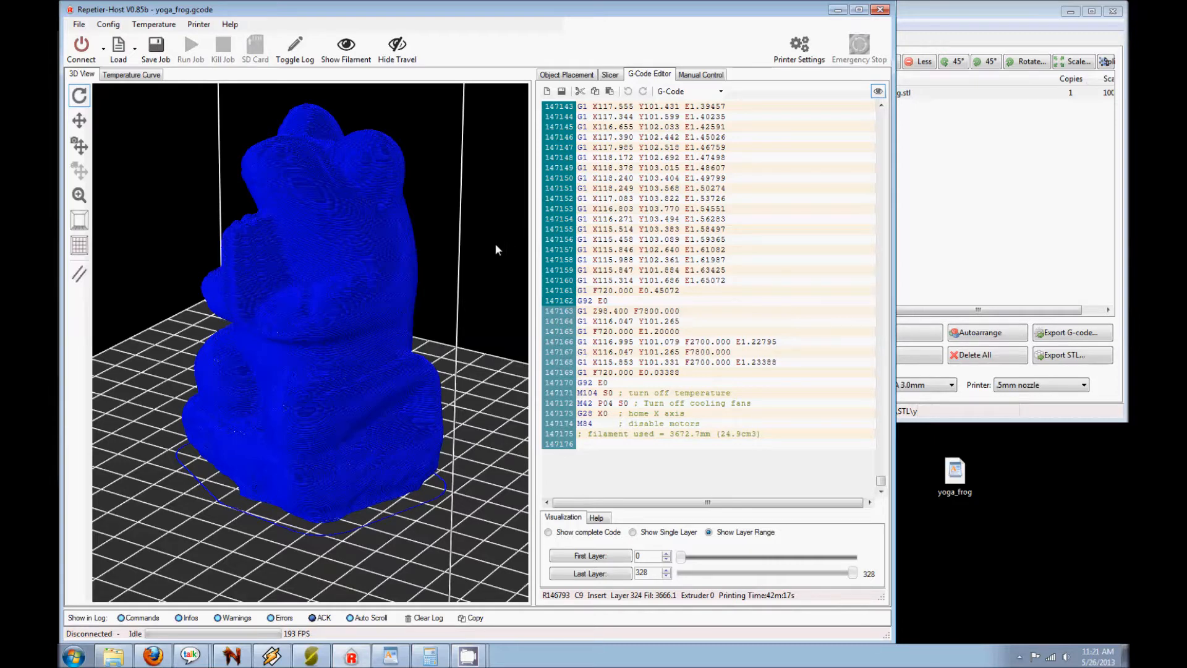
mouse_move(813, 492)
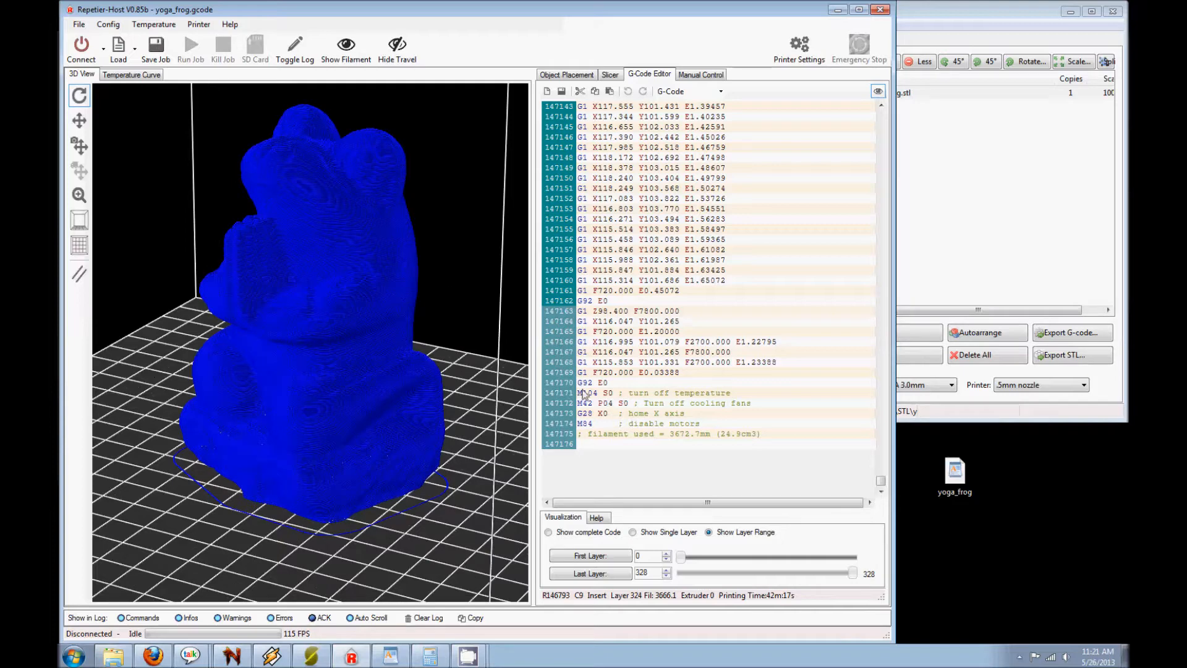
mouse_move(682, 454)
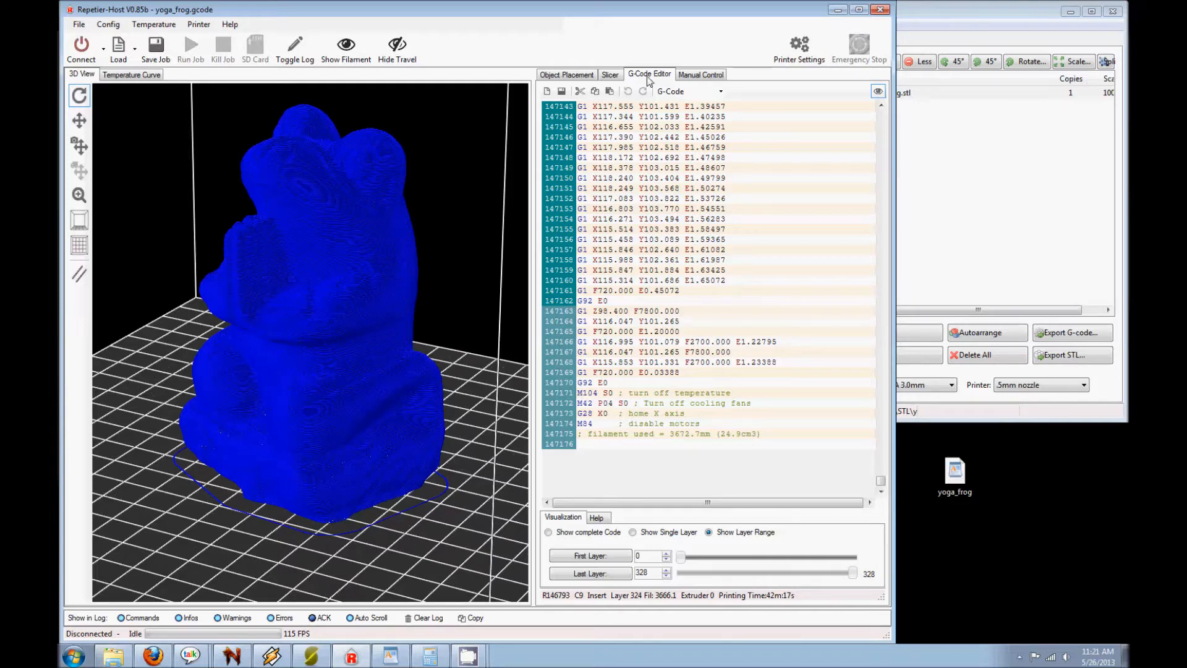
mouse_move(642, 172)
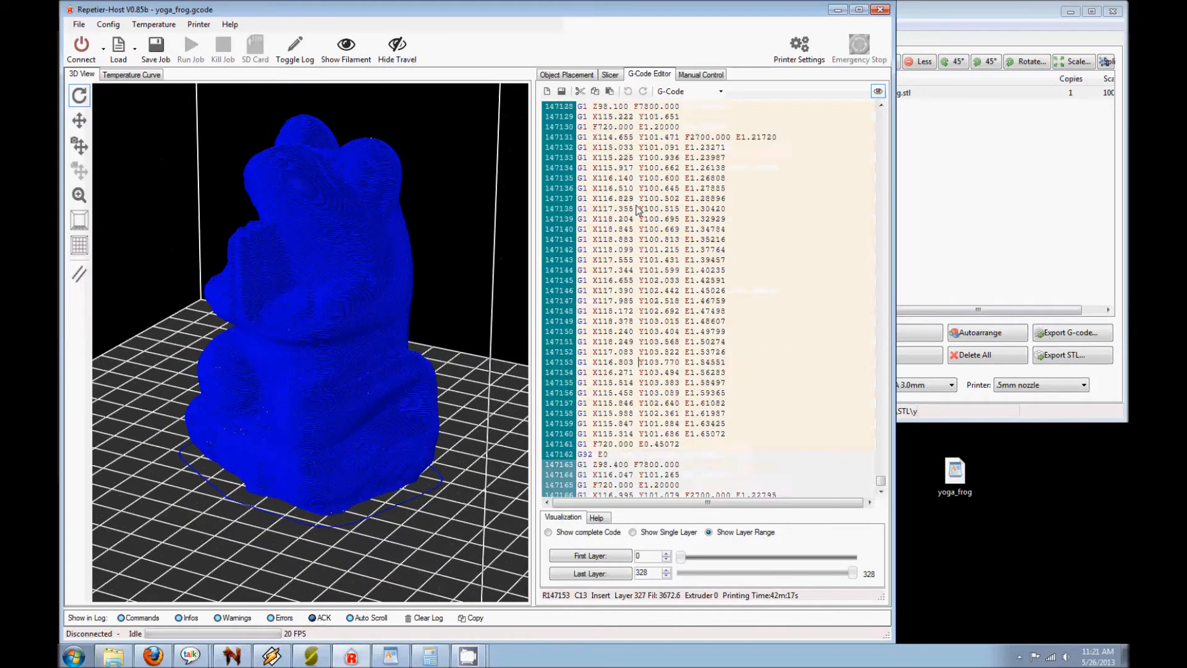
Set the preview's last layer to 54 so only the frog's base (layers 0–54 of 328) shows.
scroll(down, 3)
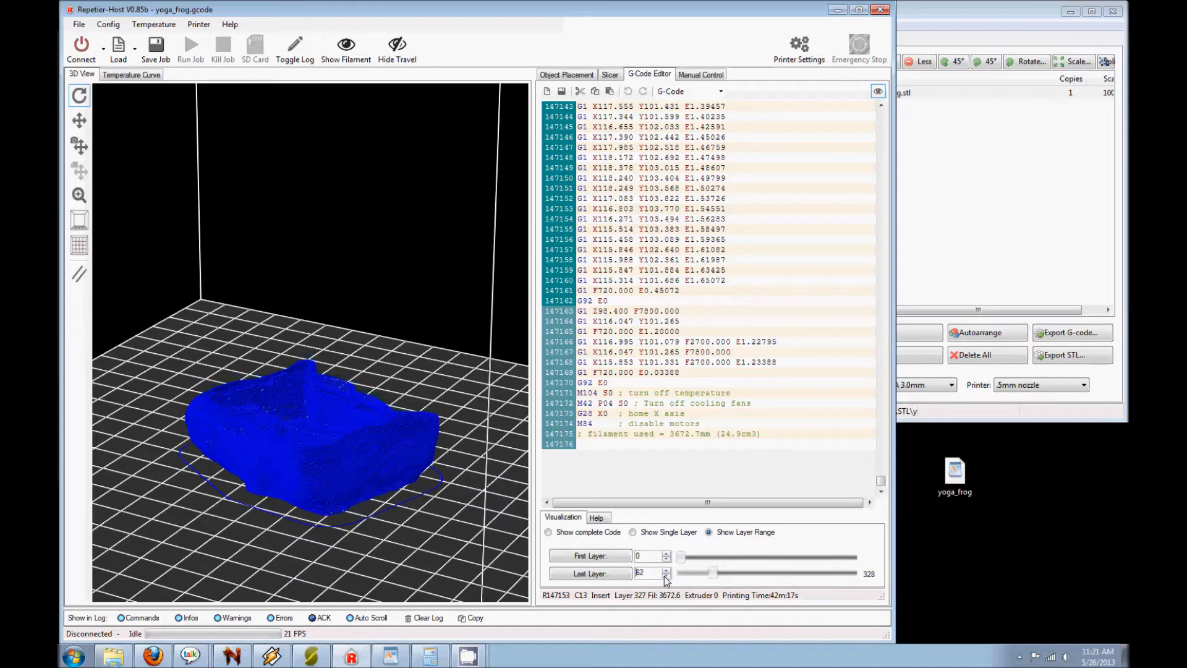
click(665, 569)
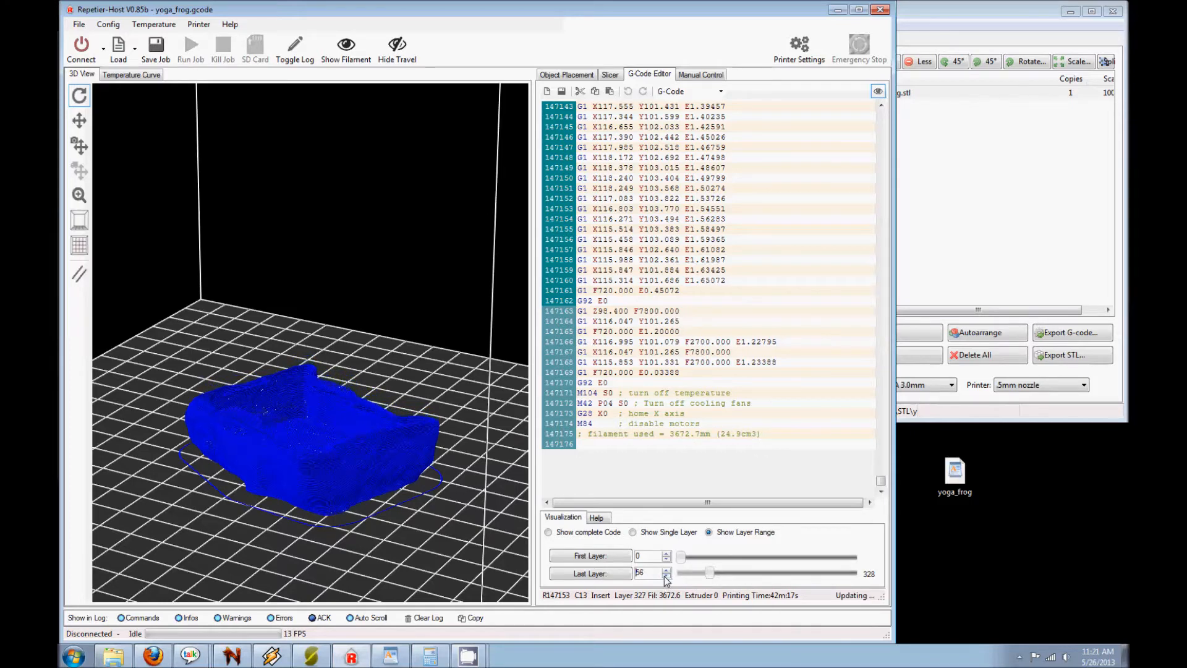
click(666, 575)
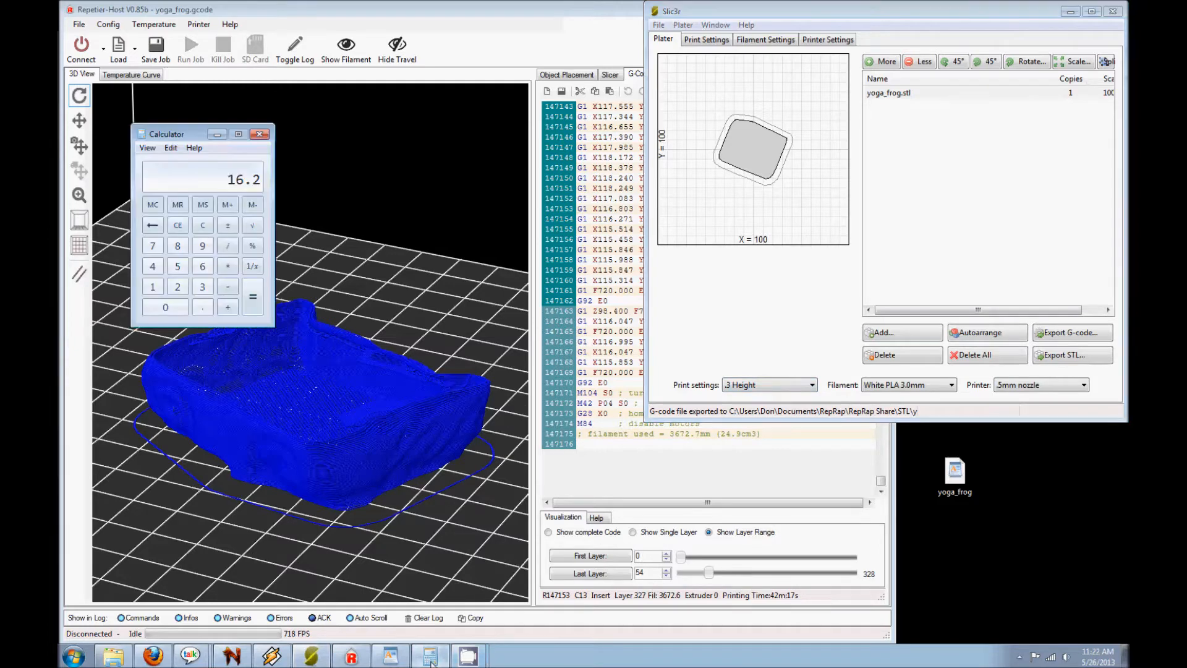
Clear the calculator and compute 54 × 0.3 to get the base height 16.2.
click(201, 225)
text(54)
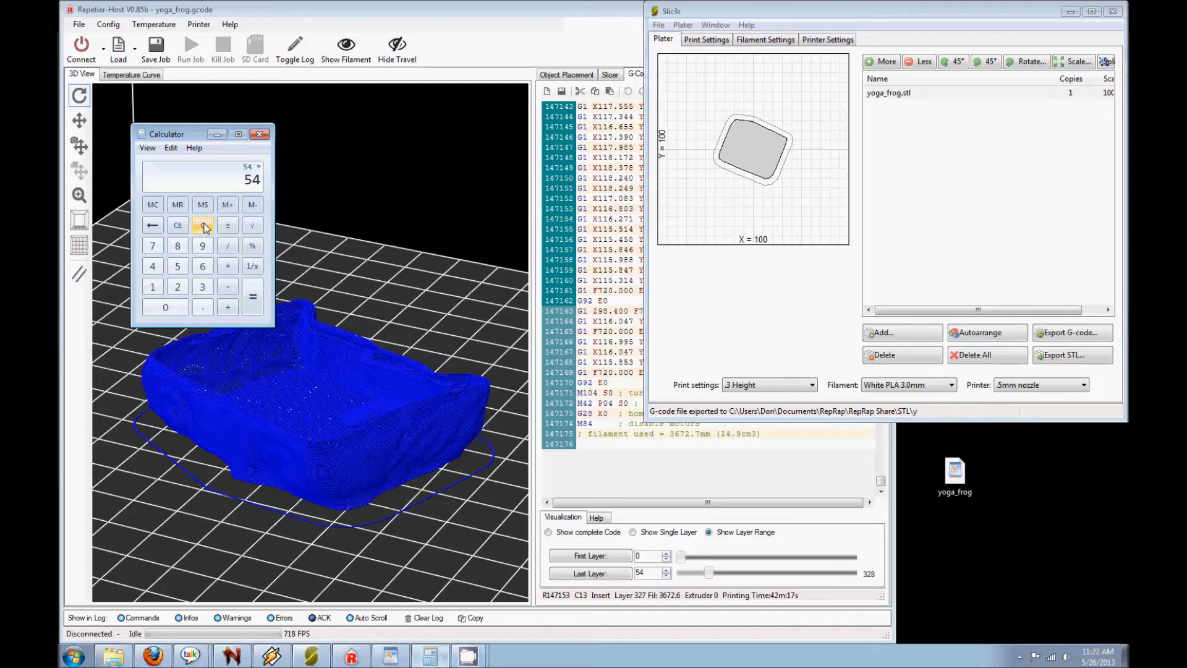
click(203, 225)
text(16.2)
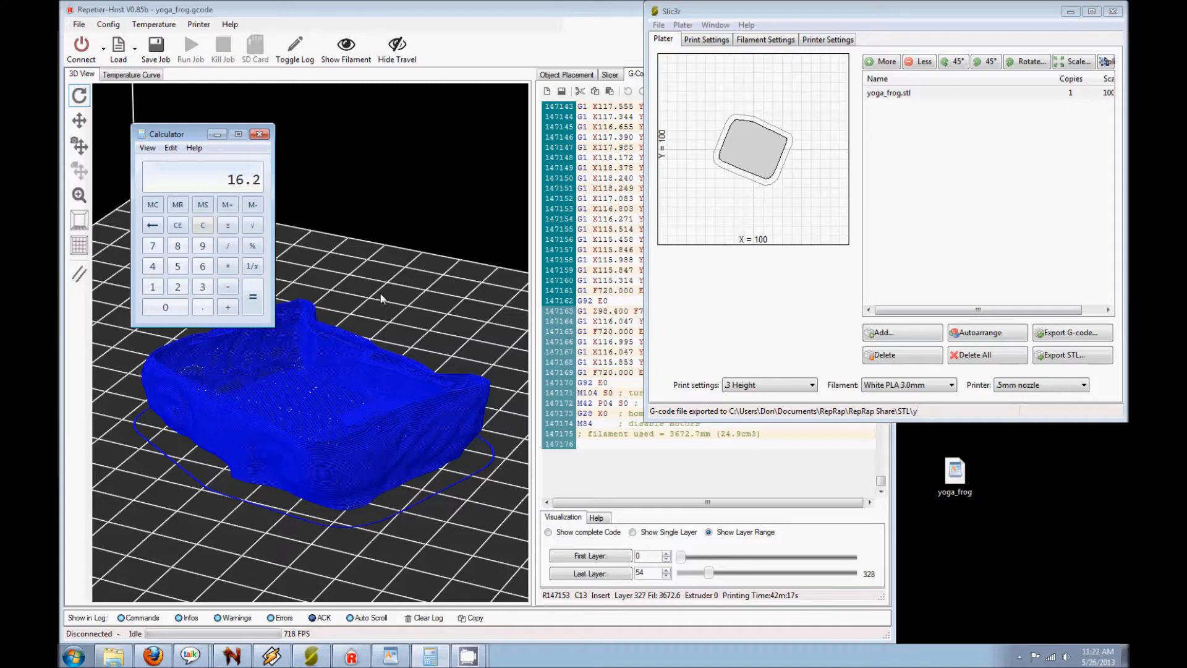
mouse_move(611, 363)
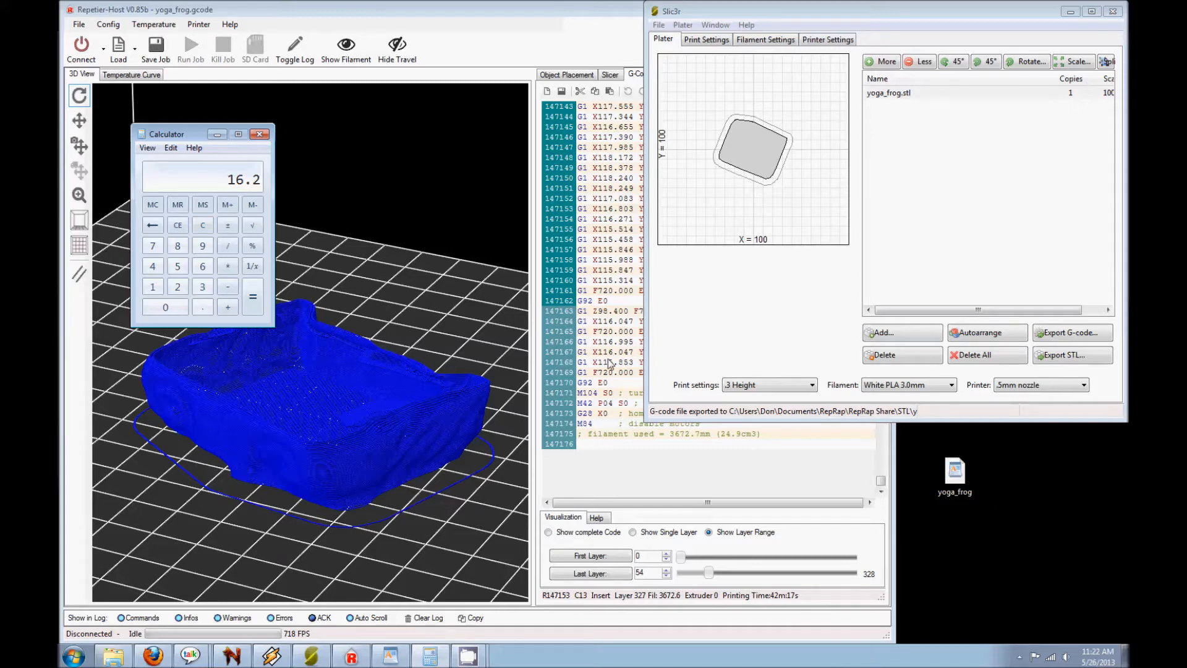
mouse_move(955, 475)
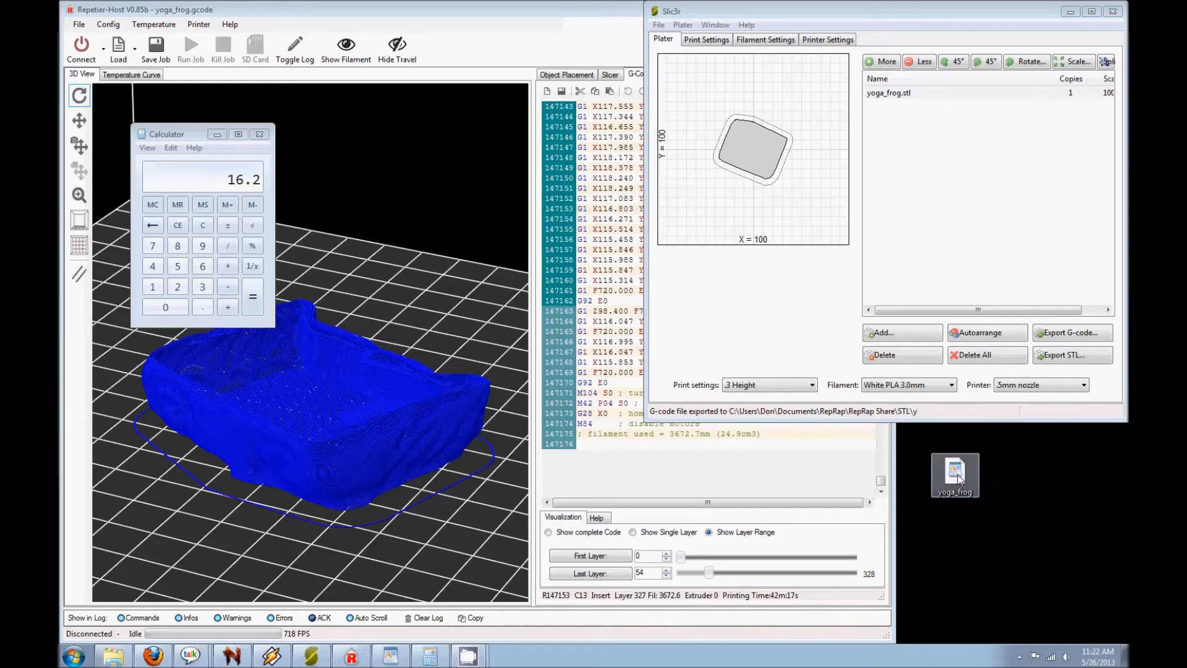
mouse_move(954, 475)
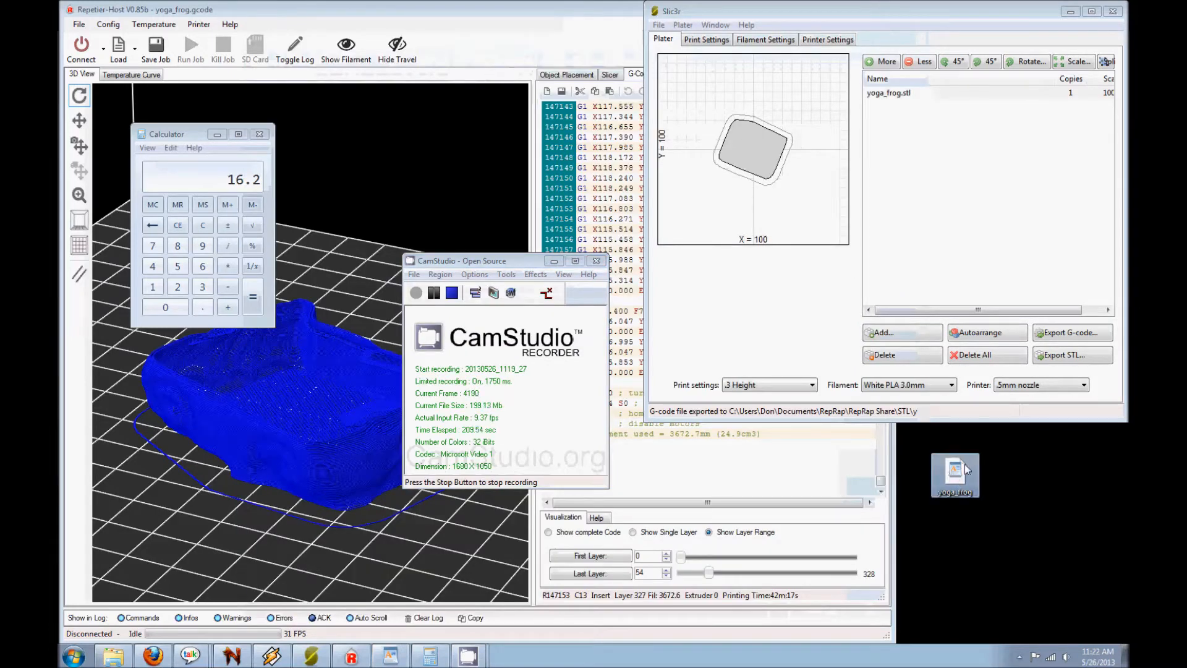
mouse_move(955, 470)
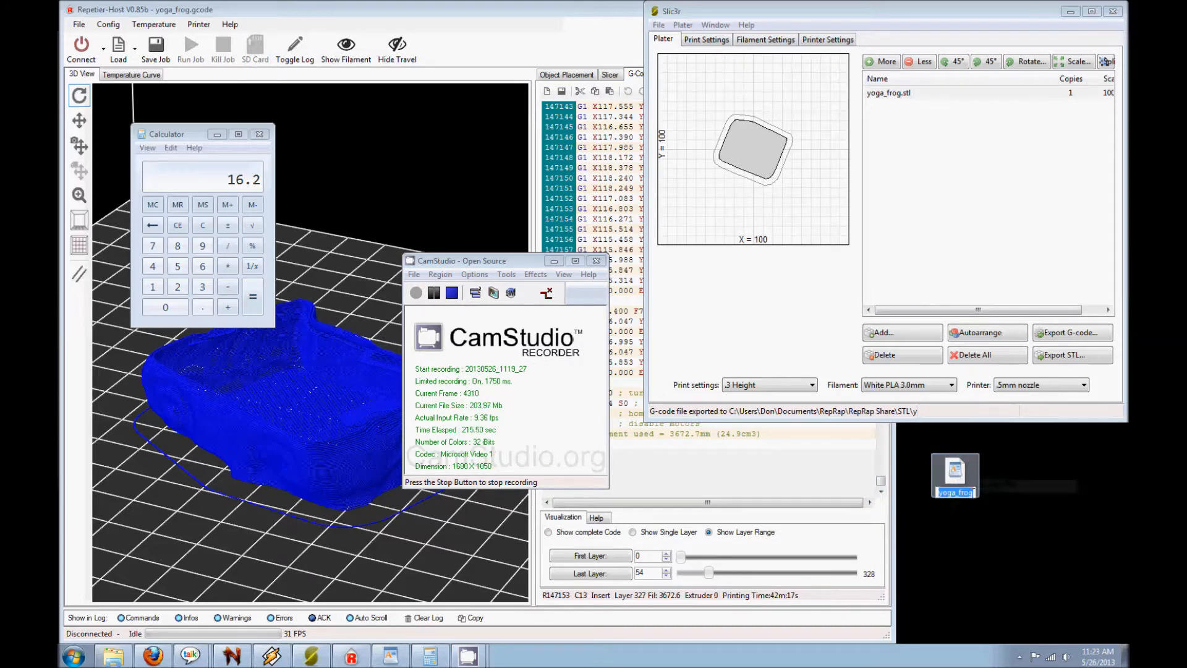
Rename the frog G-code to yoga_frog_Step_1, paste a copy on the desktop and rename it for Step 2.
click(1010, 502)
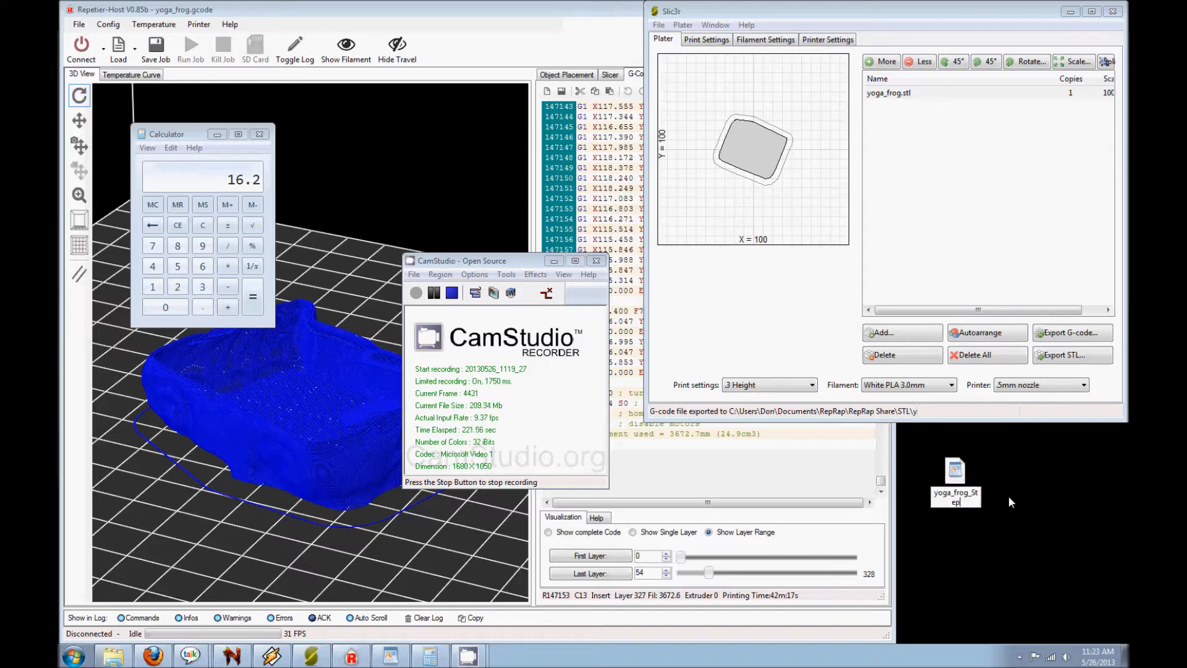
right_click(954, 470)
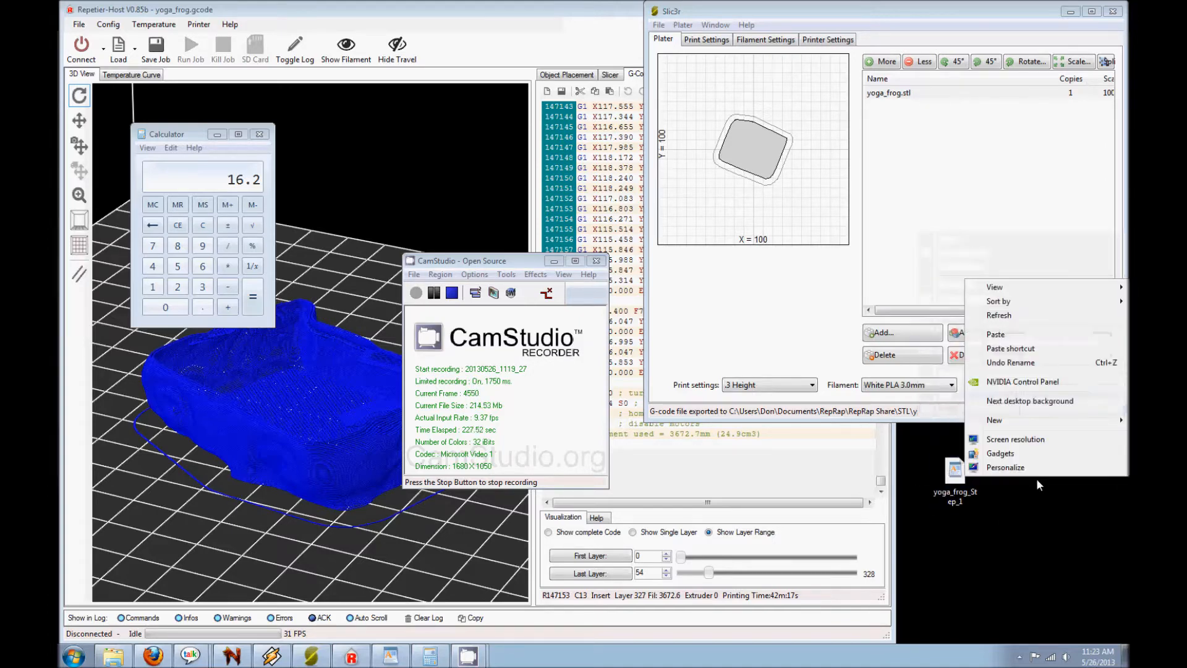
click(994, 333)
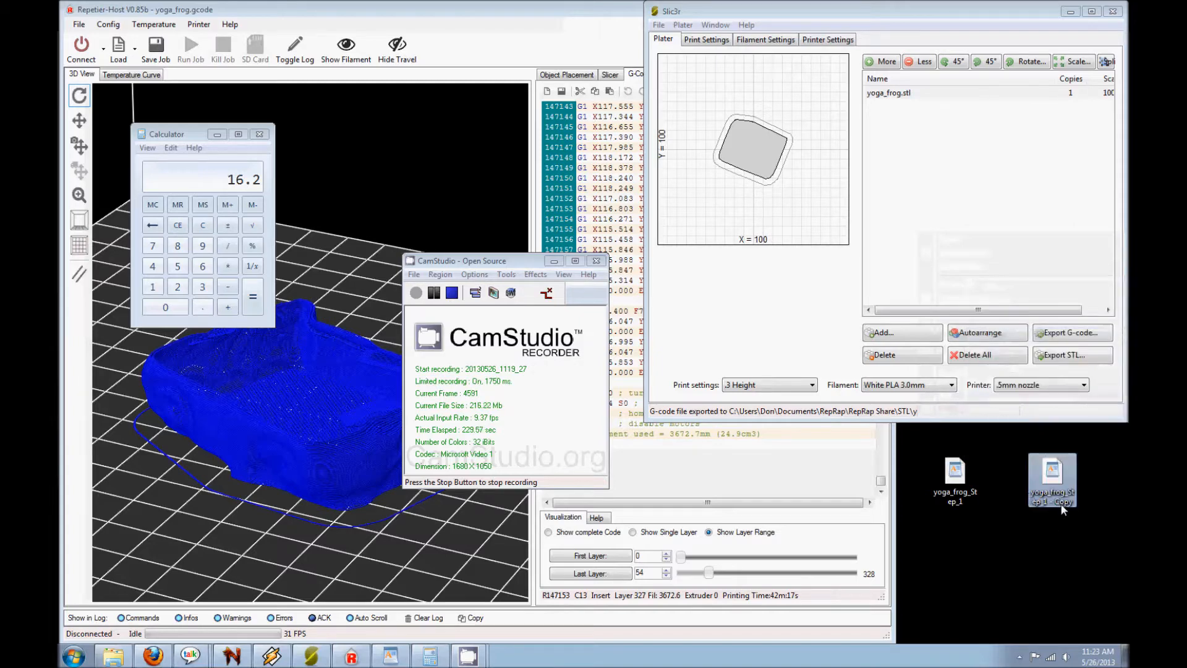
click(1051, 502)
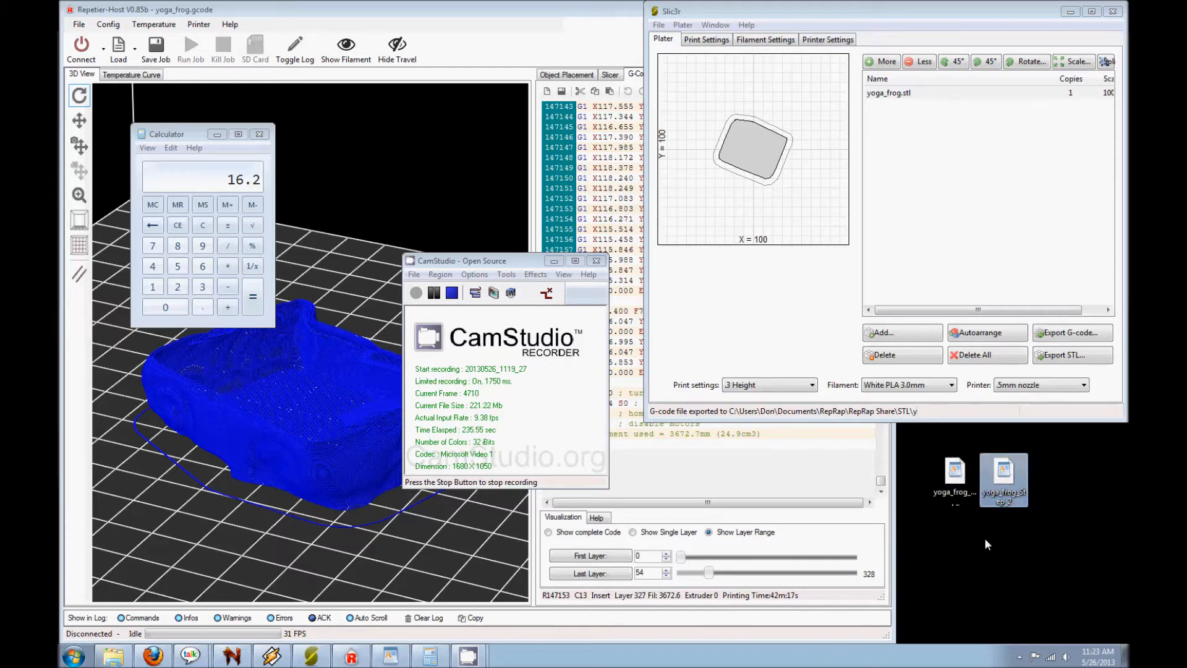
mouse_move(953, 482)
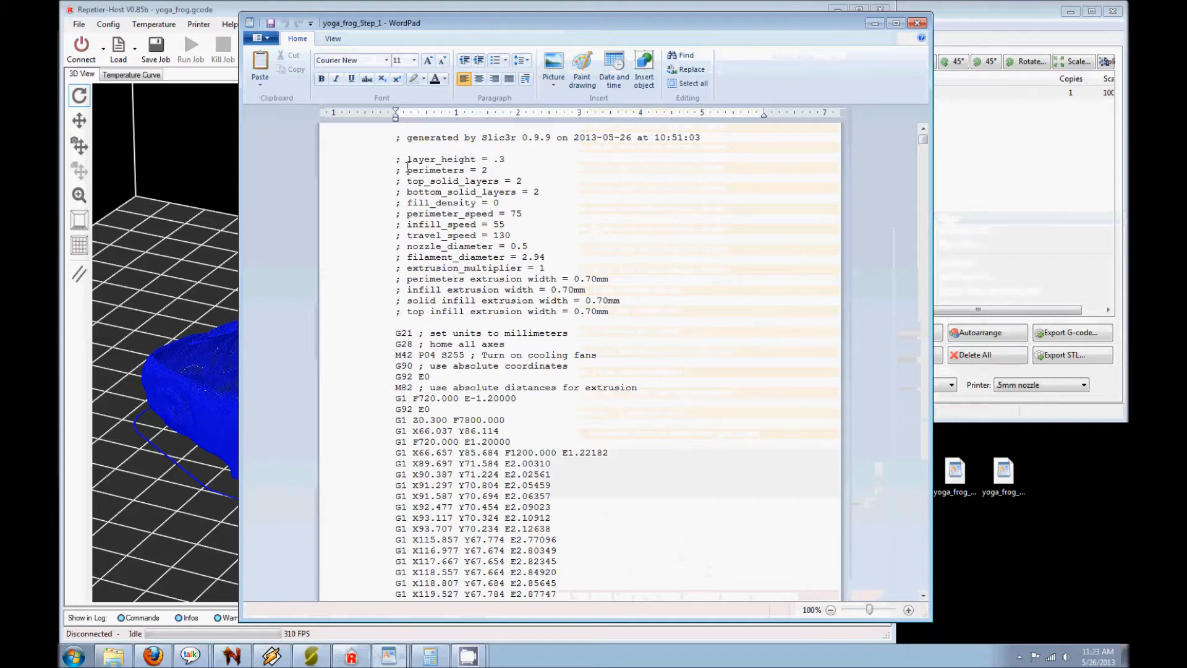
scroll(down, 3)
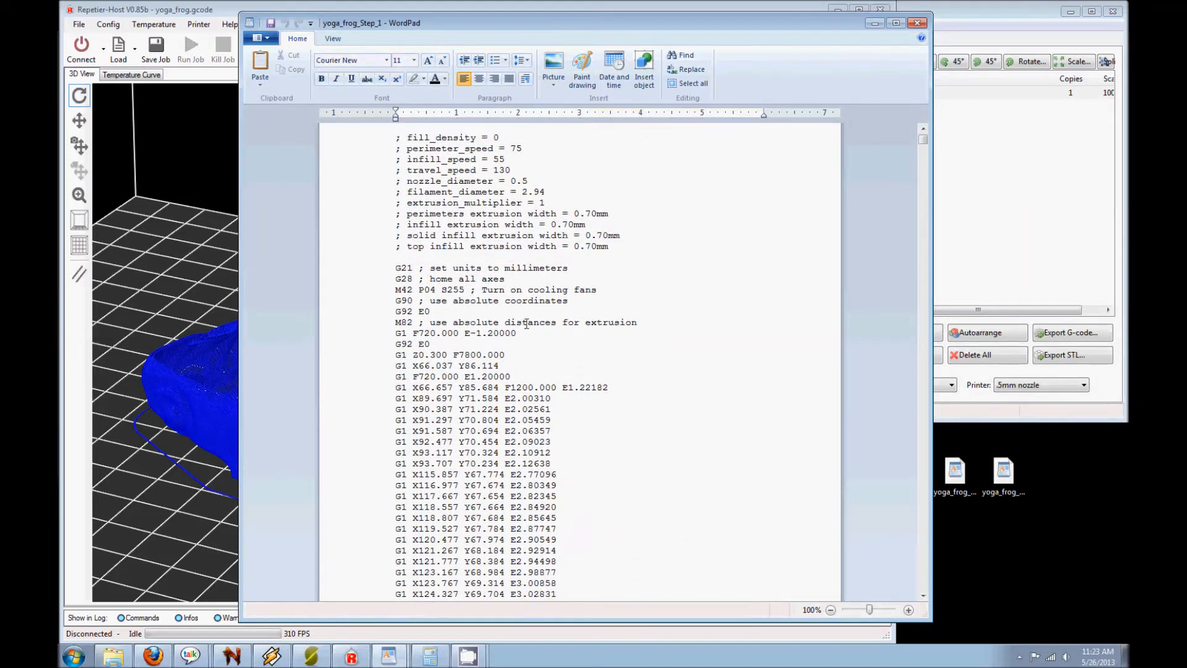
scroll(down, 3)
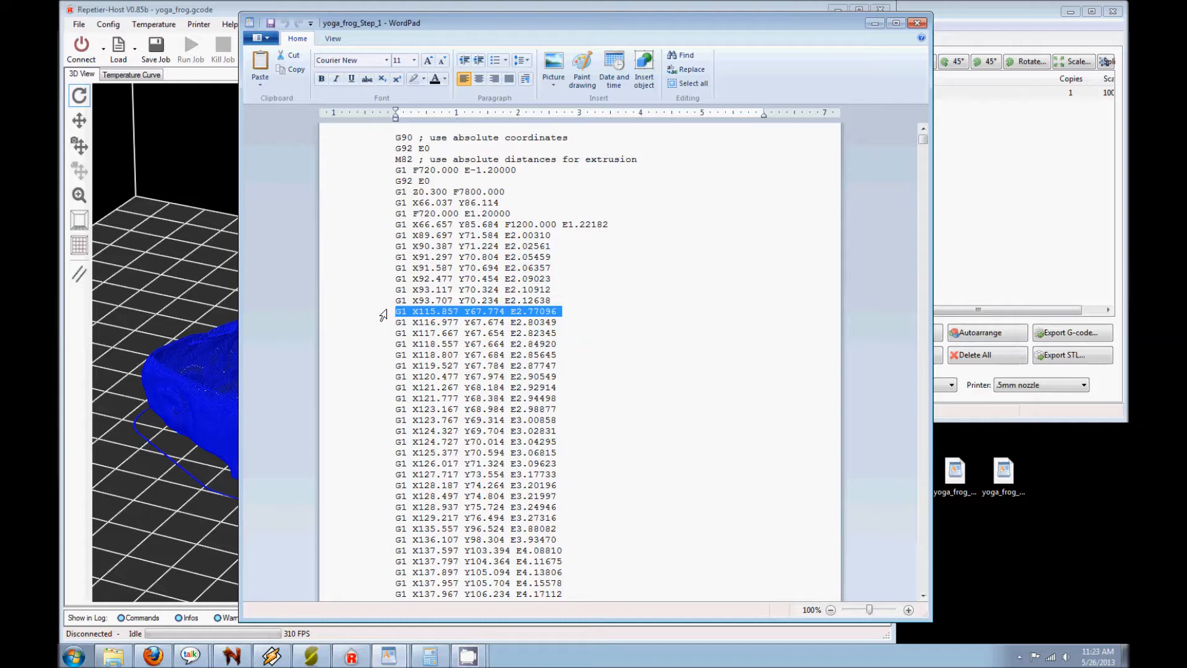
mouse_move(577, 240)
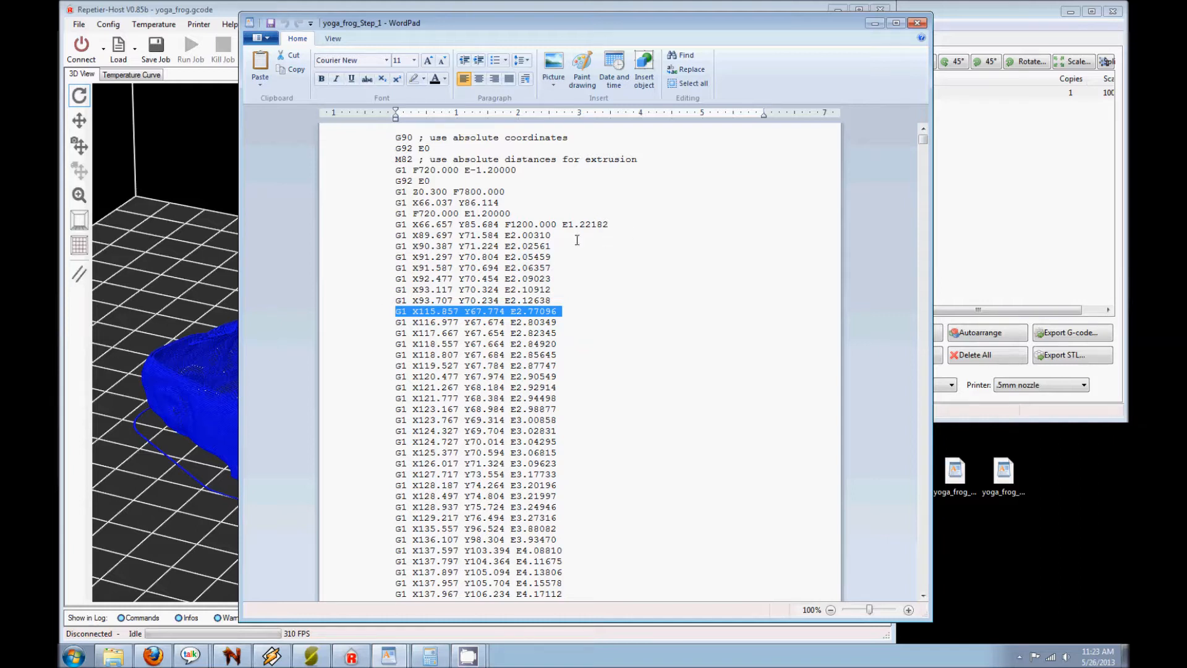
mouse_move(399, 235)
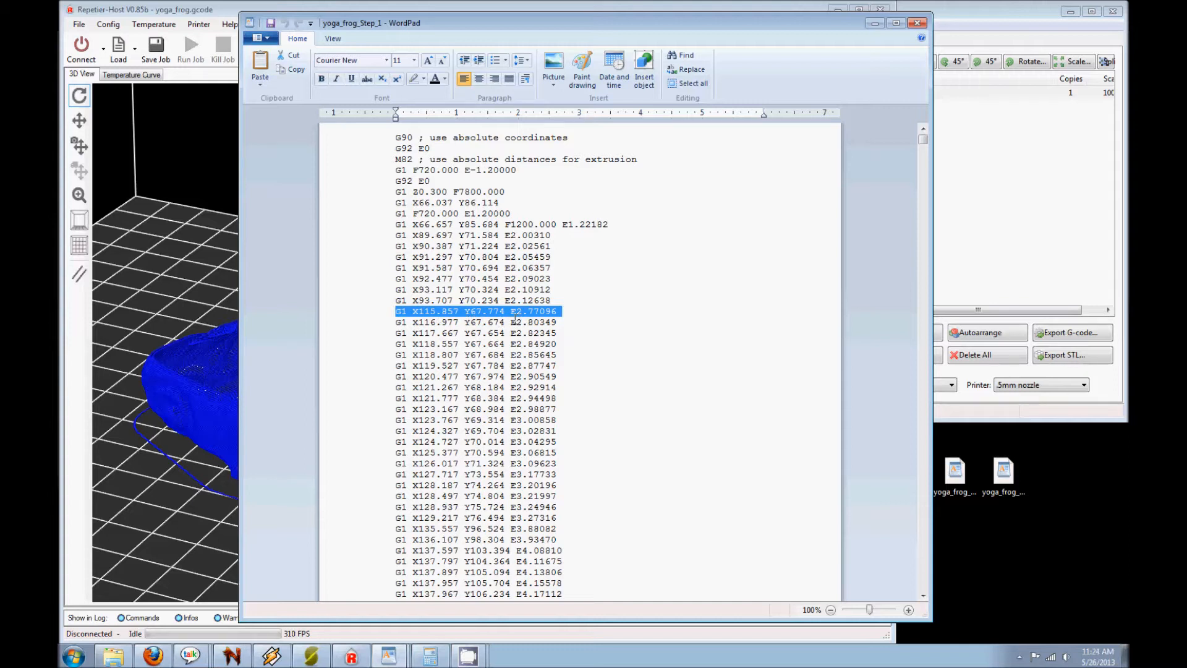
click(477, 300)
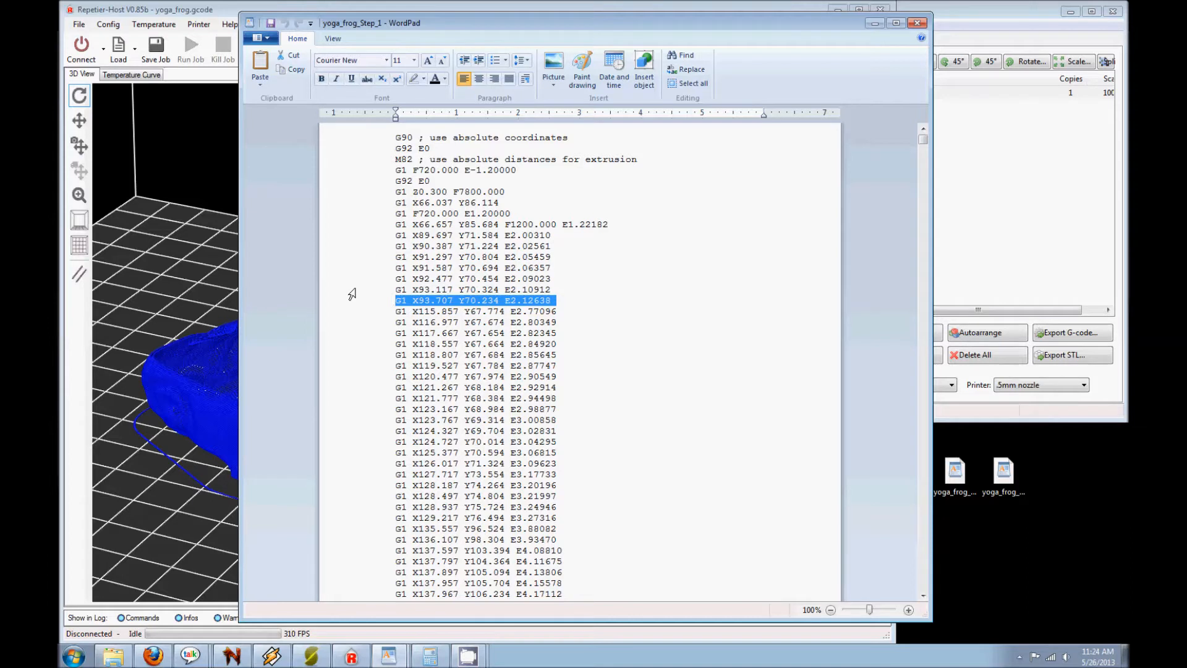
click(685, 54)
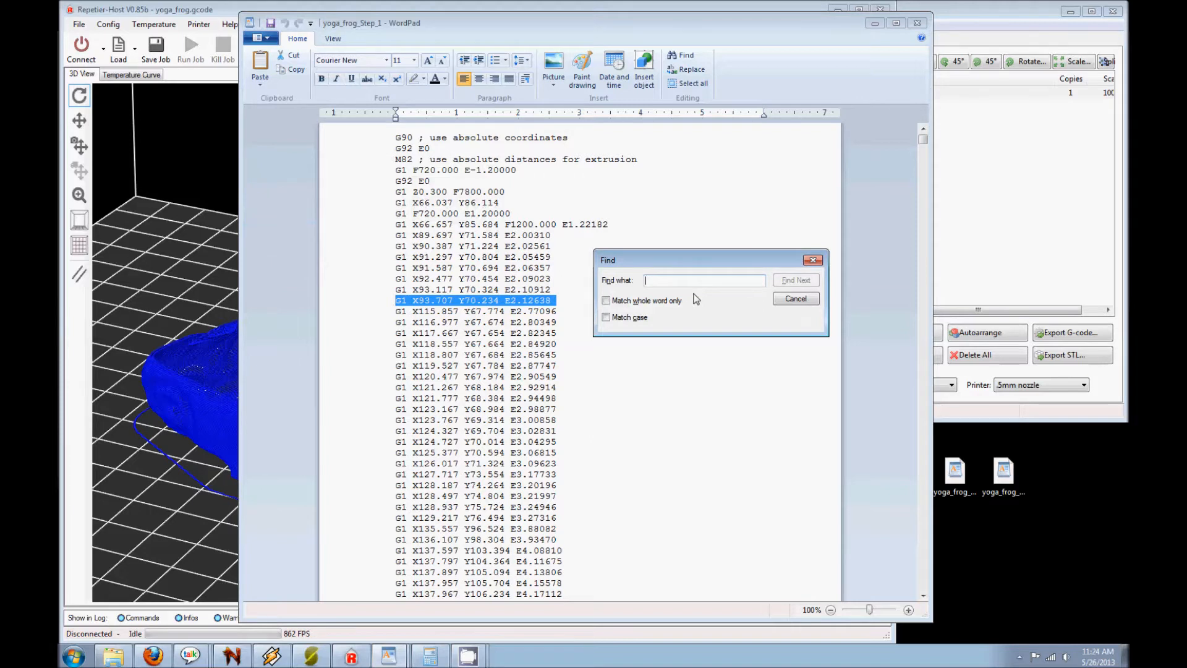
Search the Step 1 G-code for 'G1 Z16.2' to find the first move up to that height.
text(G1)
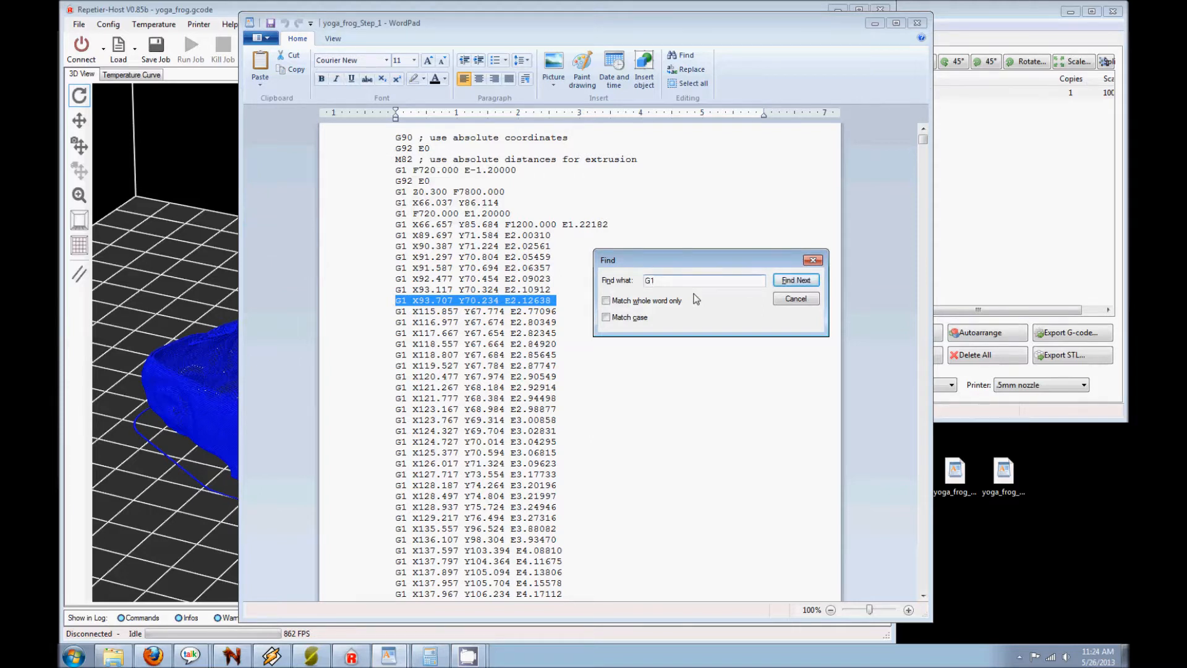
text(Z)
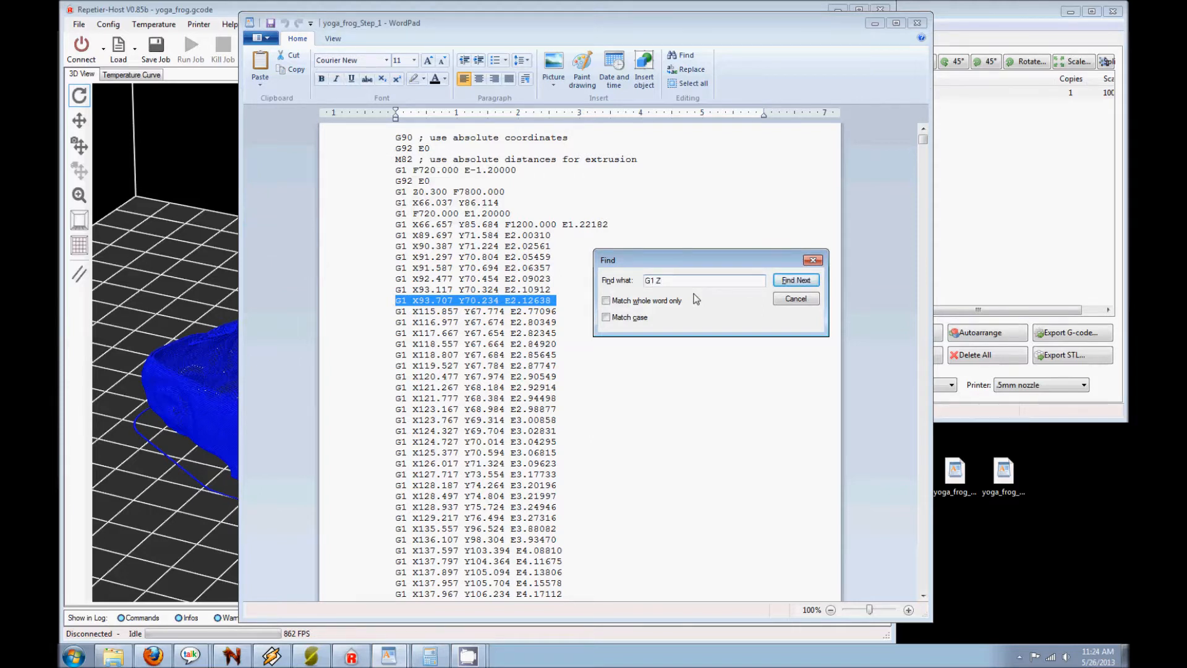
text(16.2)
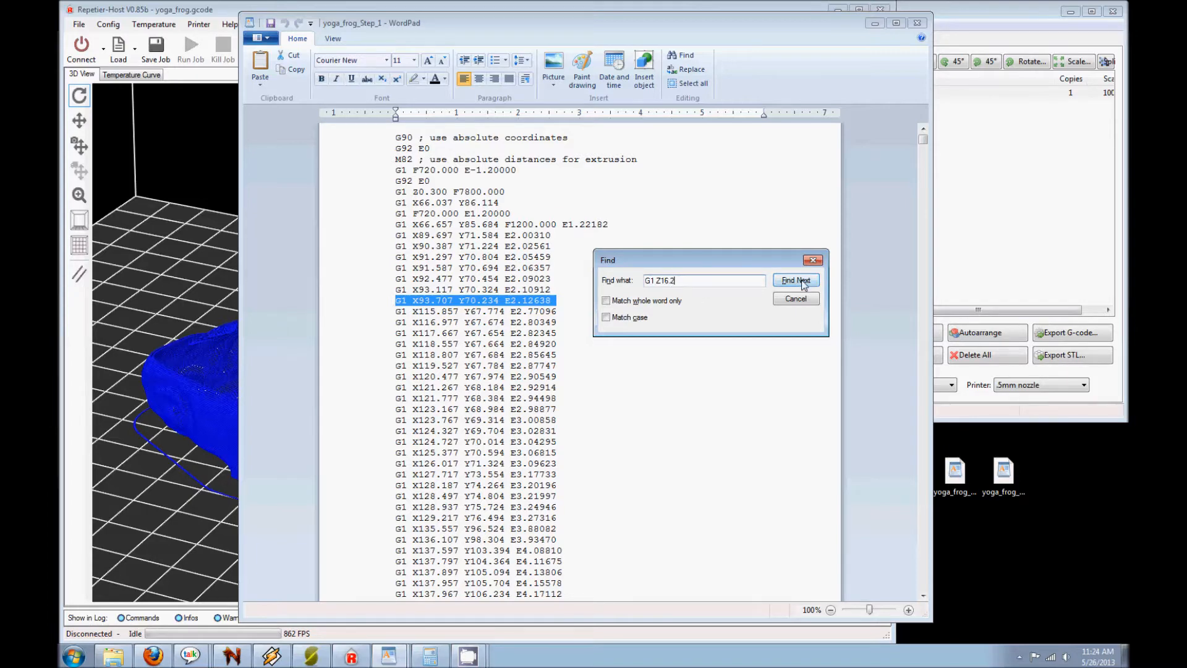
click(795, 280)
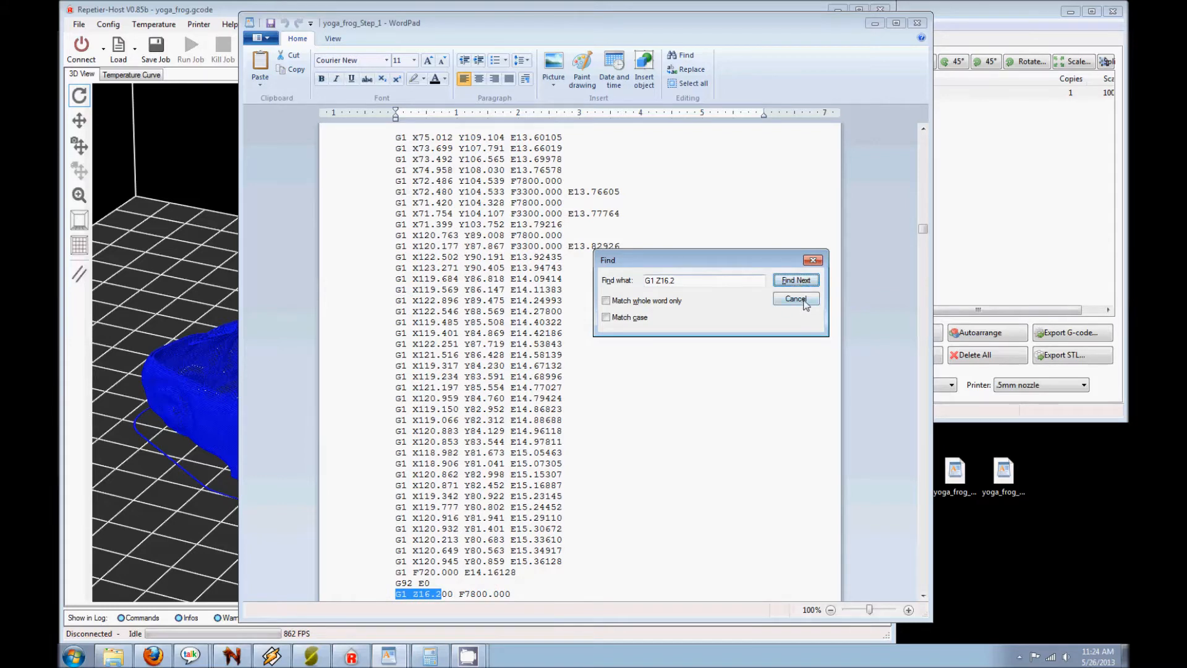
Close the Find dialog and select the layer-change lines around G1 Z16.200.
click(795, 298)
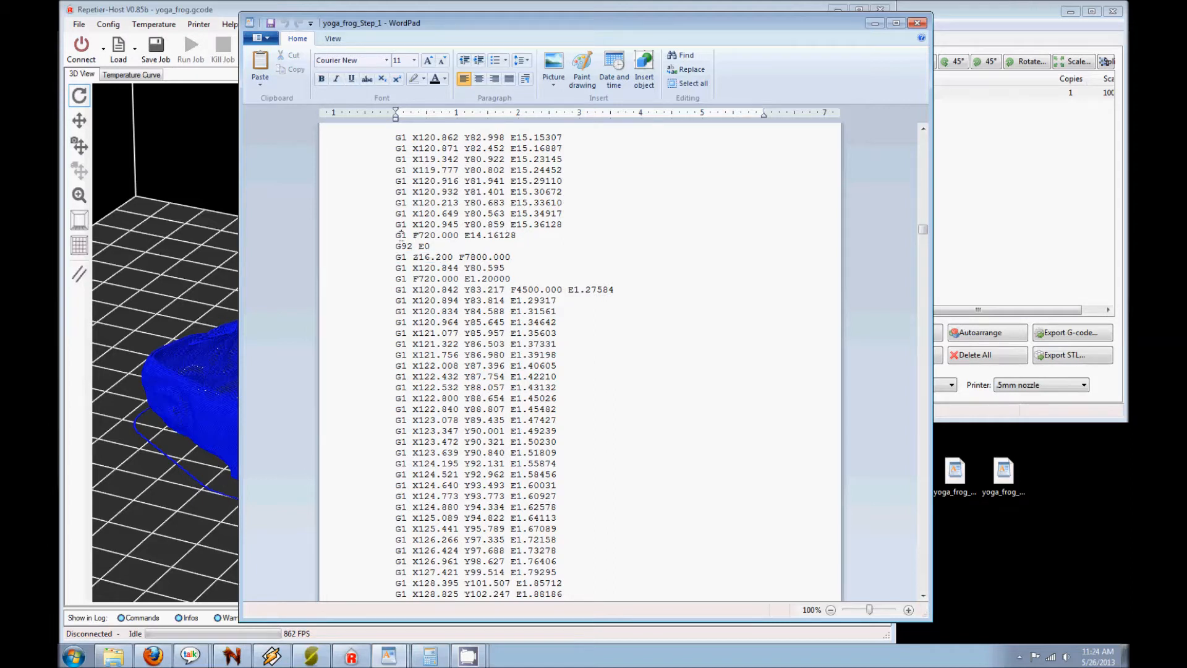
triple_click(454, 234)
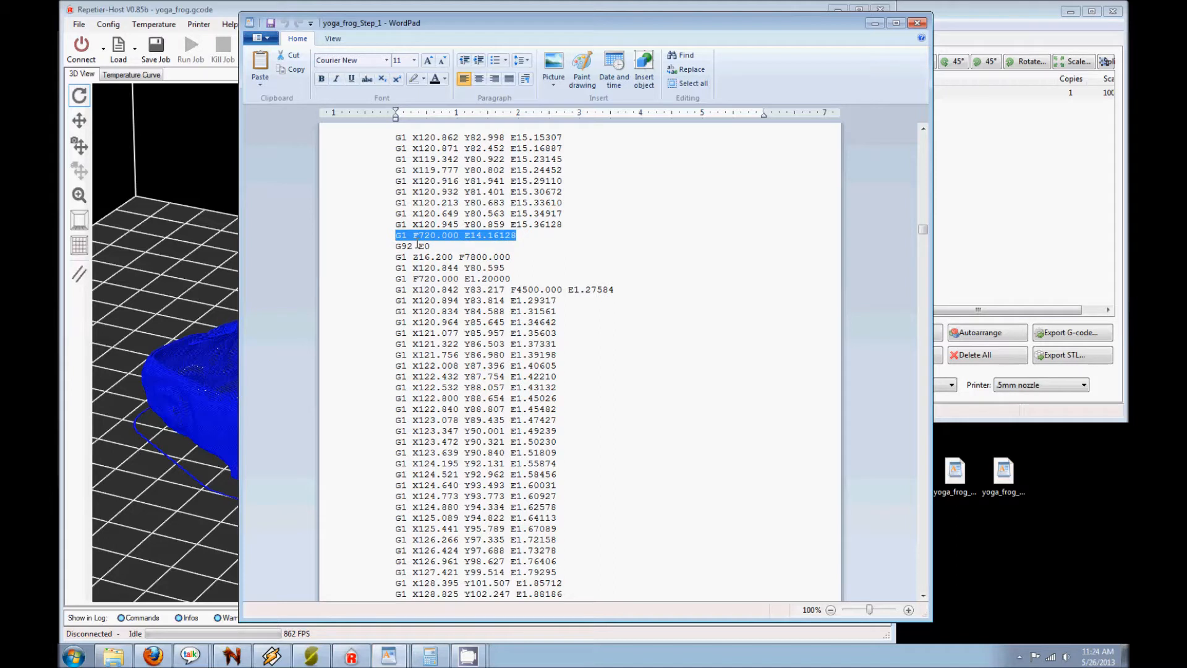
mouse_move(526, 231)
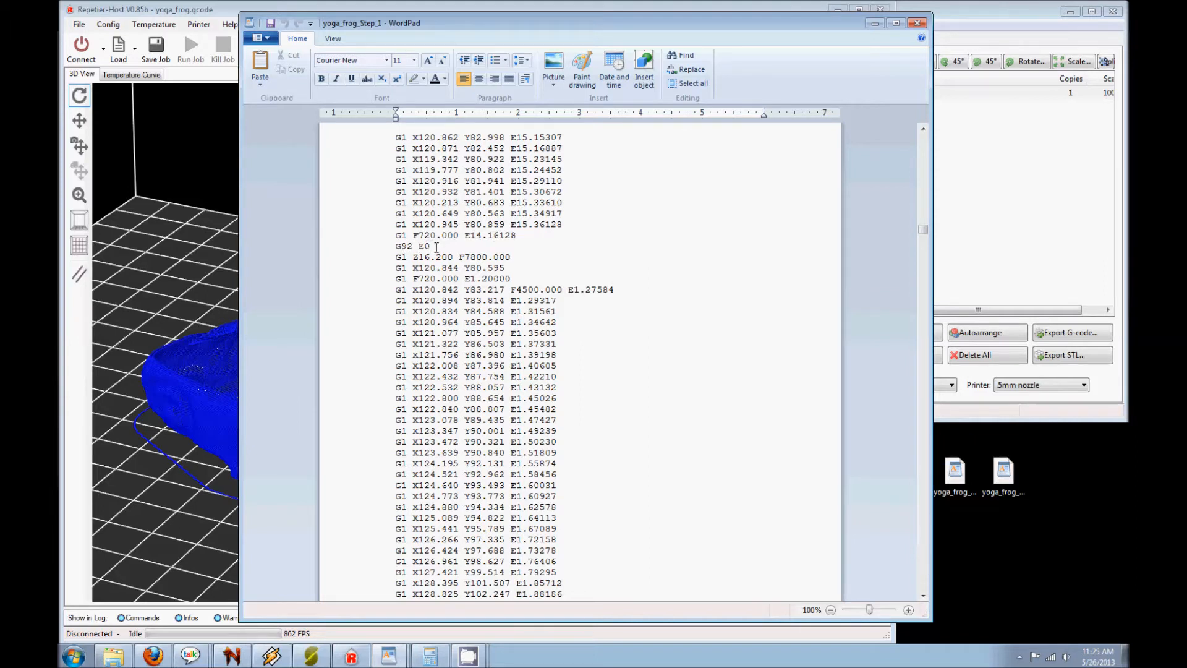
click(519, 235)
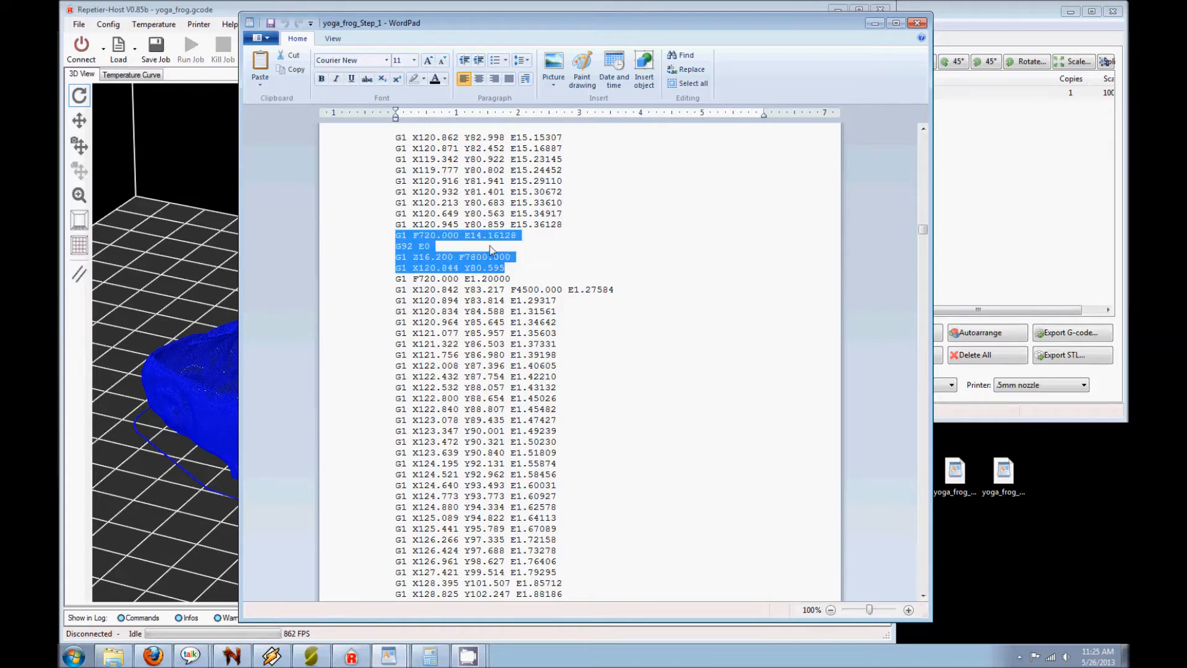
Delete everything from the G1 F720.000 line onward so Step 1 ends at G1 X120.945 Y80.859 E15.36128.
click(445, 249)
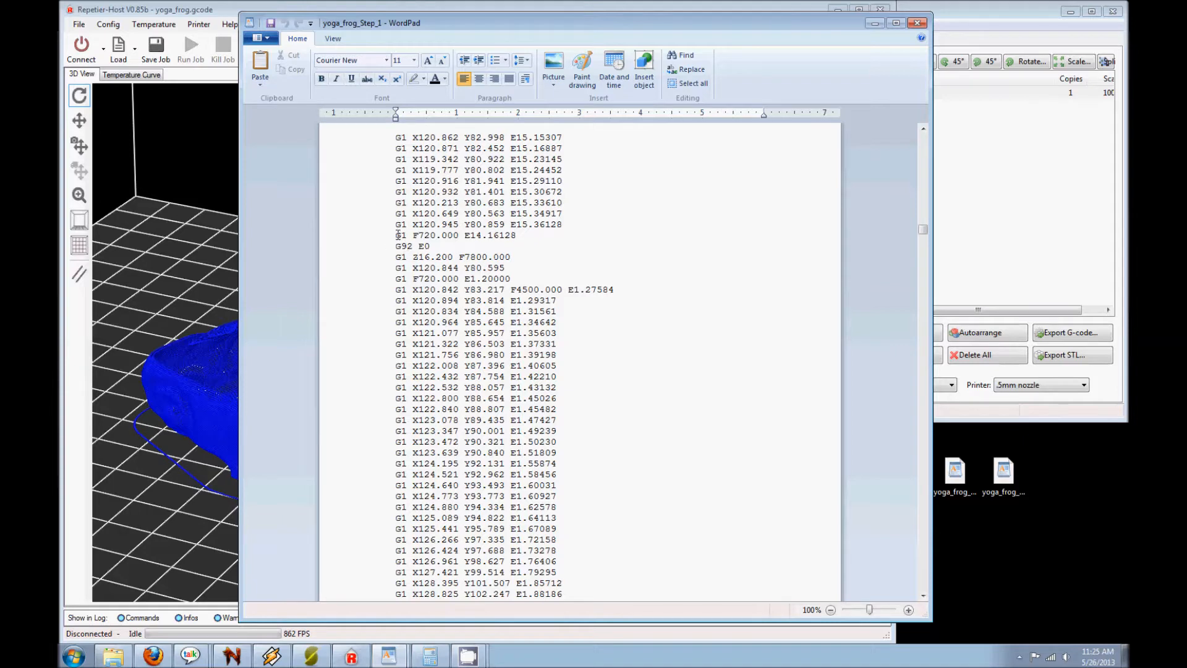
mouse_move(931, 230)
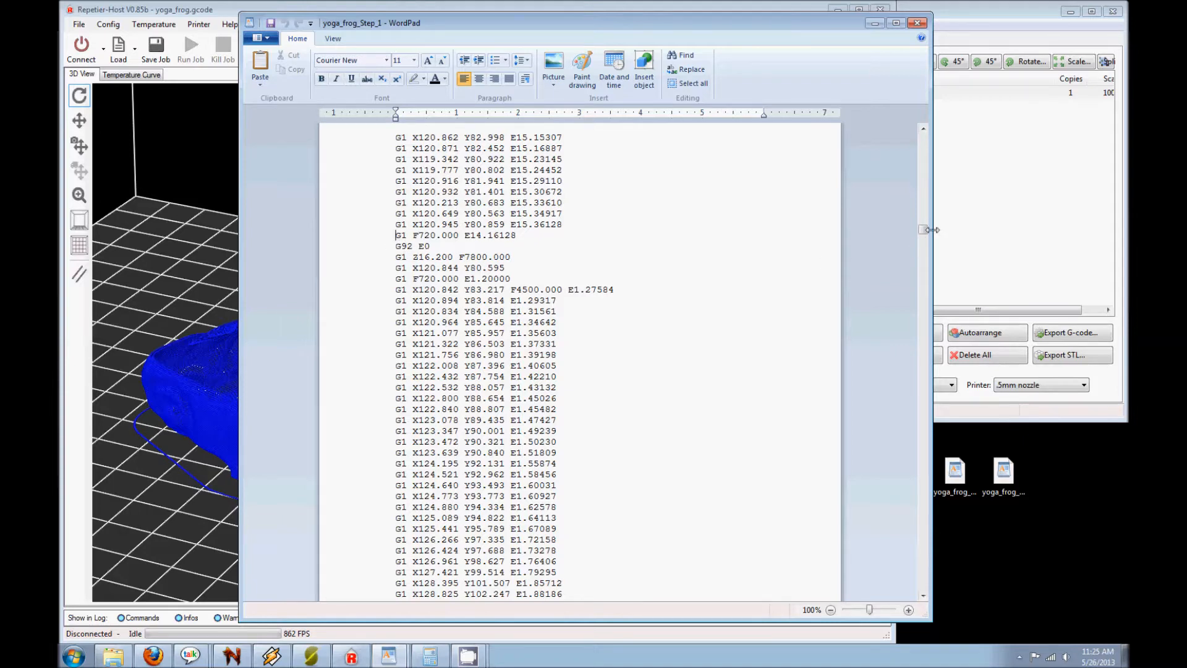
scroll(down, 3)
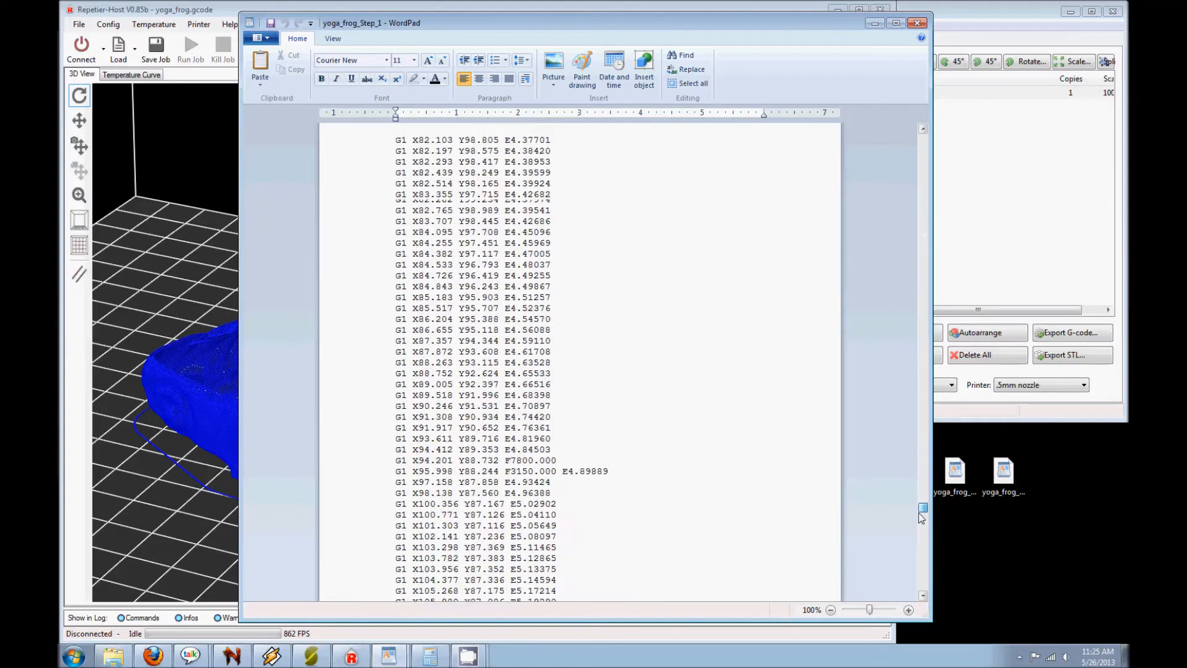
scroll(down, 3)
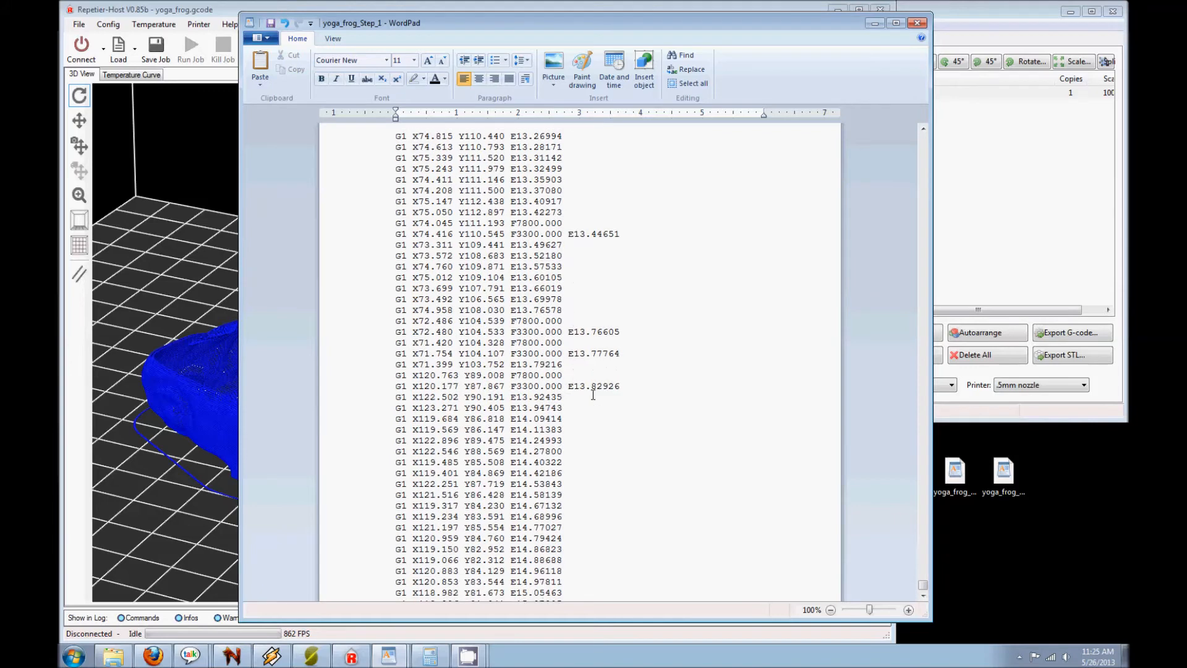
scroll(down, 3)
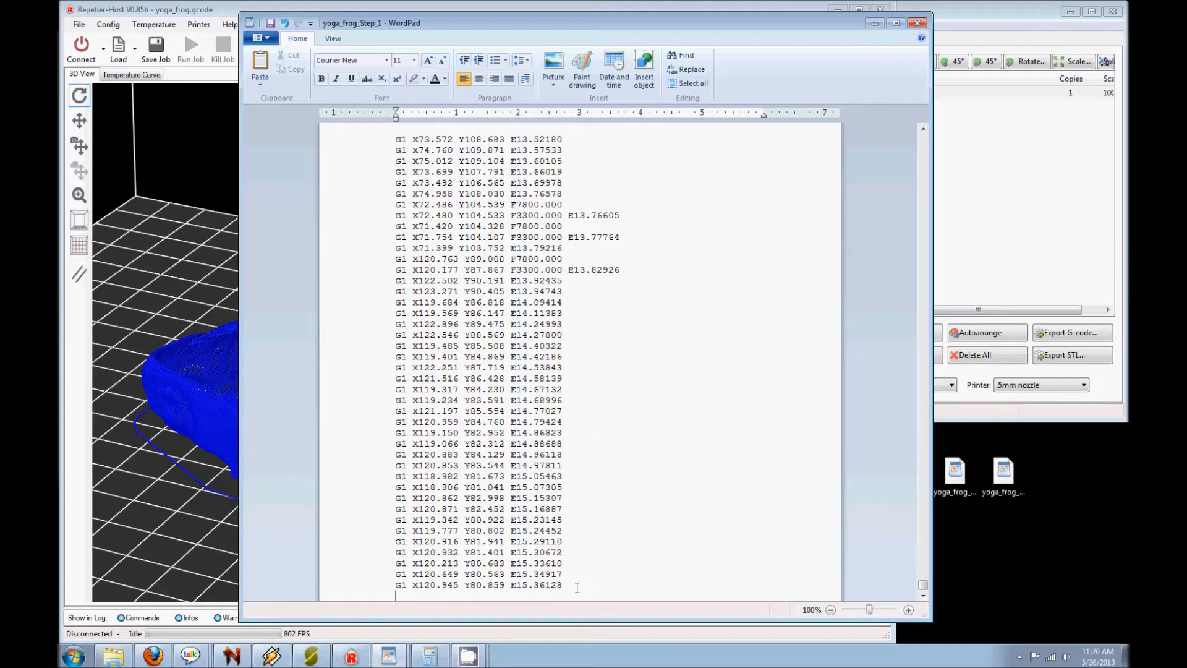
mouse_move(521, 589)
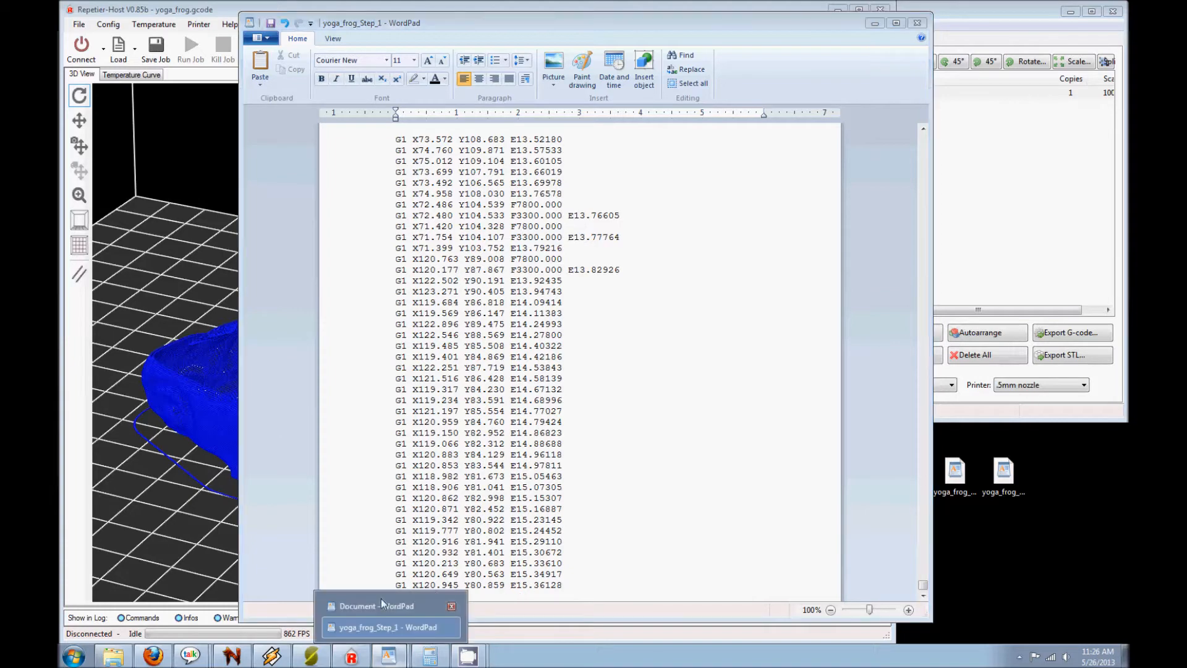
Bring the script notes document forward with the insertion point below the end-of-layer commands.
click(376, 606)
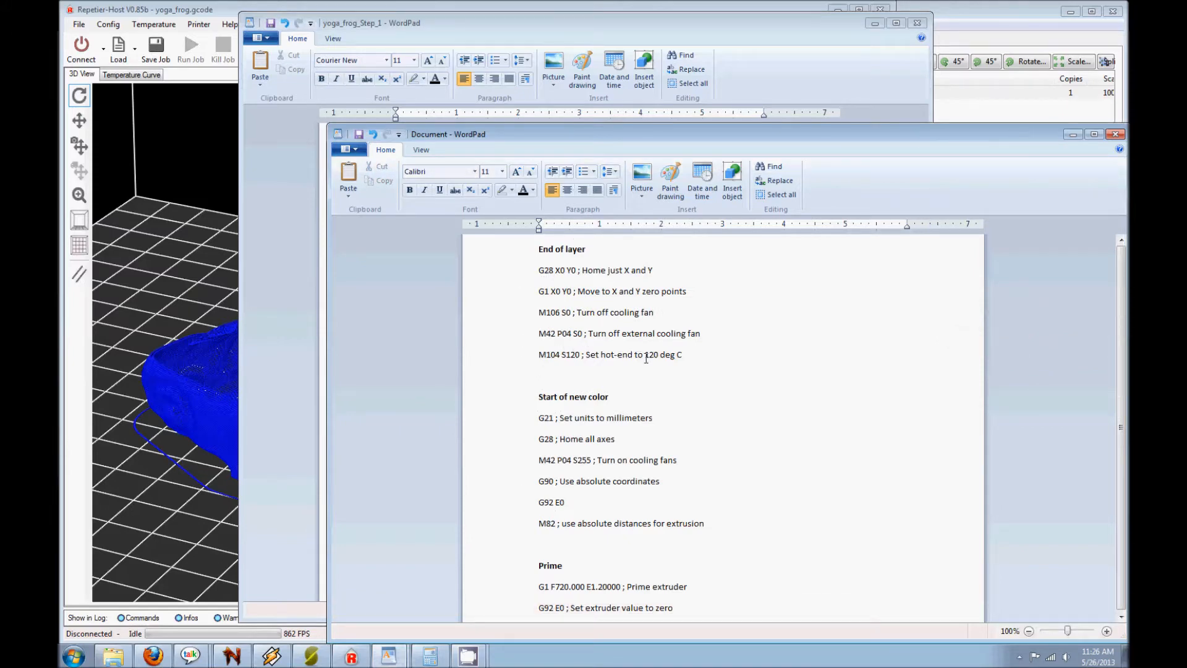
mouse_move(591, 310)
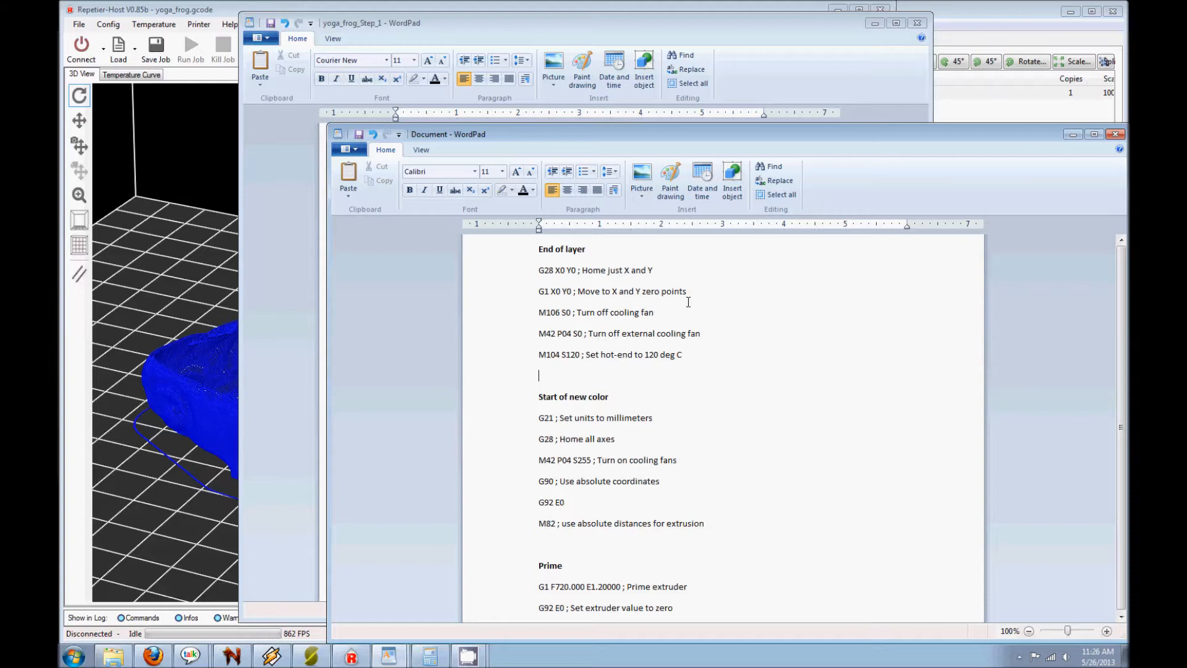
click(538, 373)
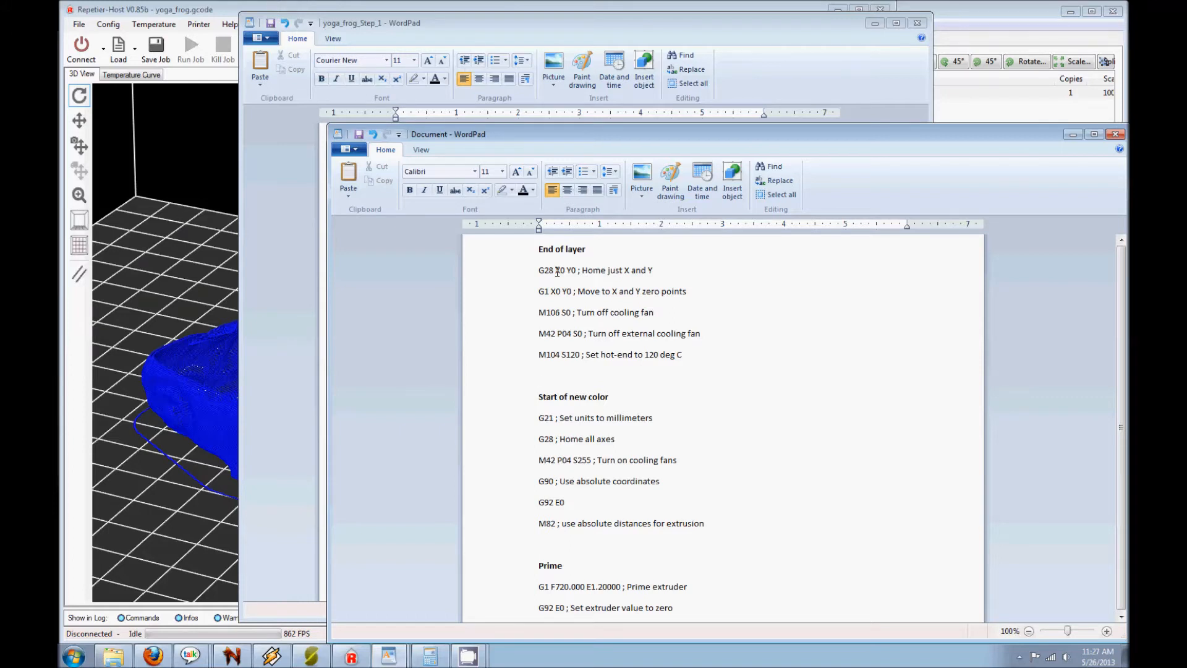
mouse_move(591, 278)
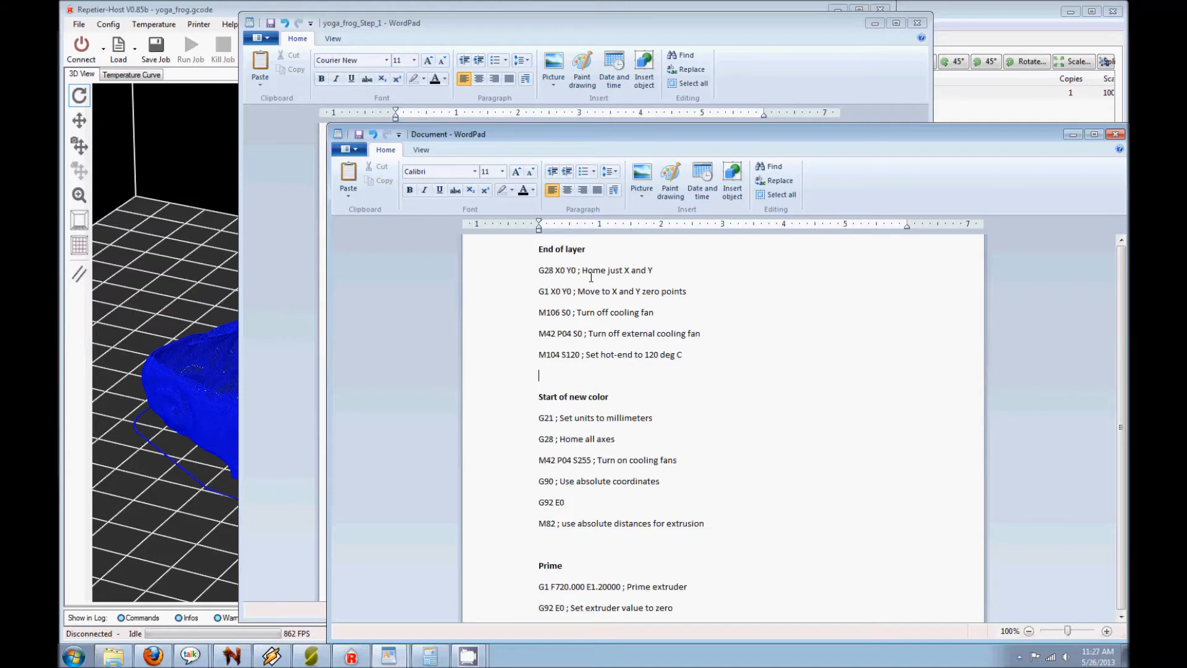
mouse_move(561, 274)
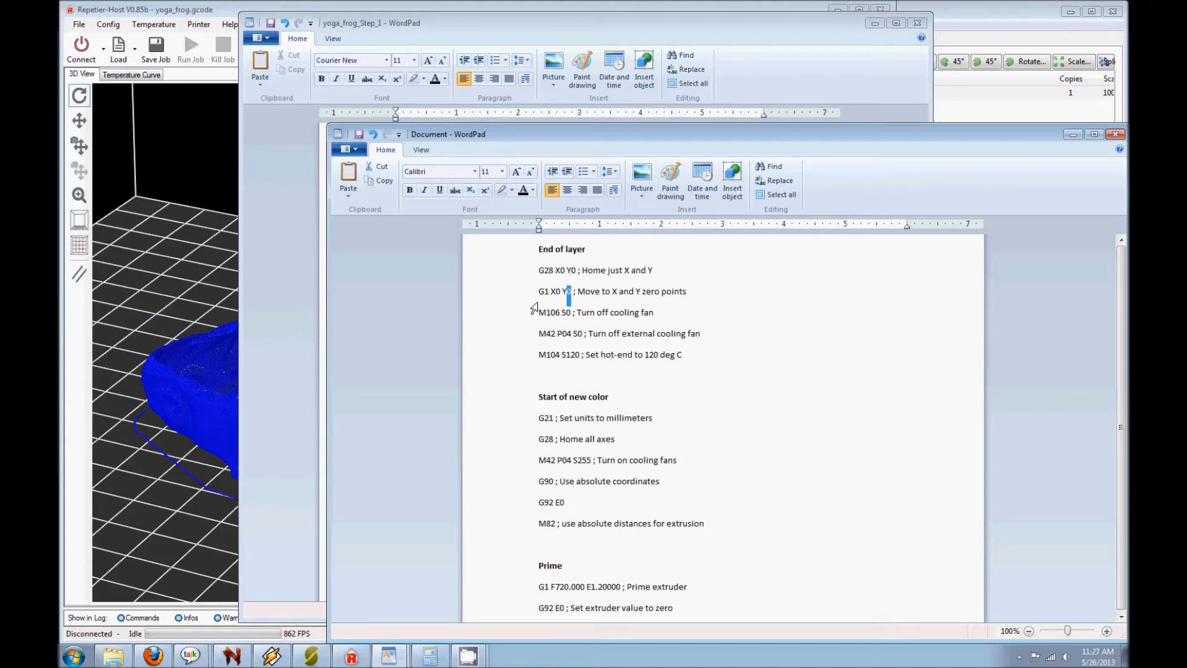
mouse_move(615, 292)
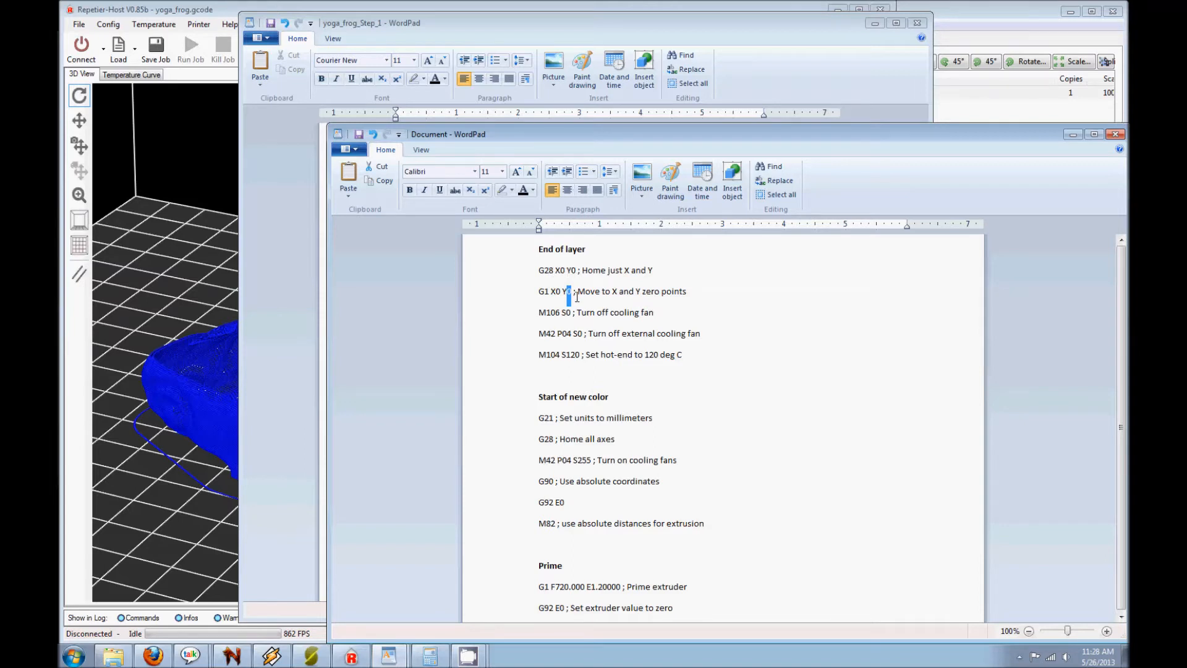
mouse_move(611, 329)
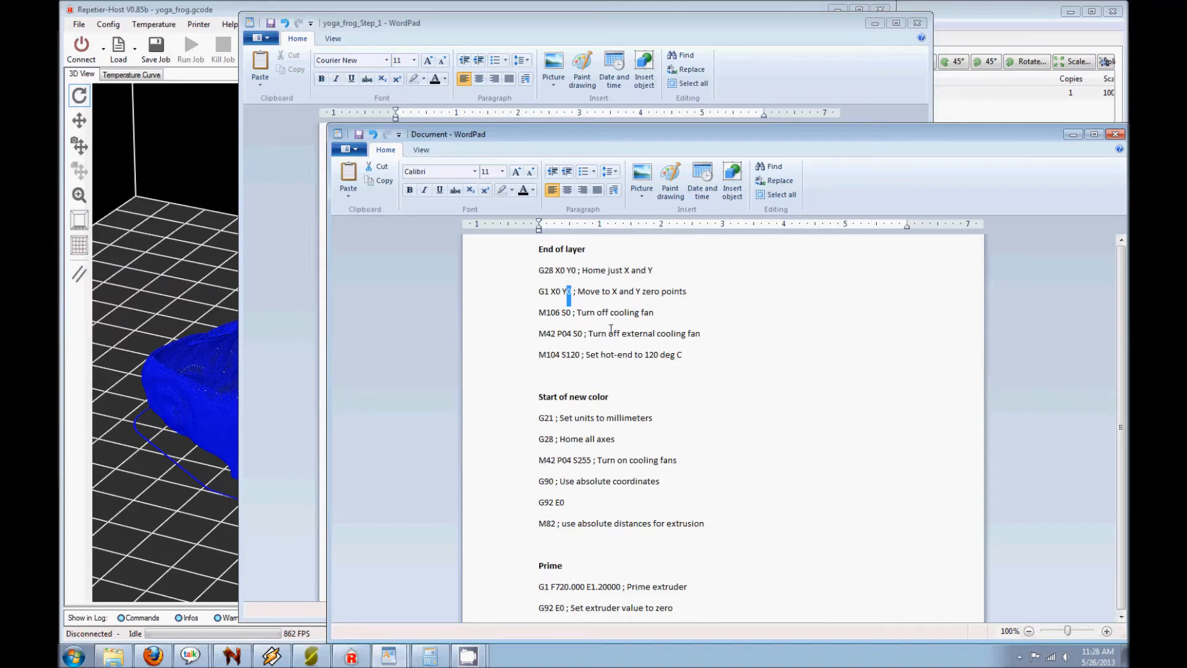
click(549, 312)
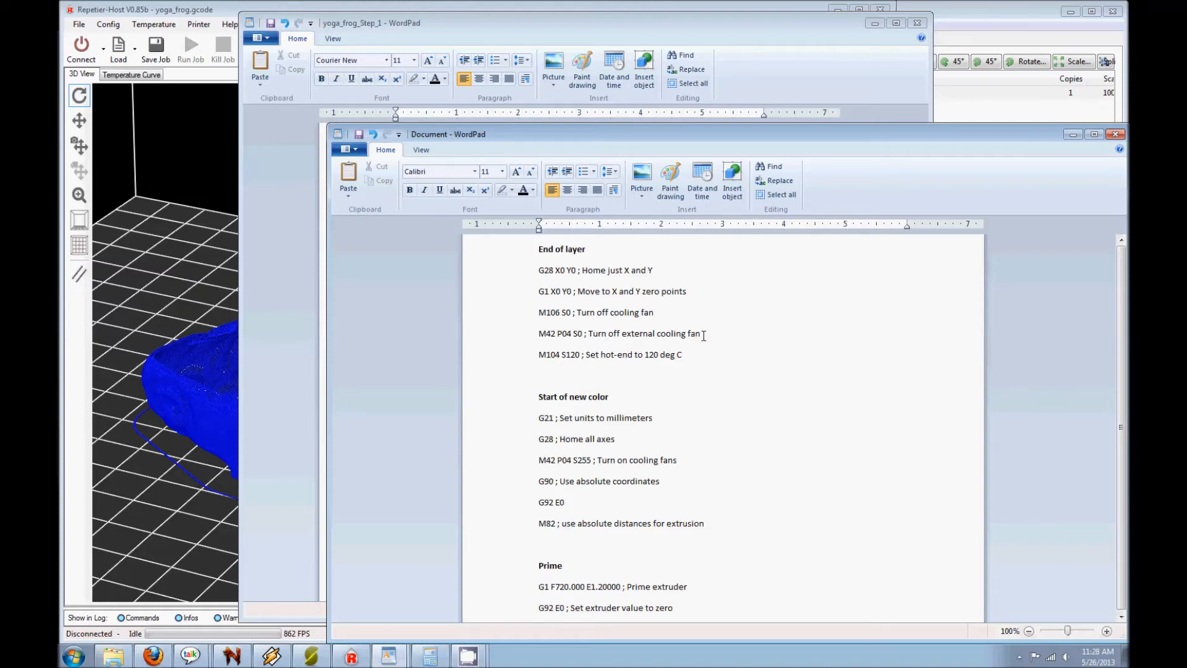
mouse_move(712, 337)
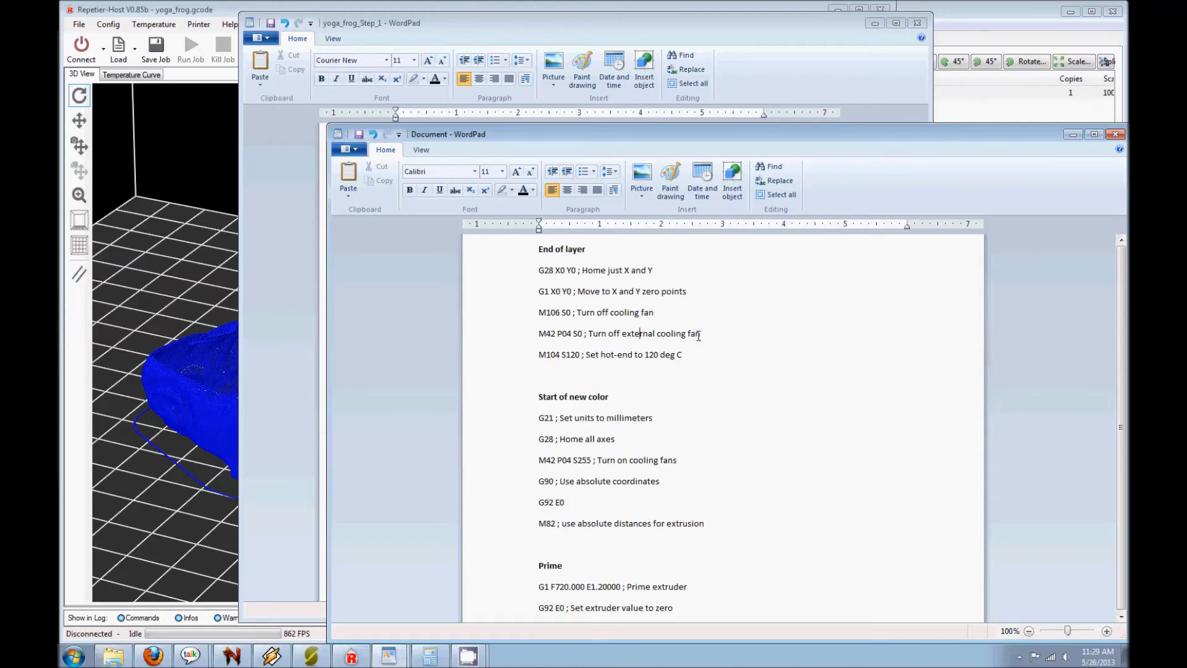
mouse_move(542, 355)
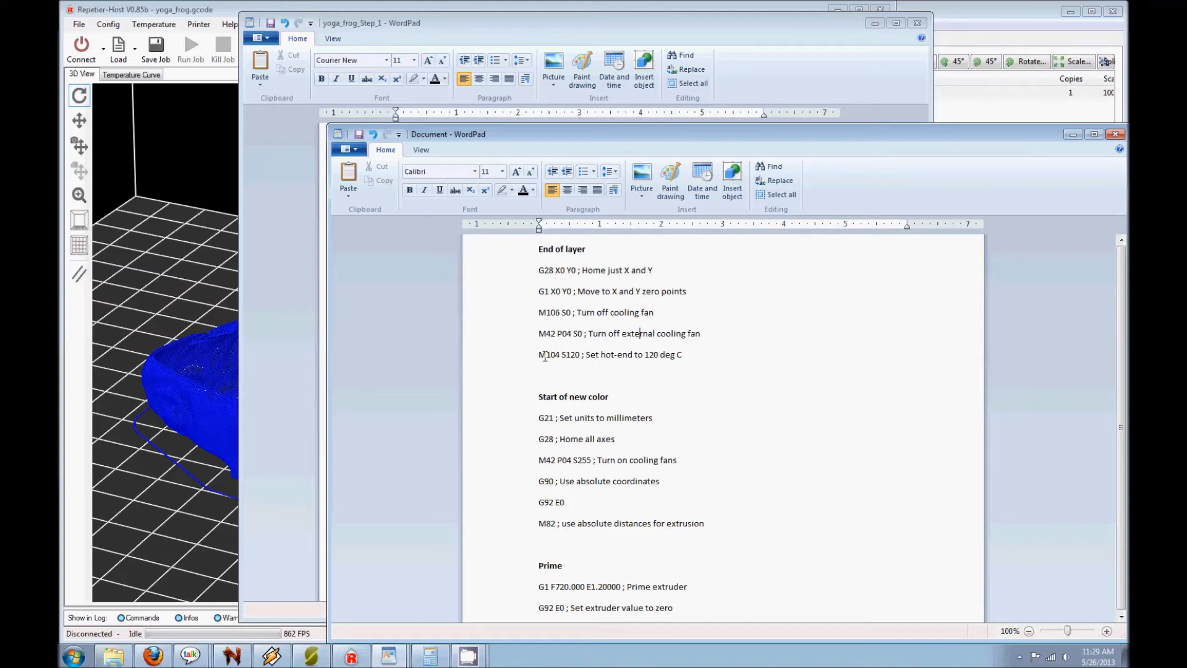
mouse_move(543, 363)
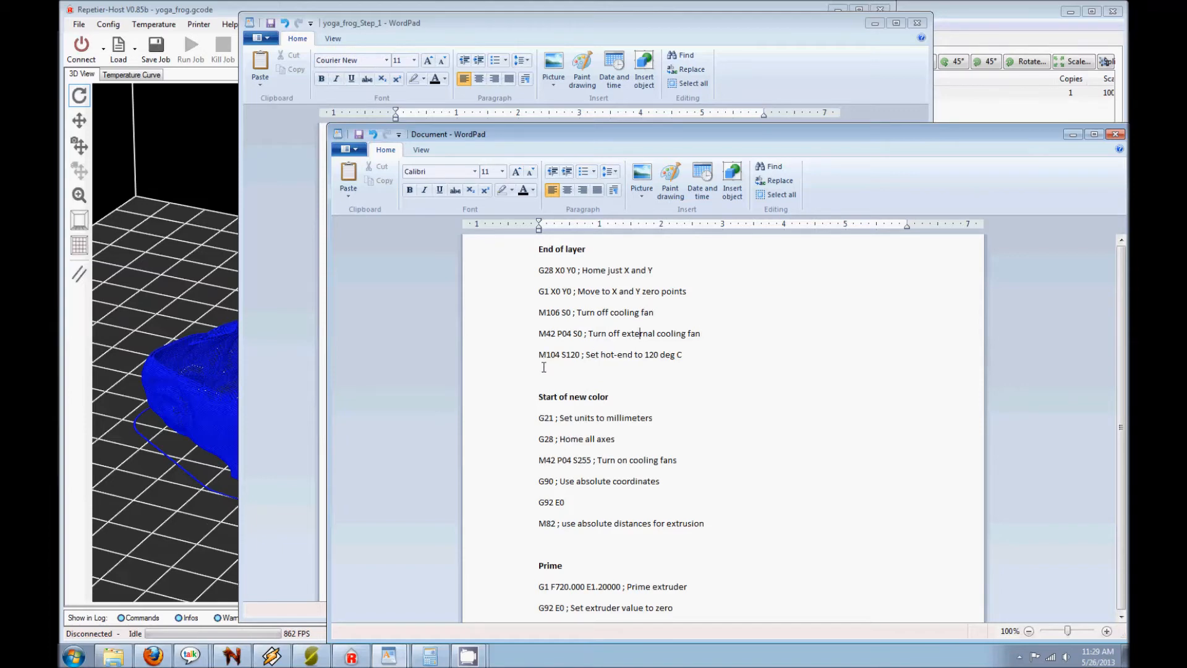
mouse_move(687, 387)
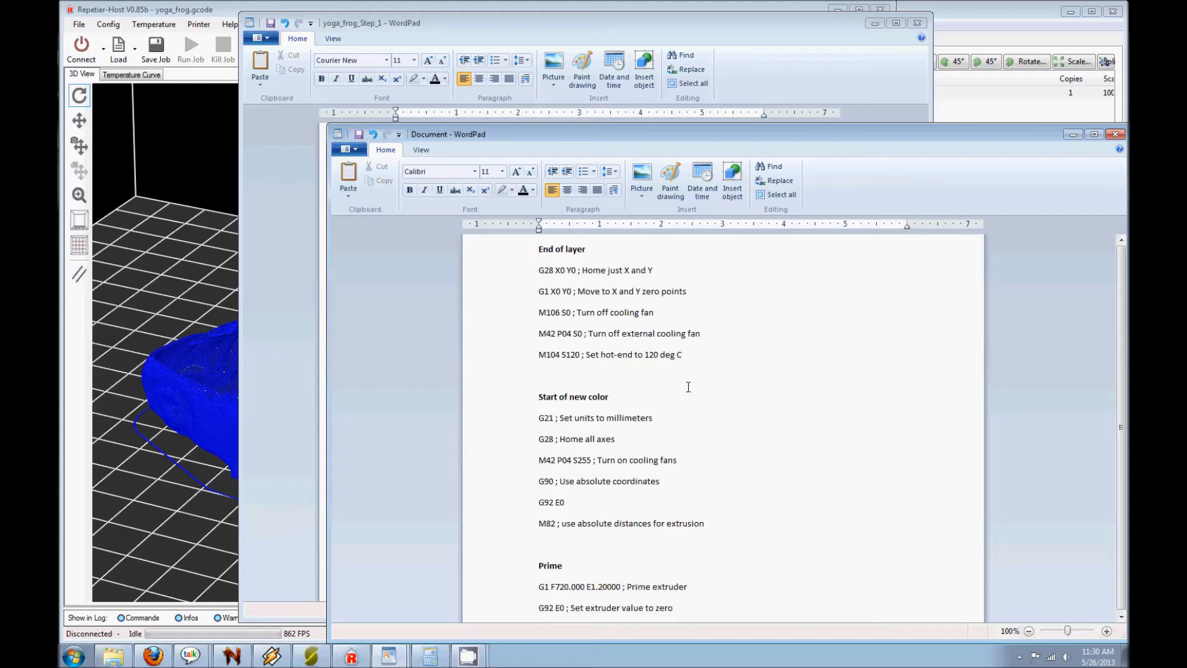
Paste the end-of-layer commands, G1 X0 Y0 through M104 S120, at the end of yoga_frog_Step_1.
click(684, 354)
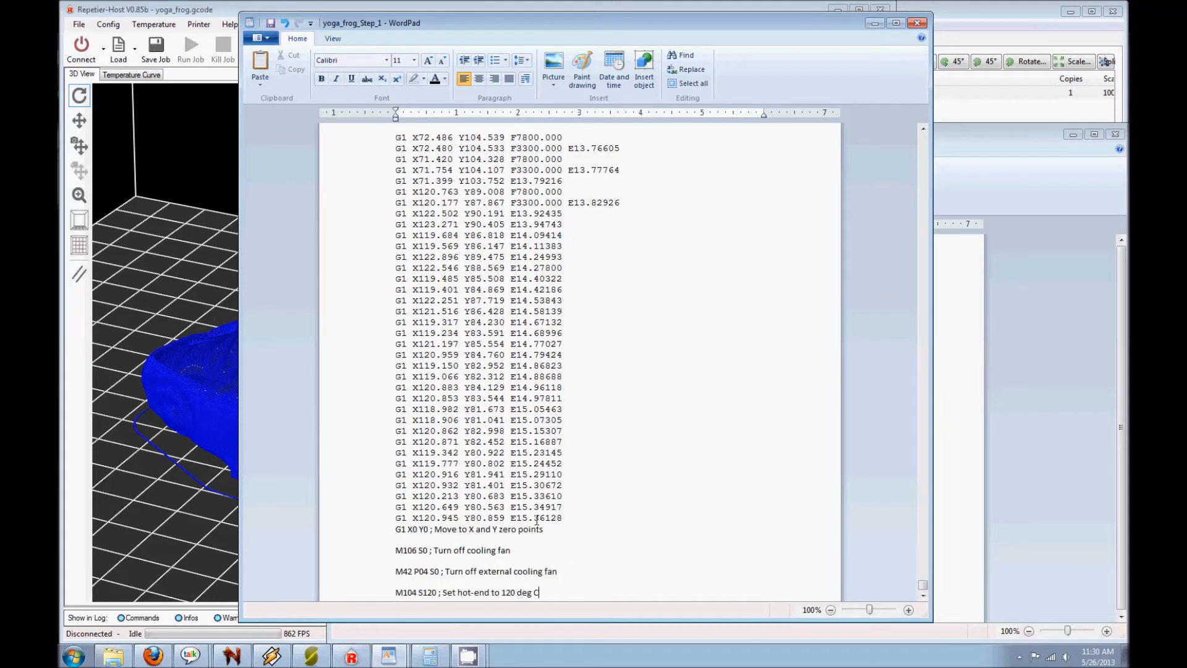
mouse_move(406, 542)
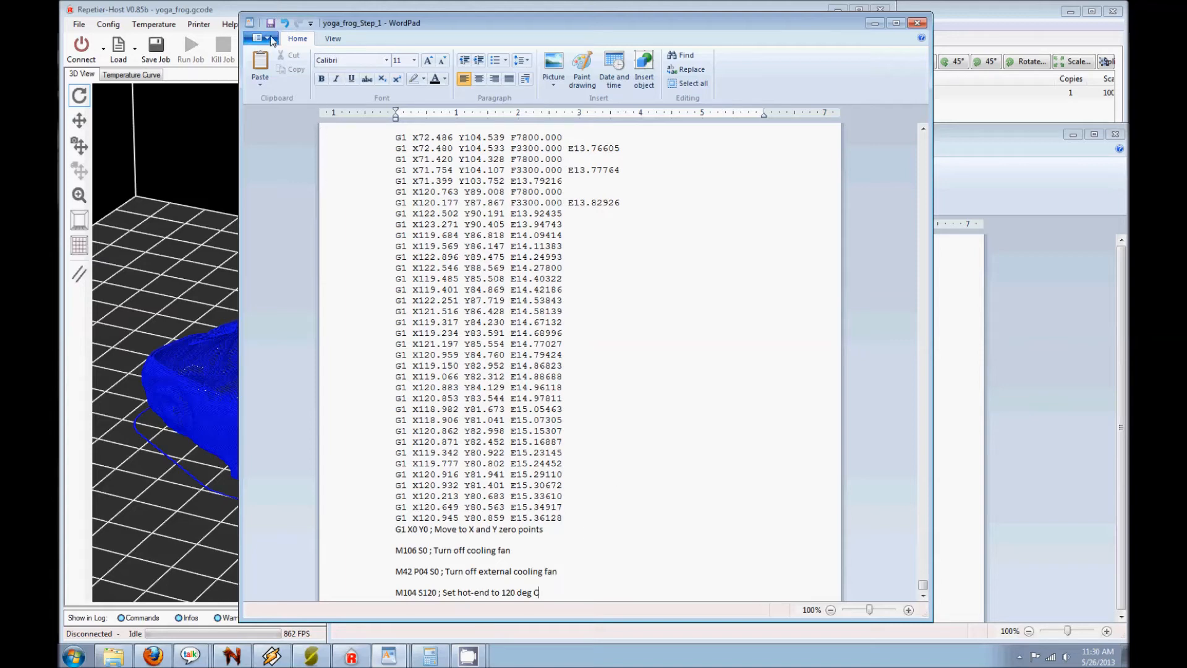
Save yoga_frog_Step_1, confirming the plain text-only format.
click(260, 38)
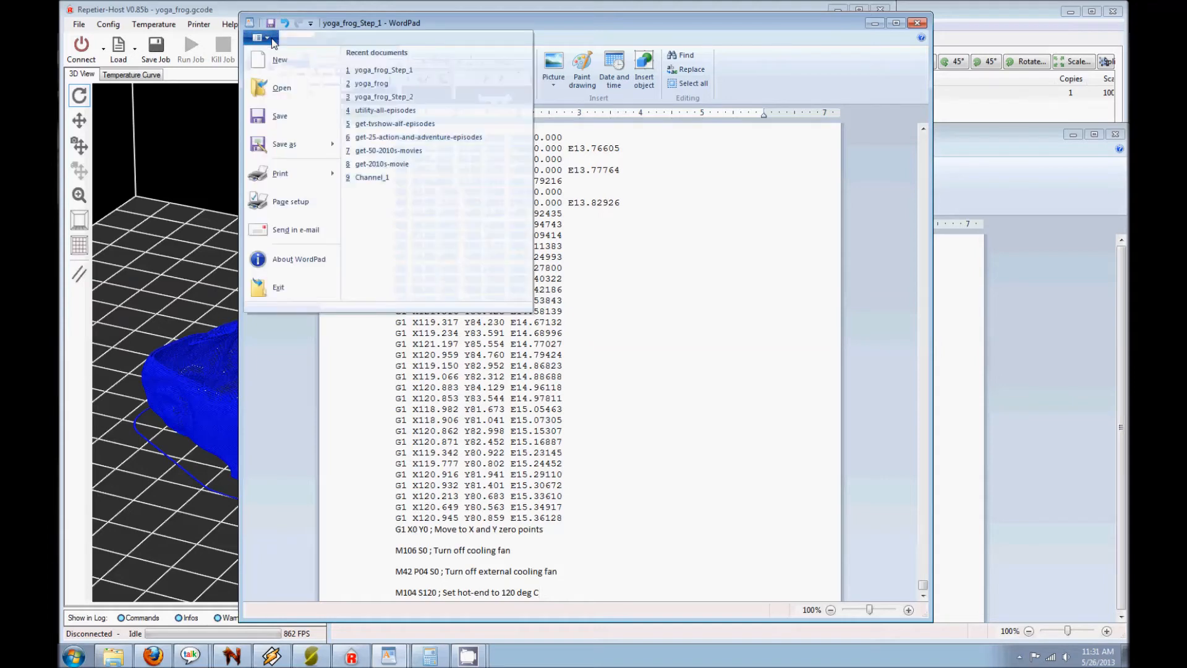
click(278, 115)
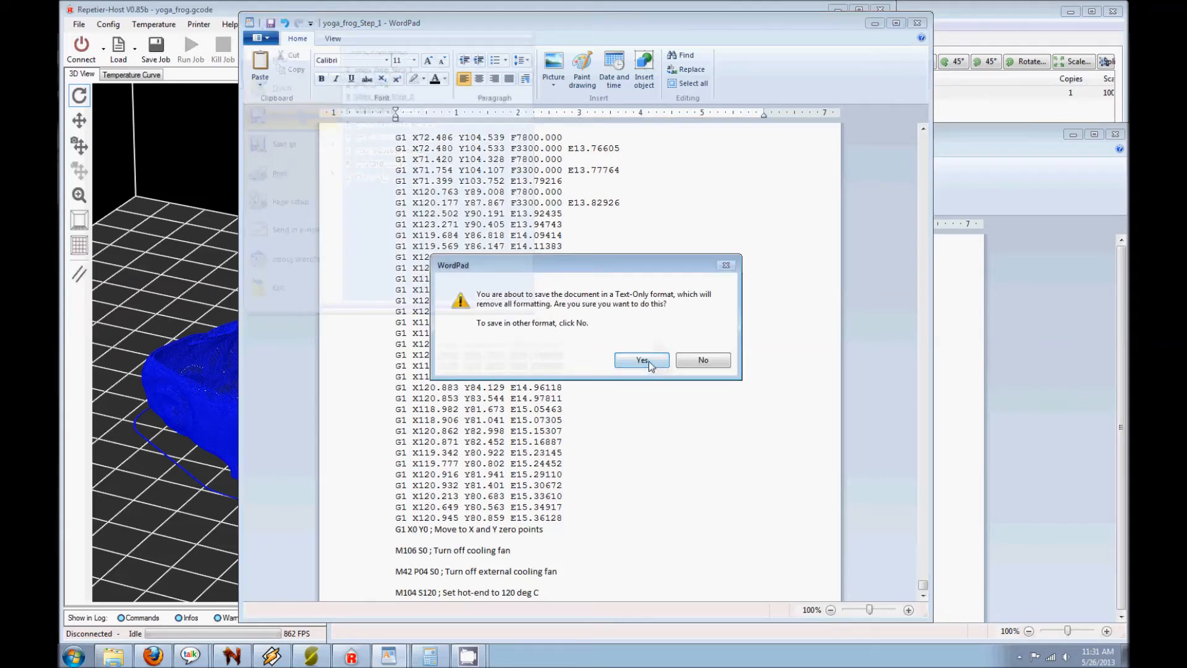
click(640, 360)
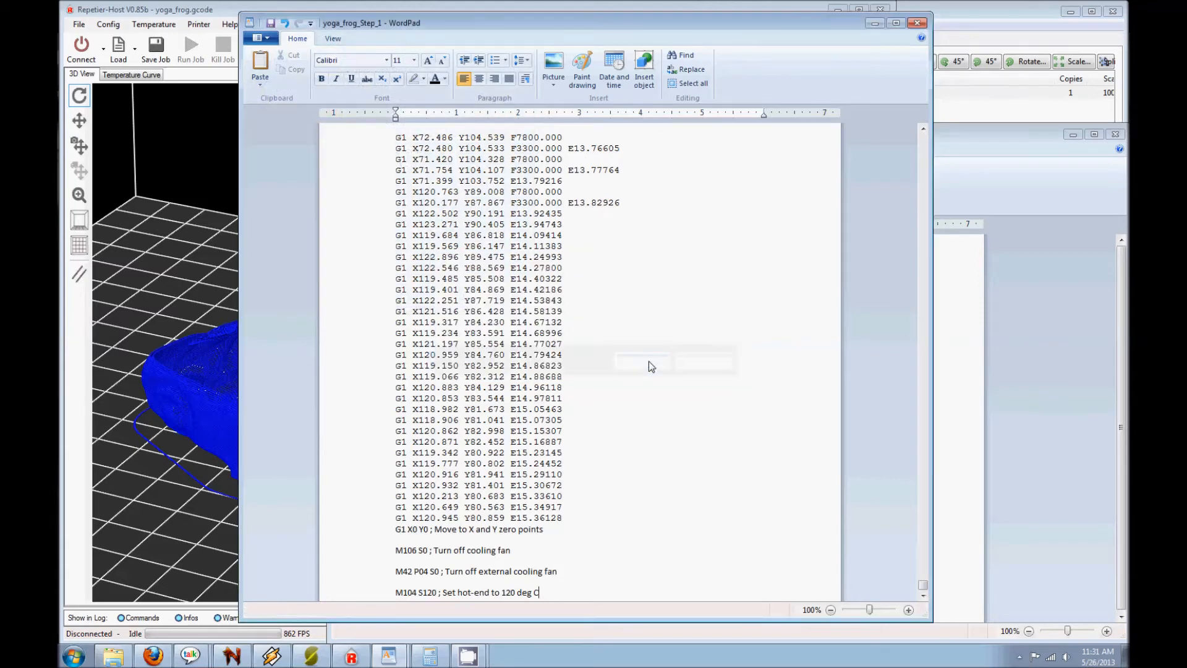
mouse_move(891, 44)
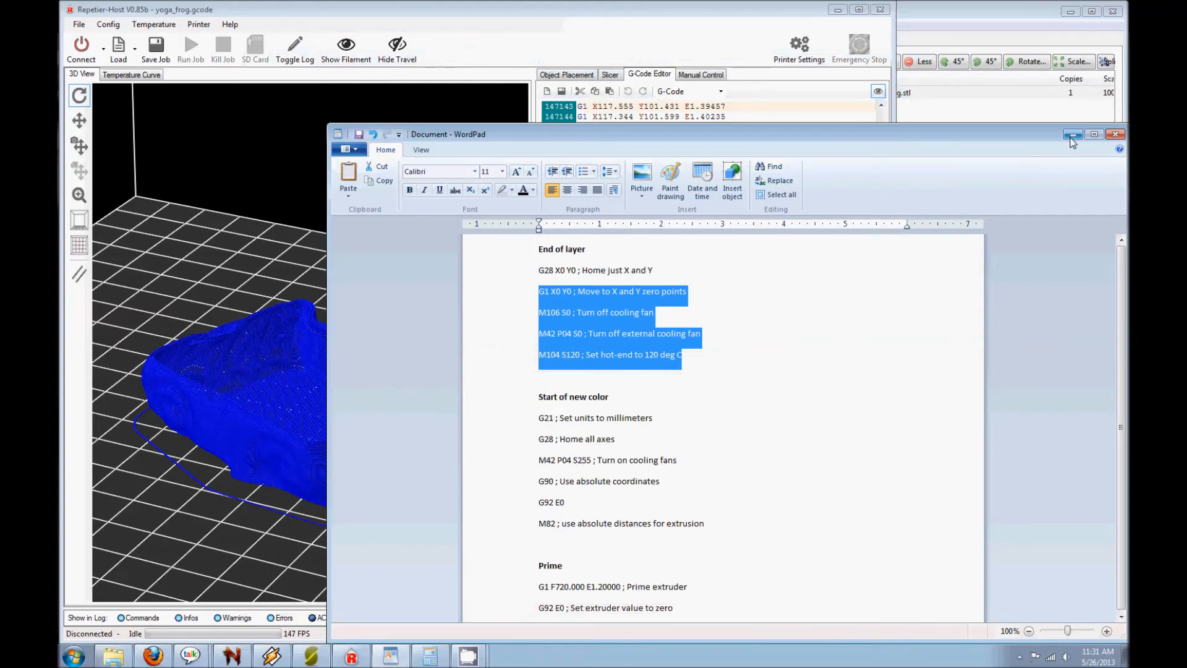
Minimize WordPad and open yoga_frog_Step_2 from the desktop in WordPad.
click(1123, 133)
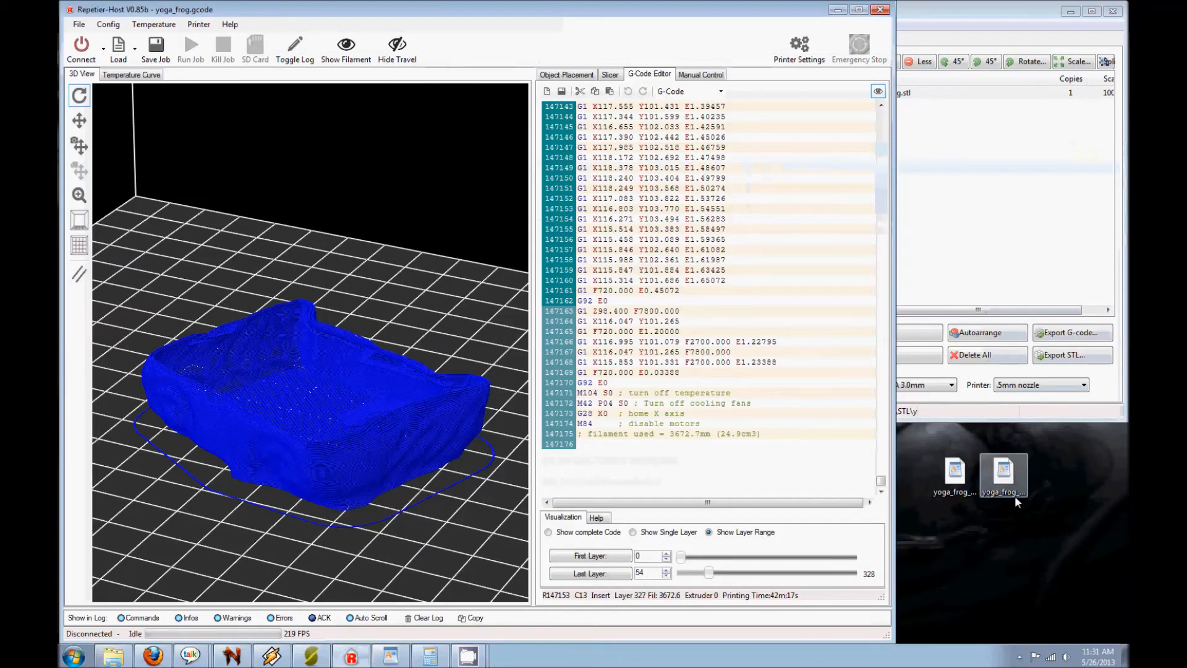
right_click(1003, 473)
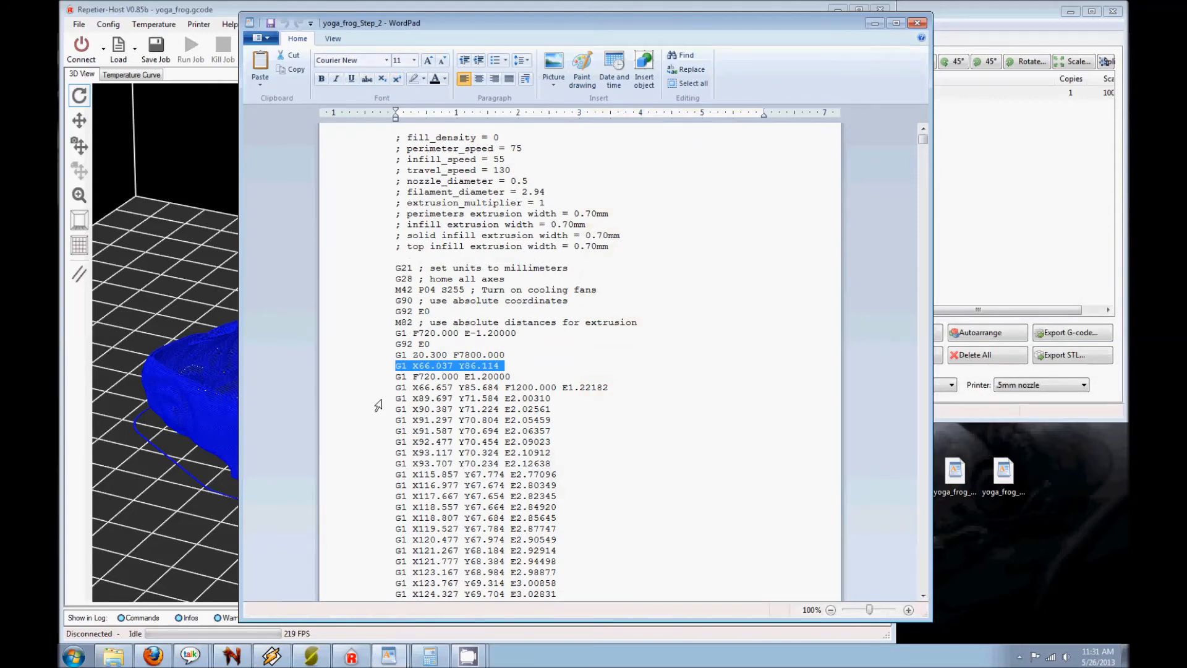
Search the Step 2 G-code for "G1 Z16.2" and jump to that layer-change line.
click(683, 54)
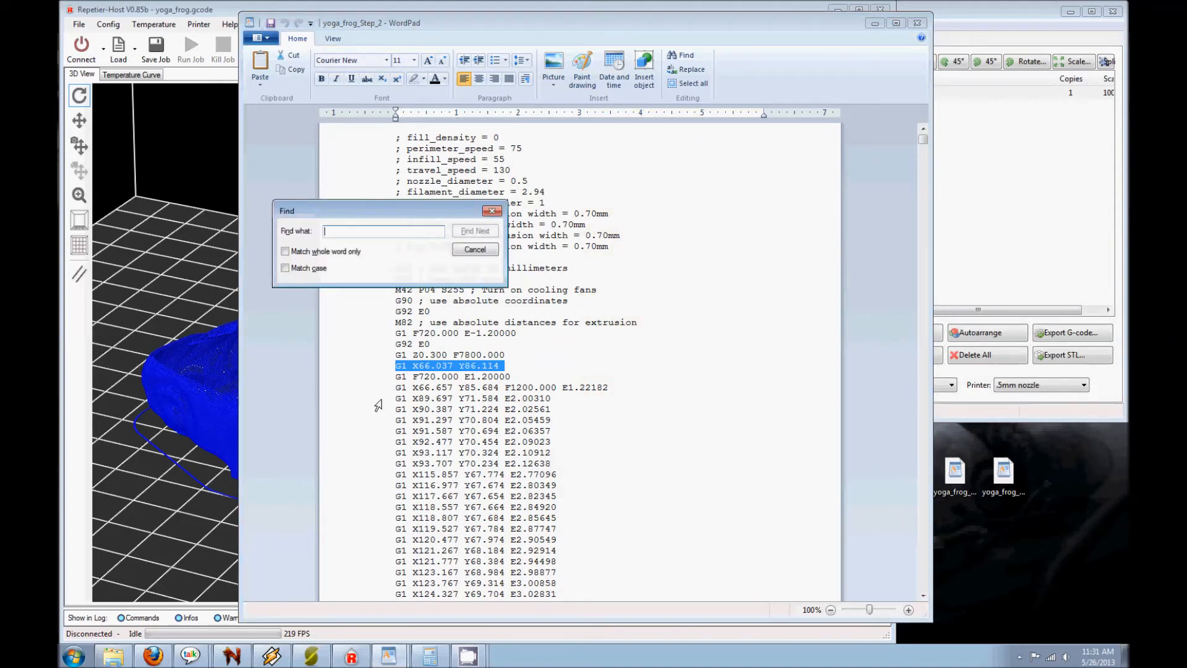
text(G1)
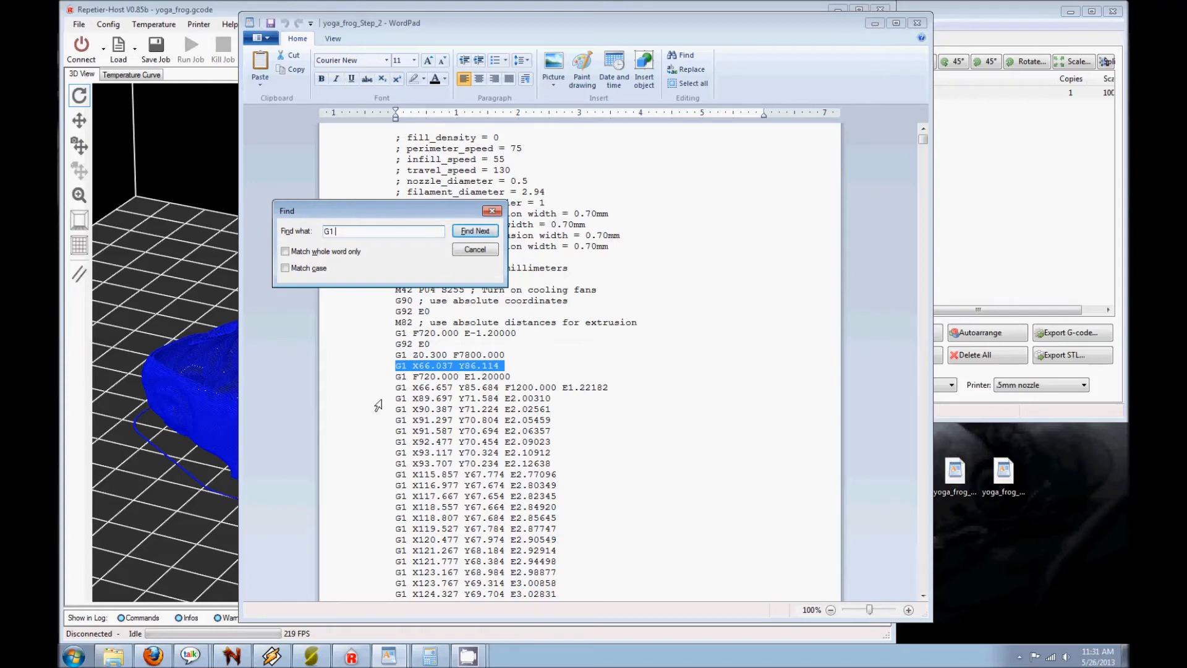
text(z)
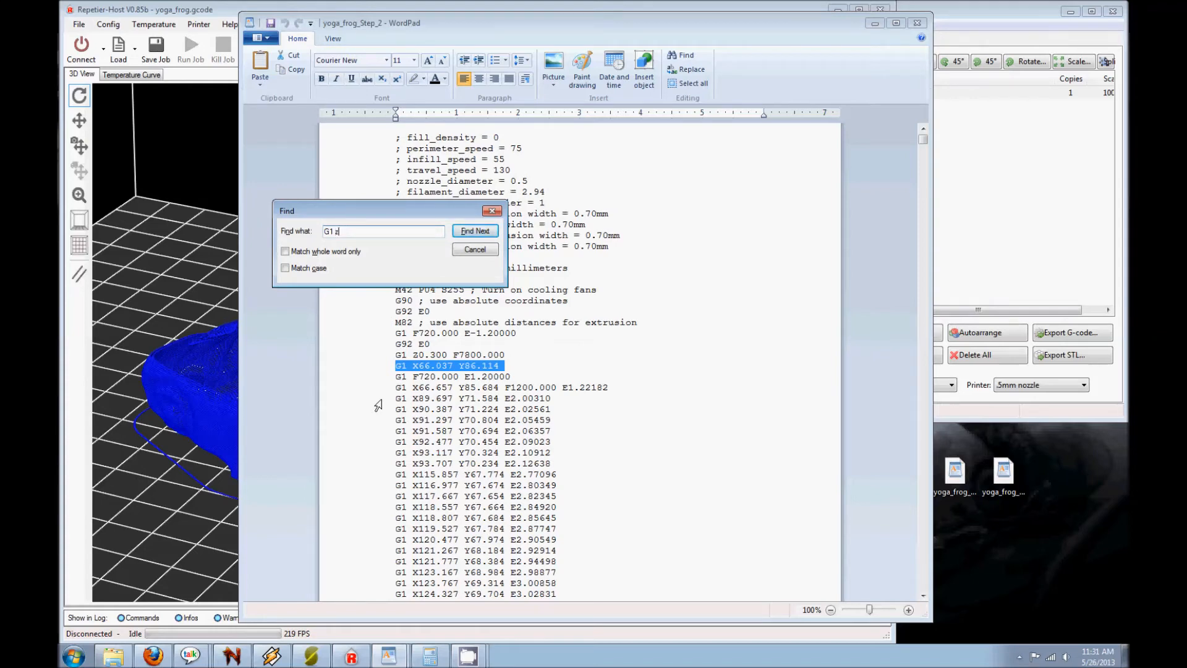
text(Z16.2)
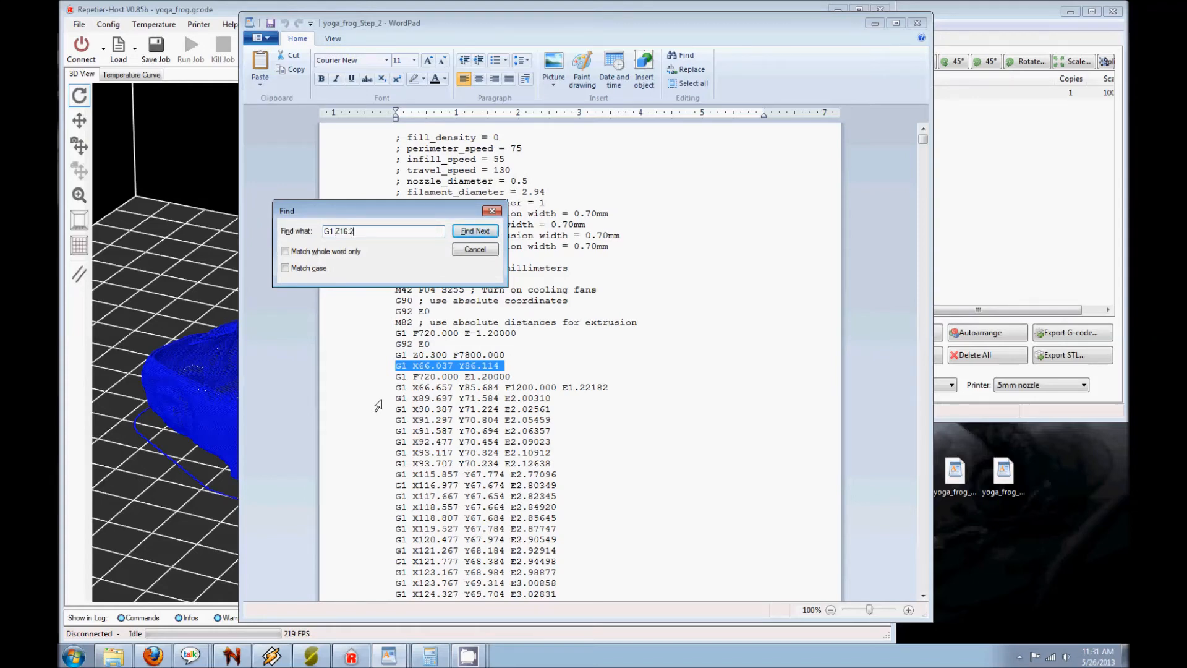
click(475, 232)
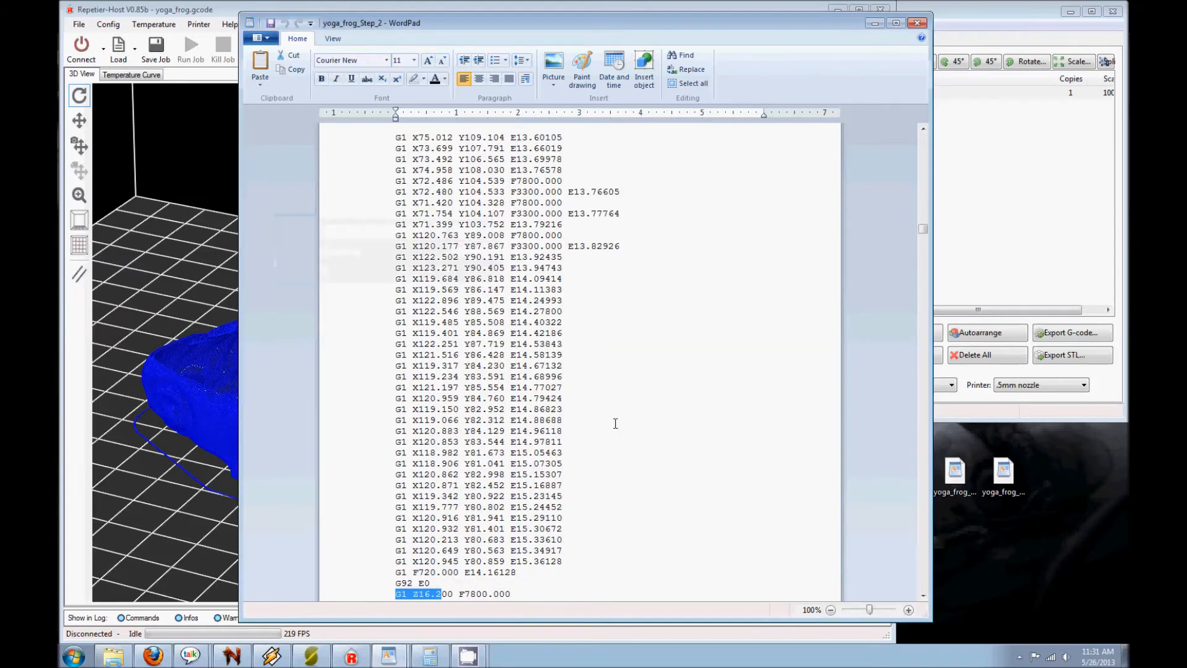
Delete the base-layer moves so G1 Z16.200 follows directly after the opening G92 E0.
scroll(down, 3)
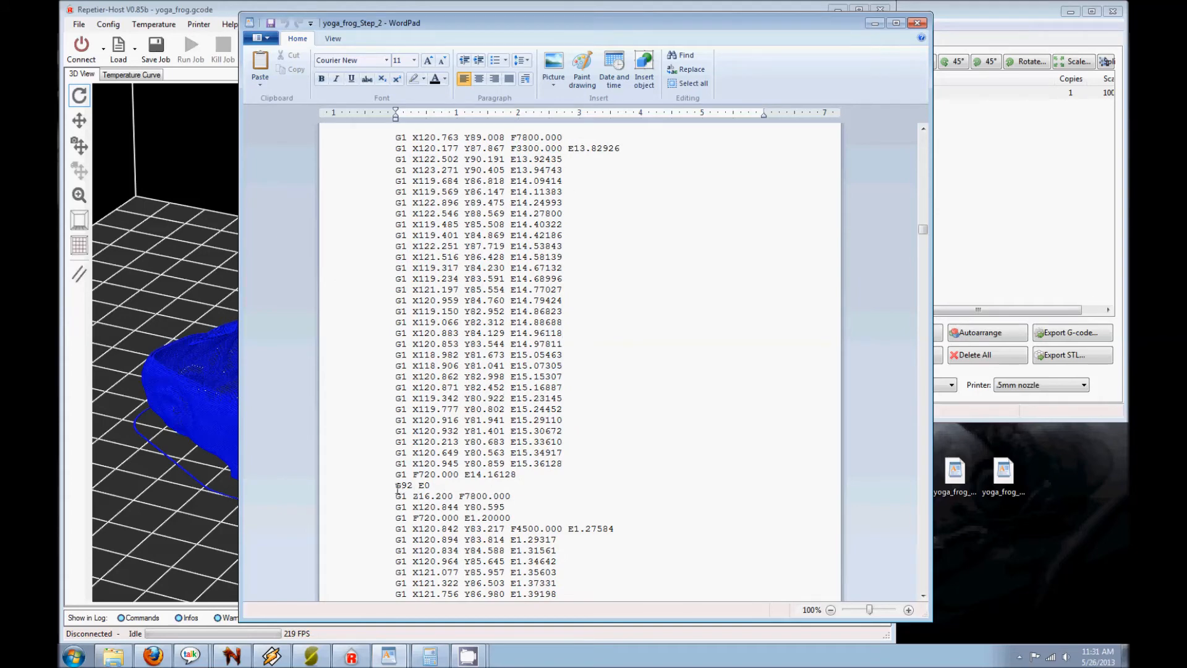
click(431, 485)
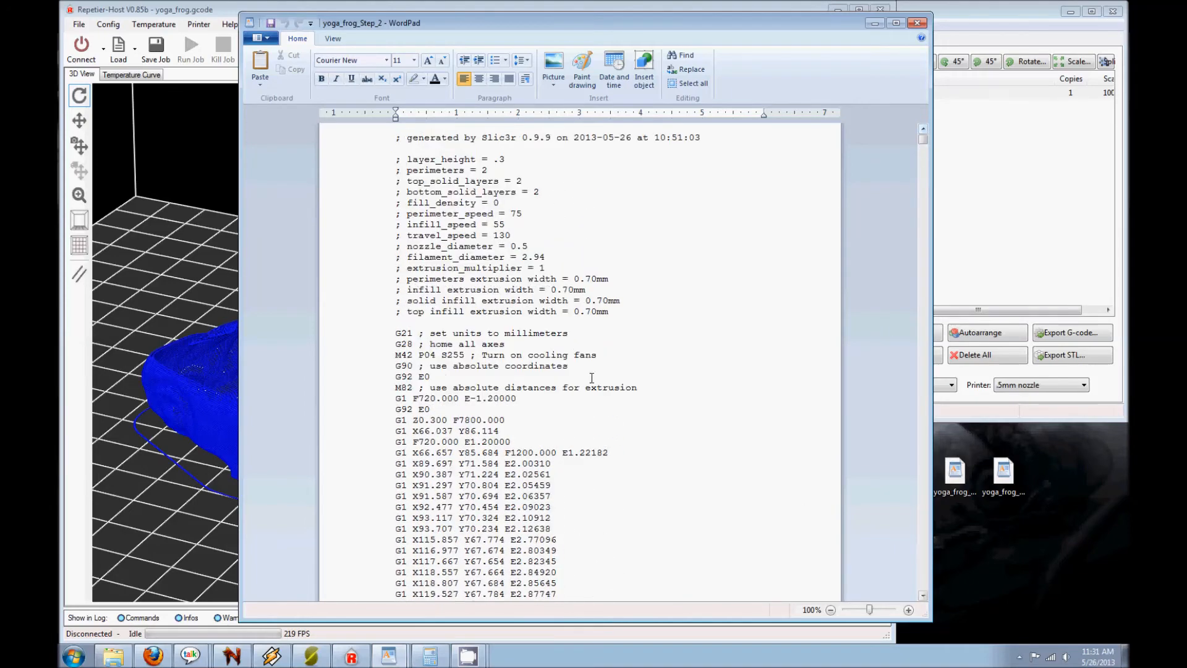
mouse_move(384, 432)
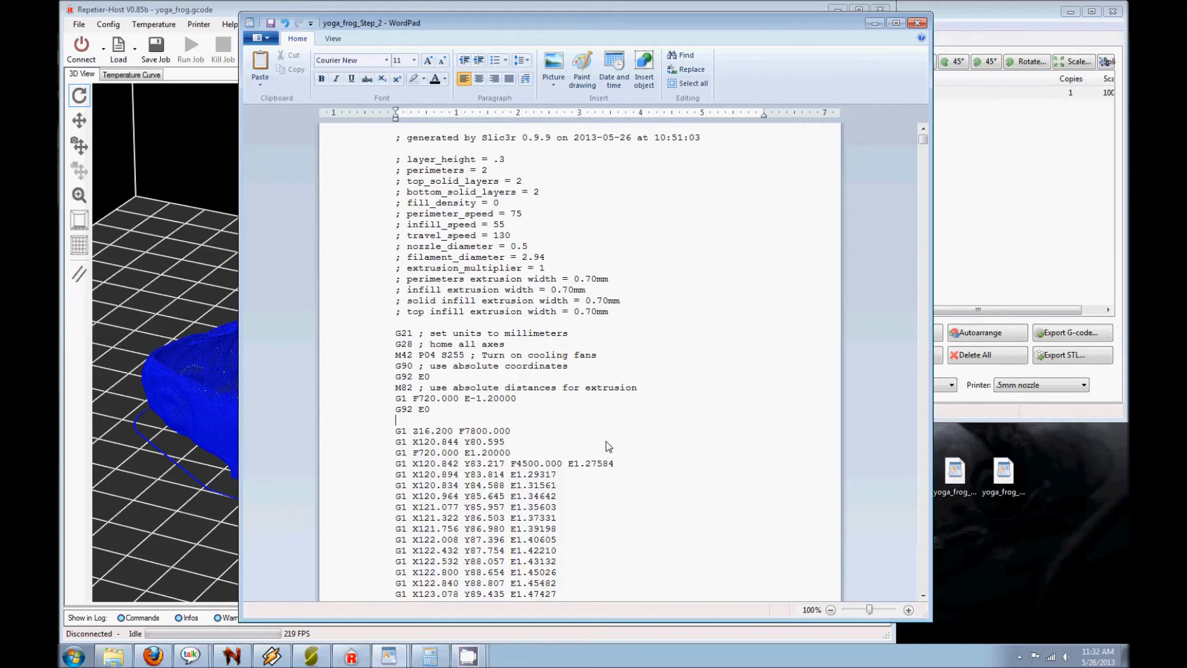
scroll(down, 3)
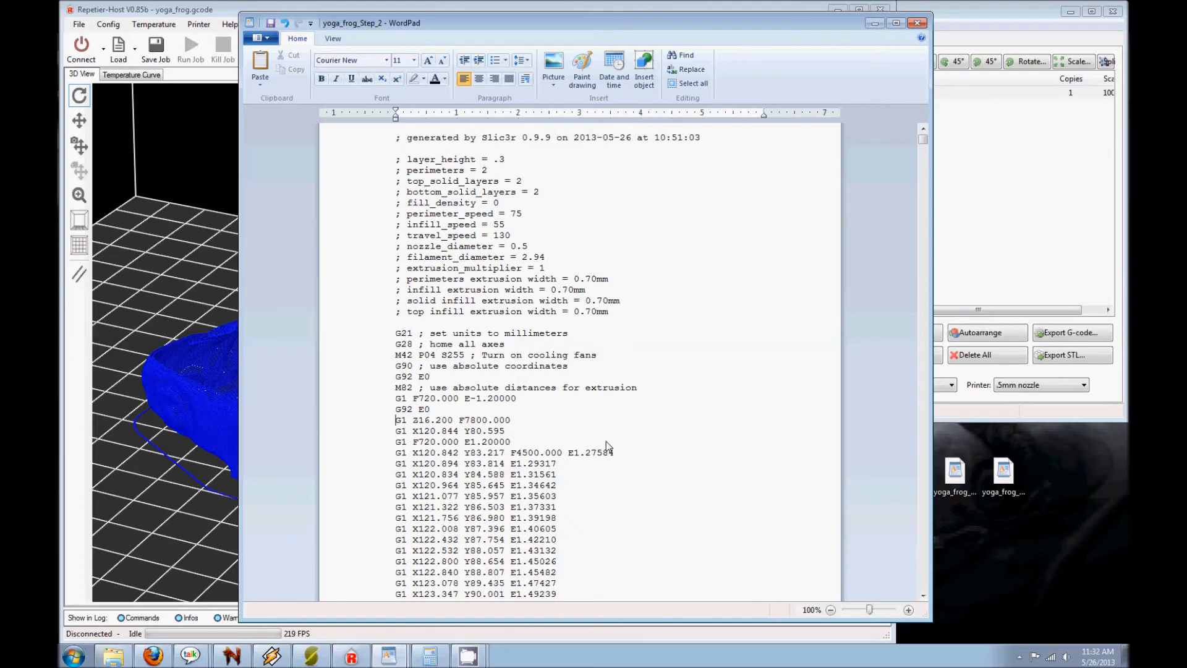
mouse_move(400, 327)
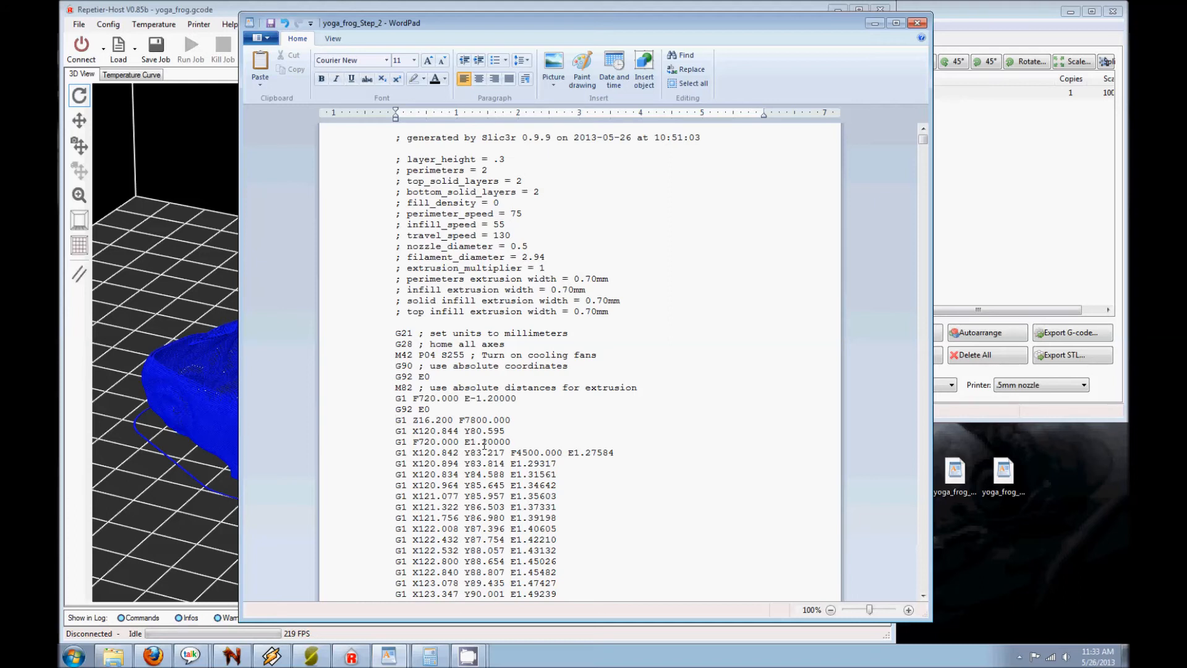
scroll(down, 3)
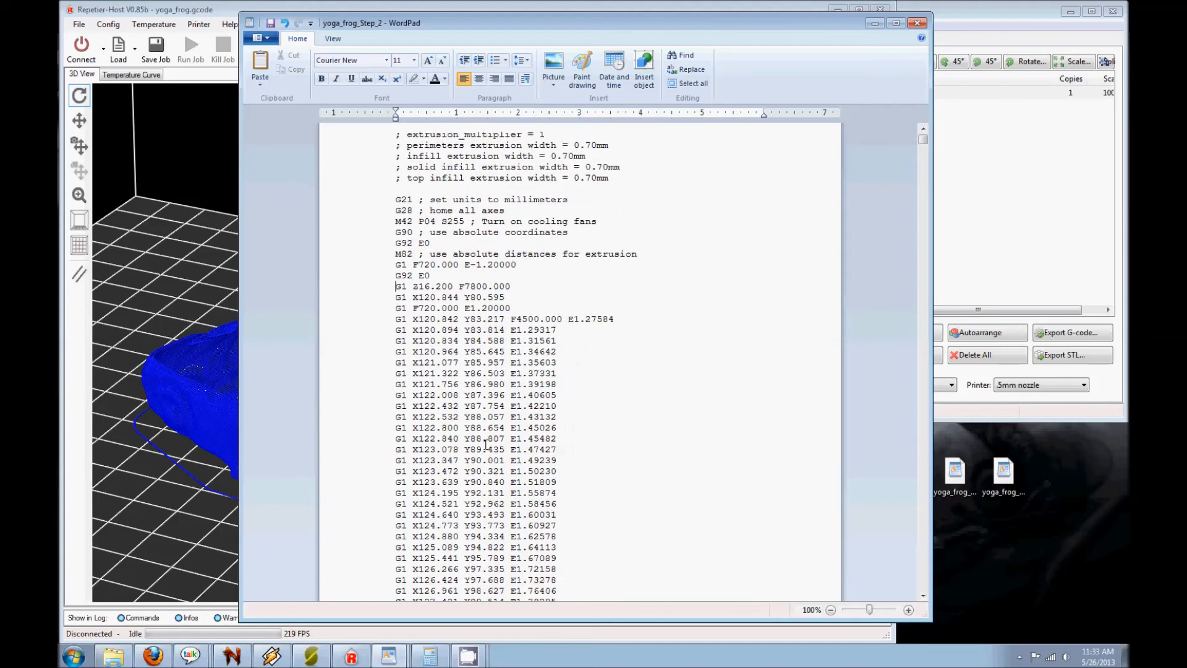
scroll(down, 3)
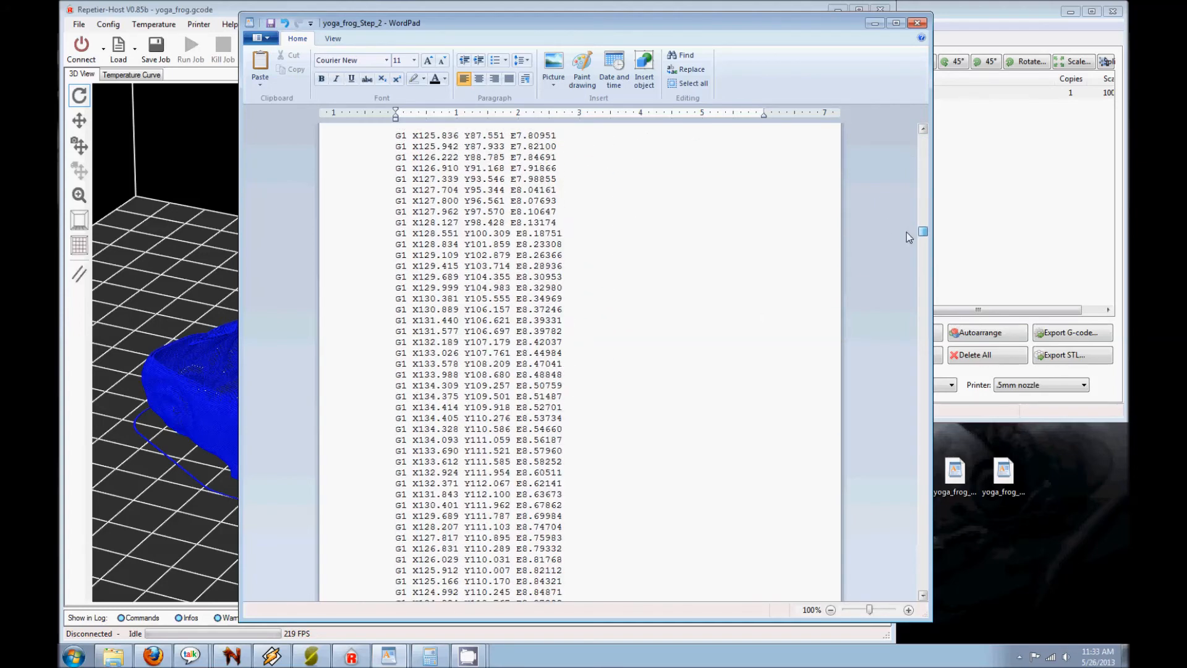
scroll(up, 3)
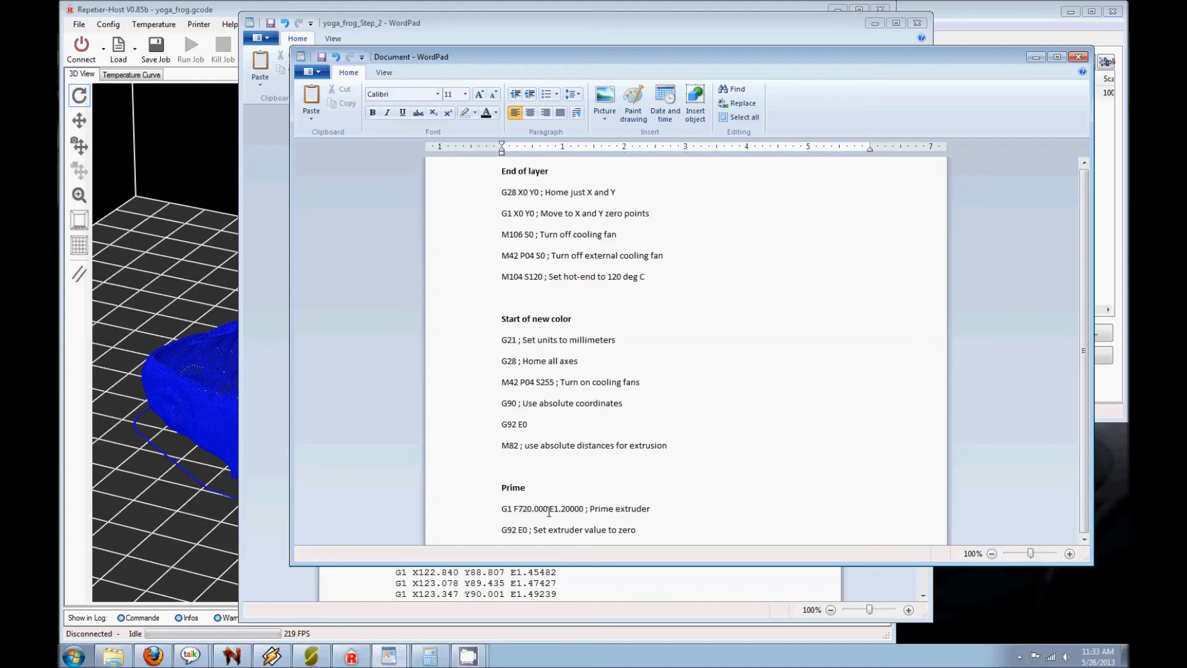
Bring the yoga_frog_Step_2 window in front of the script notes document.
click(578, 360)
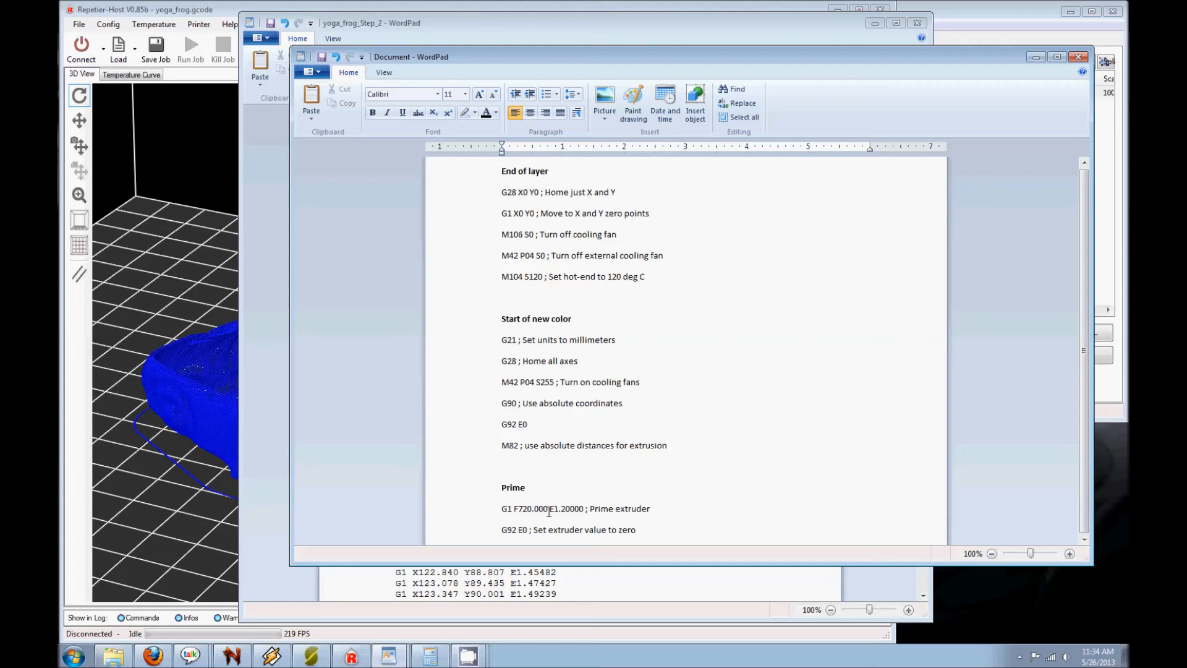
click(577, 360)
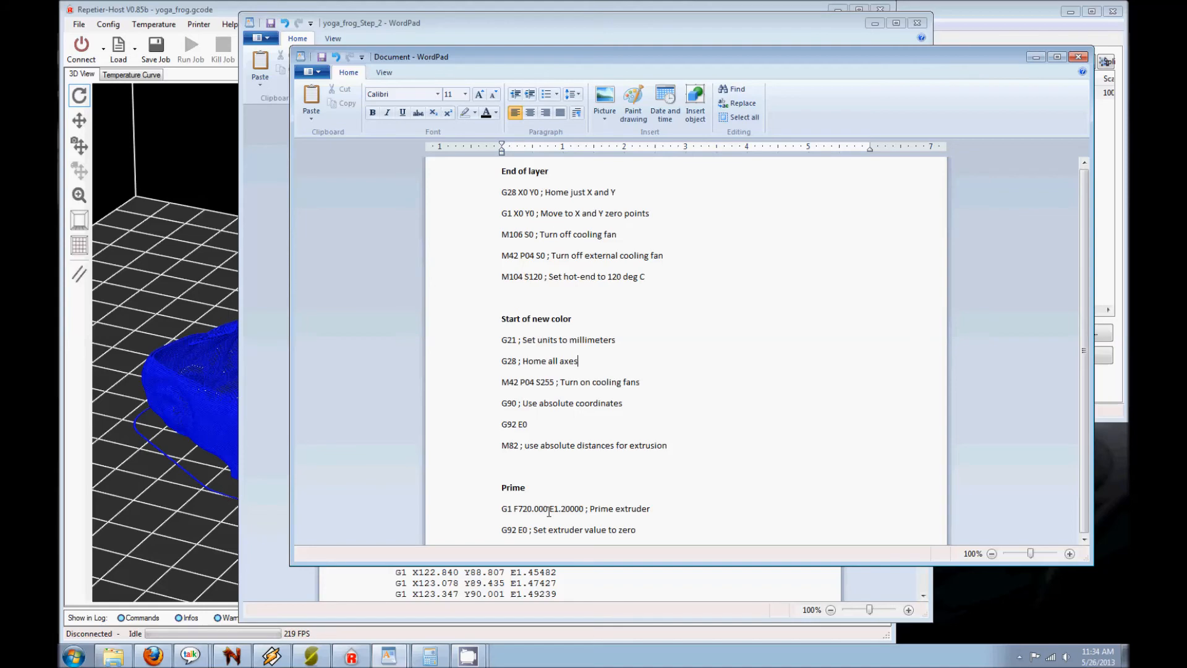
mouse_move(284, 363)
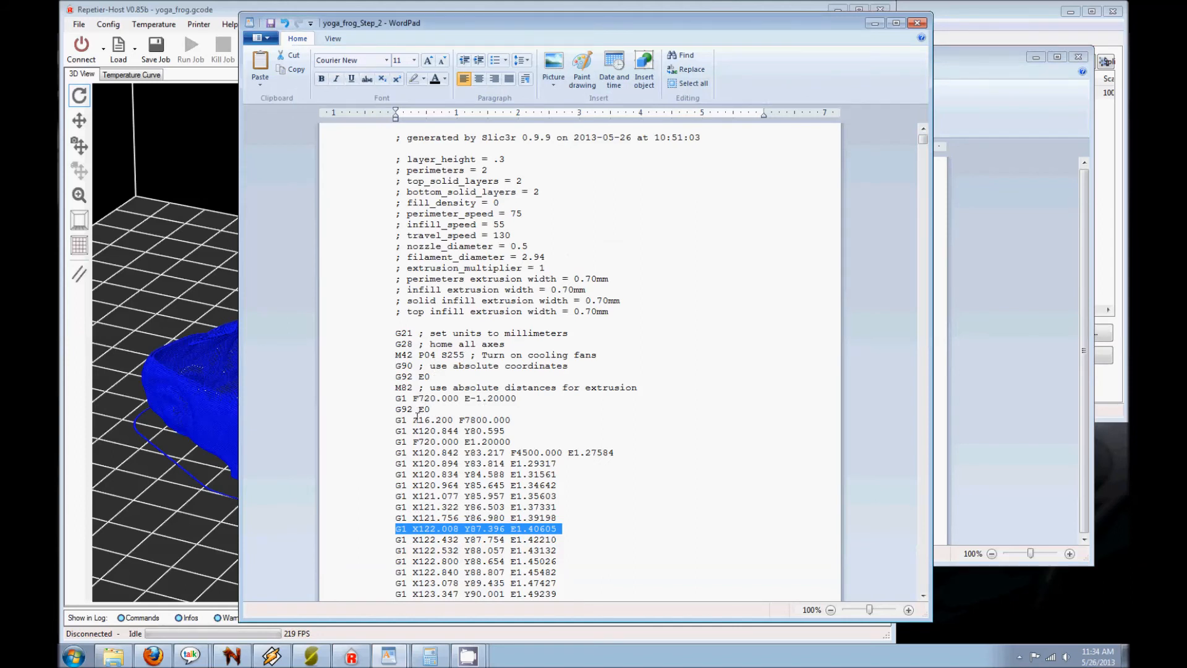
Select the top part's first XY travel move, then minimize the Step 2 and script notes windows.
click(451, 431)
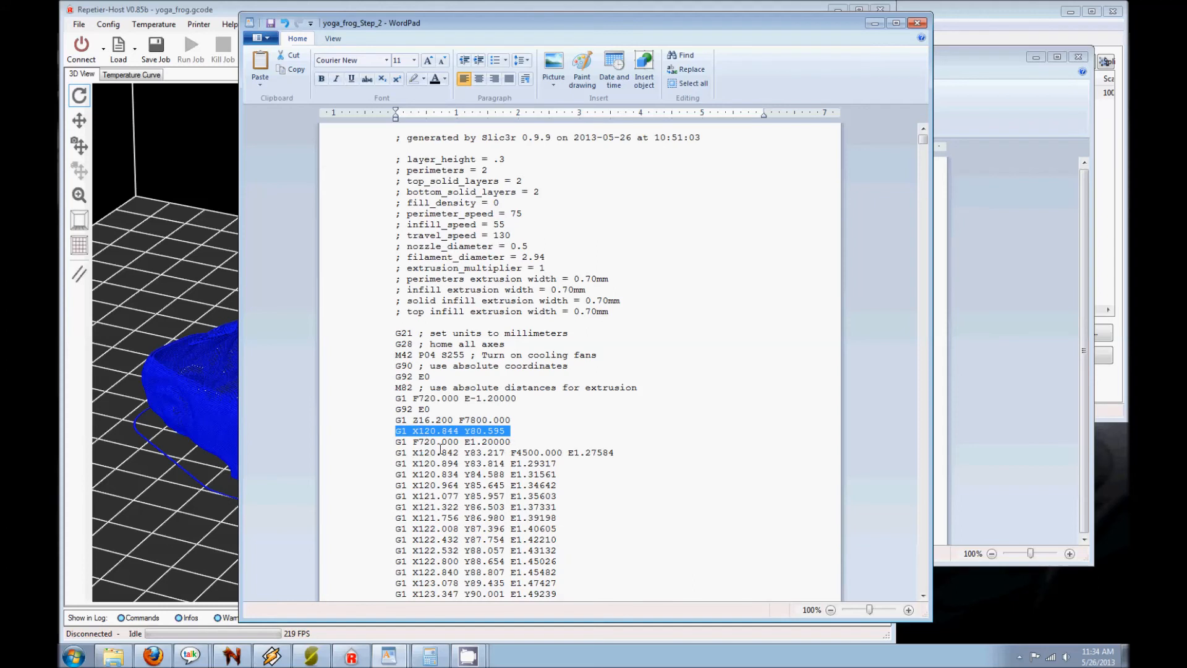
mouse_move(515, 431)
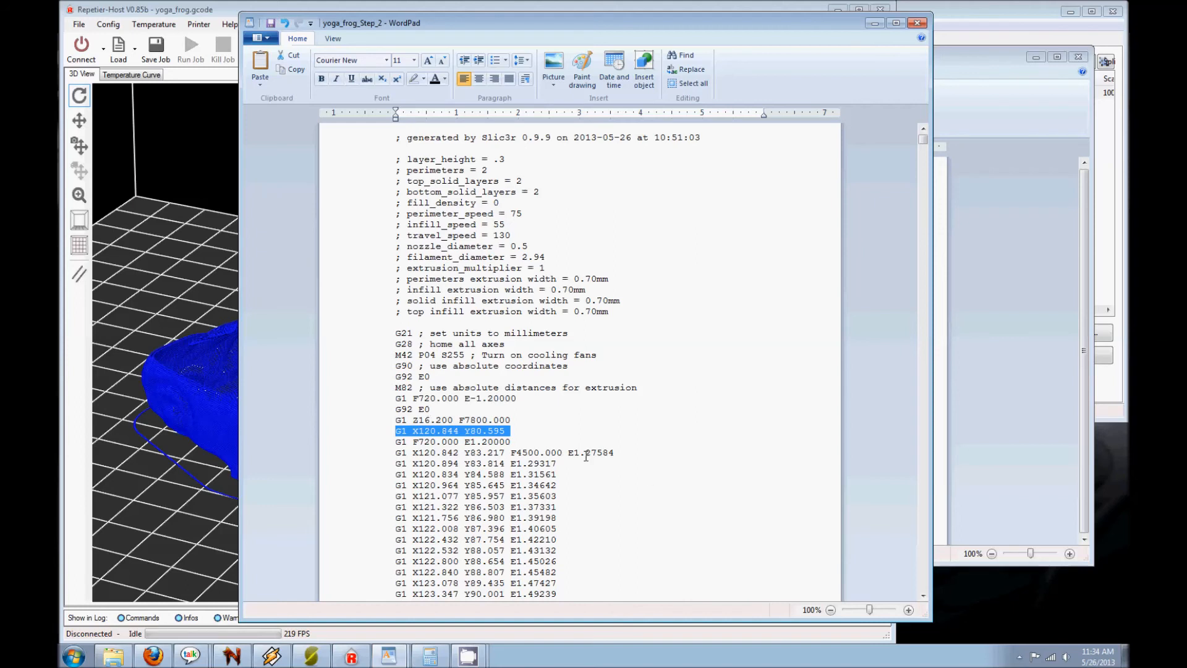
mouse_move(519, 470)
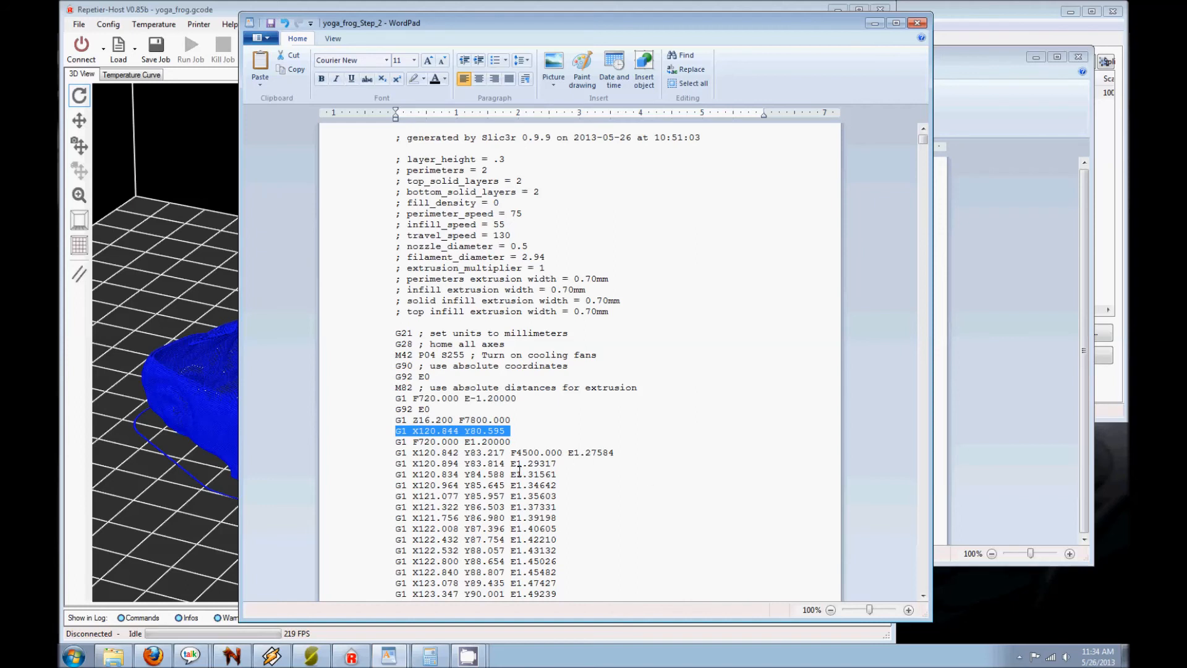
click(606, 506)
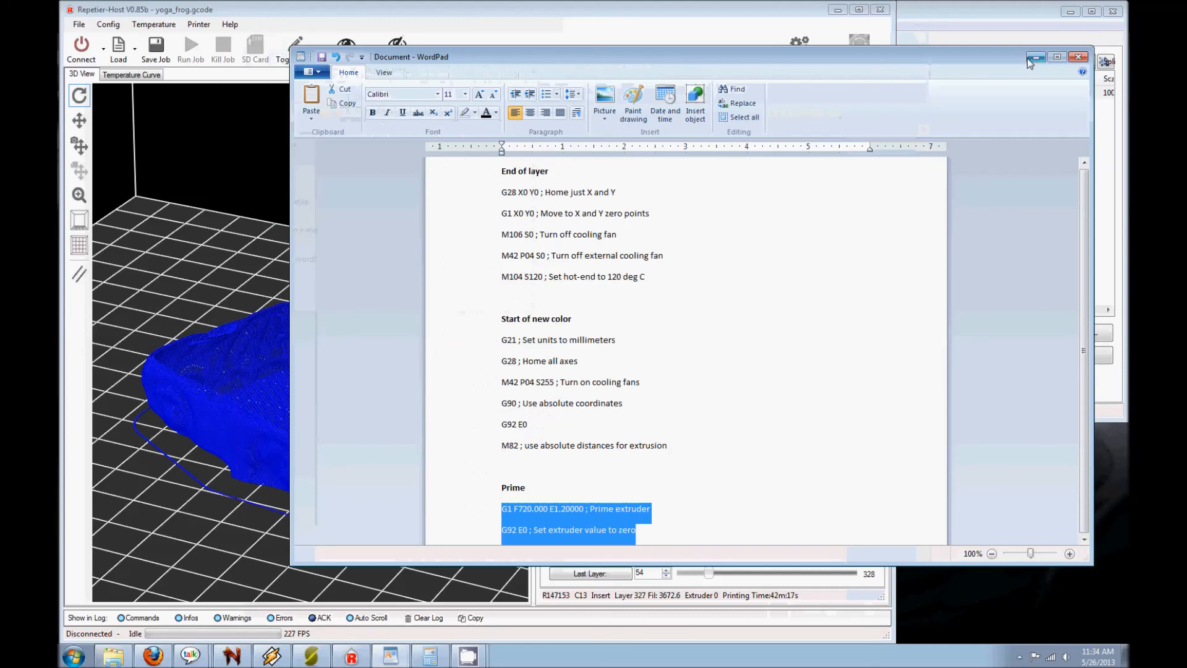
click(1078, 57)
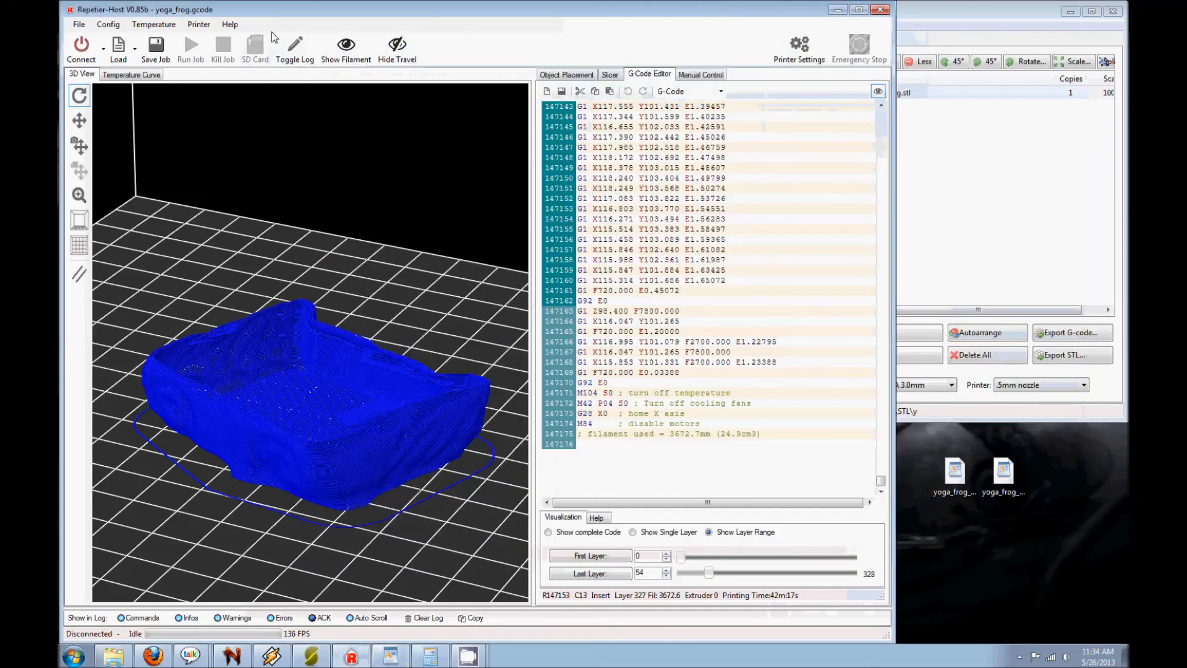
Load yoga_frog_Step_1 from the Desktop to preview the frog's base part.
click(78, 23)
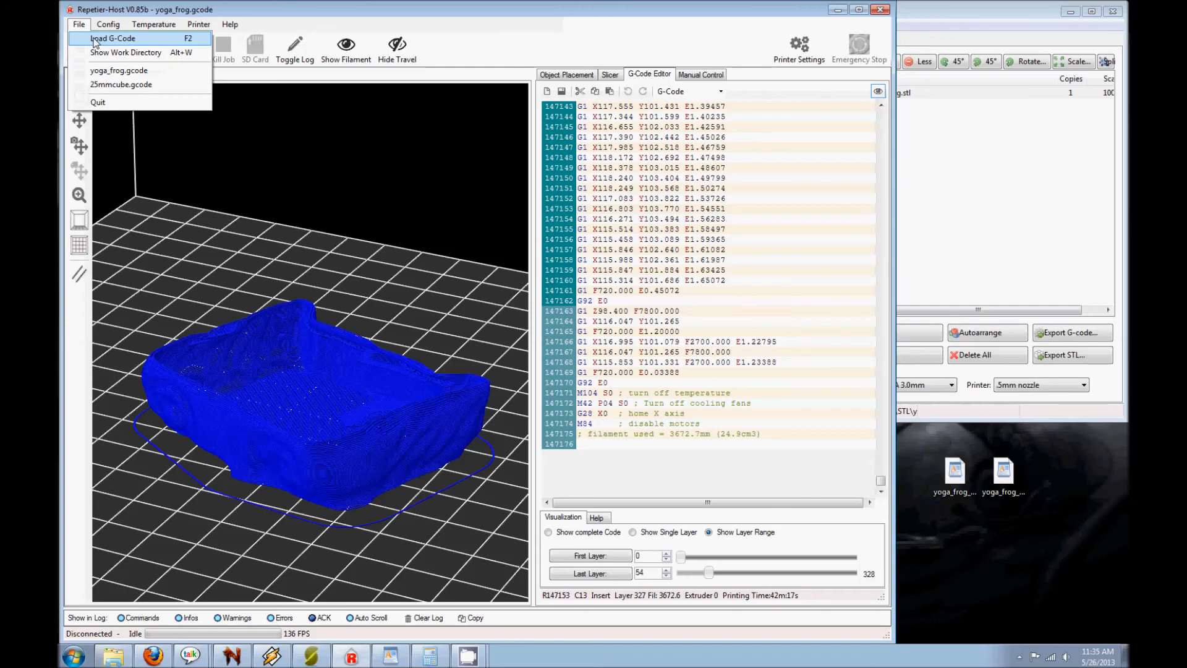
click(112, 38)
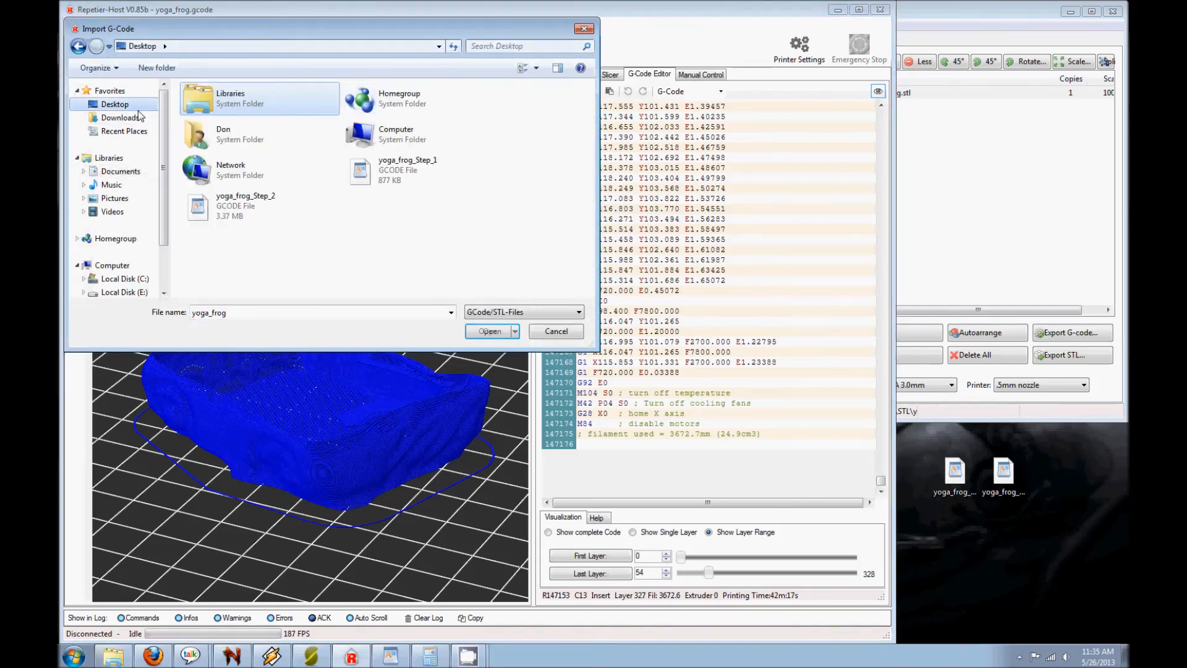
click(407, 170)
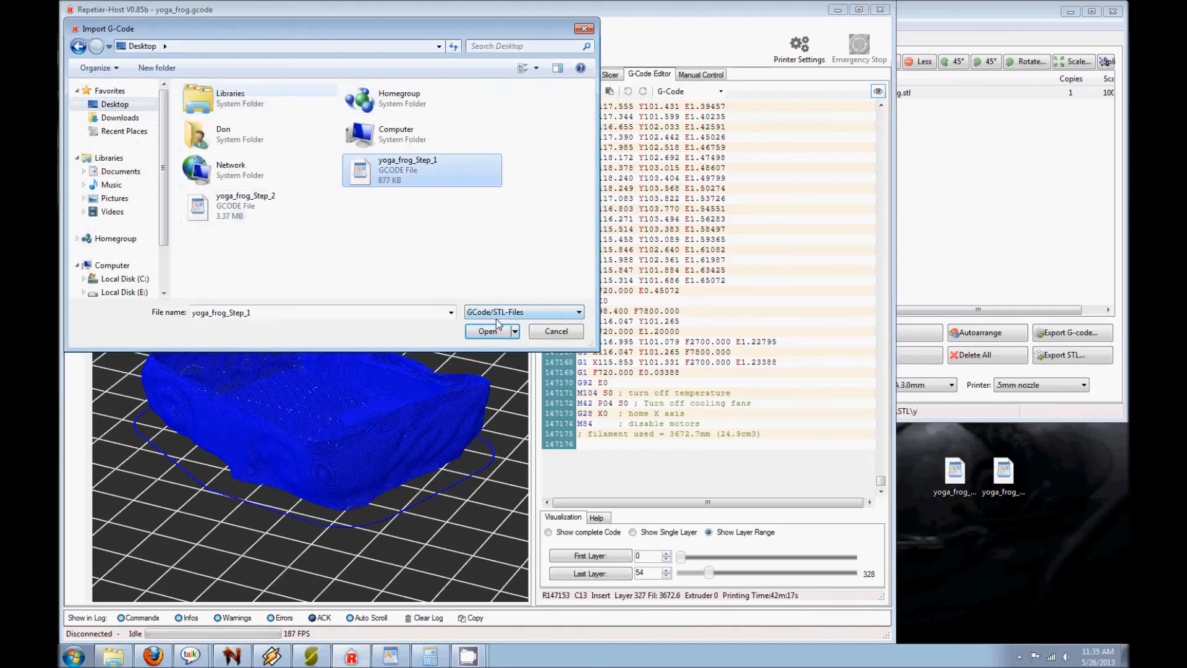
click(488, 331)
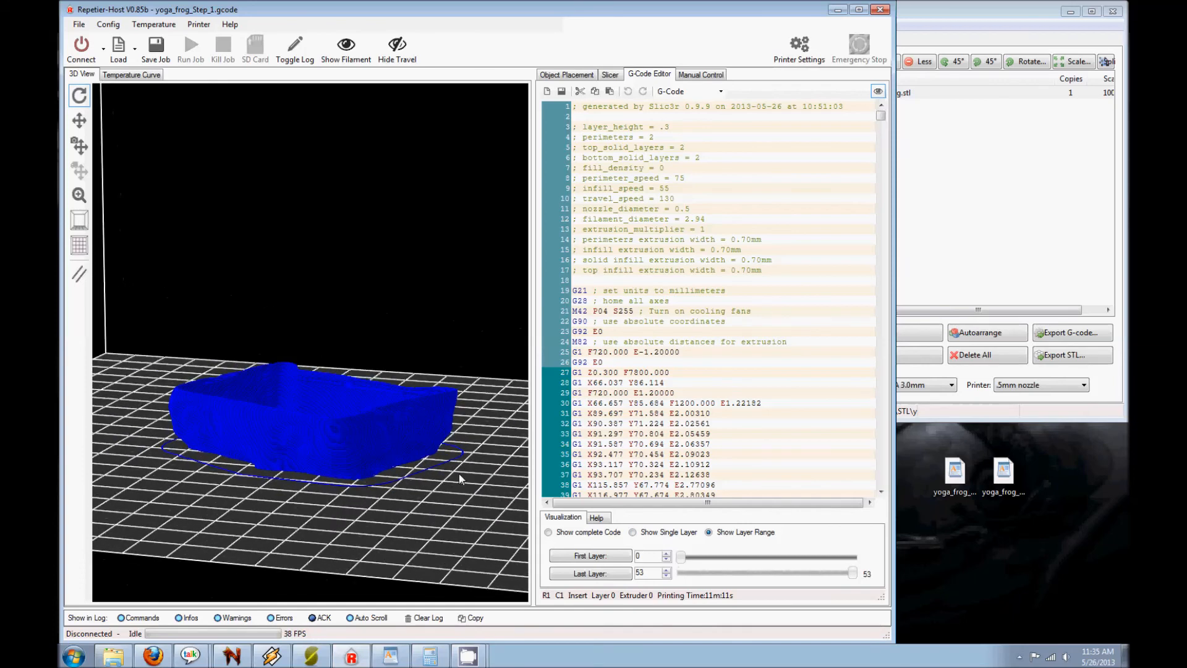
mouse_move(235, 370)
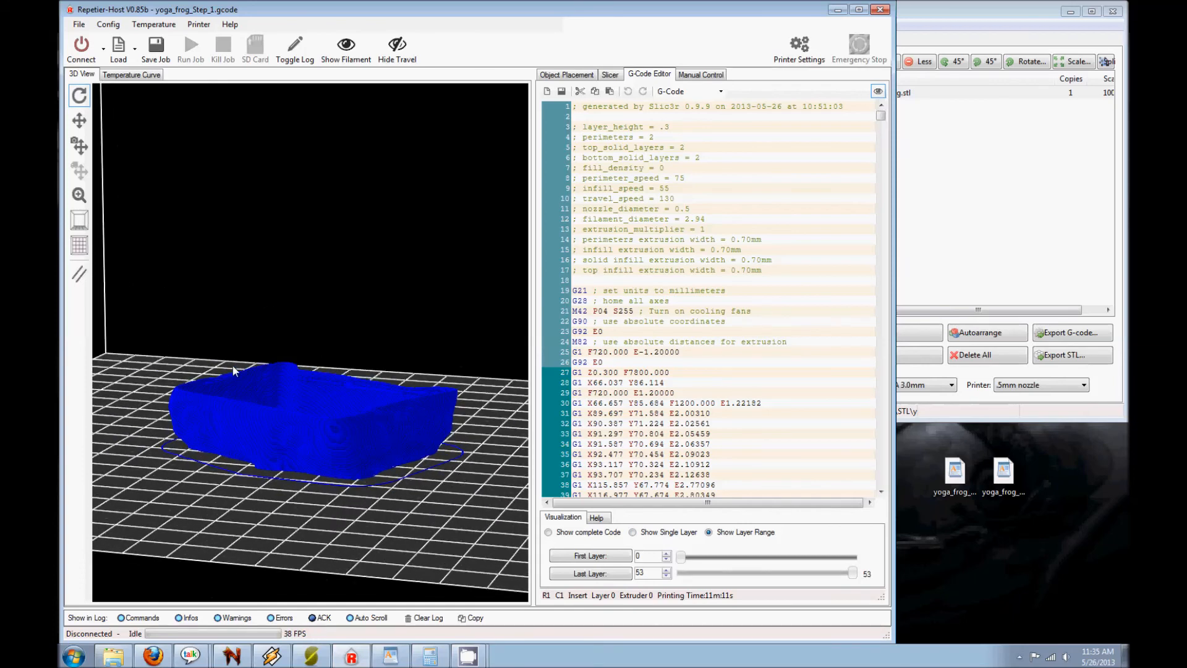
Check Step 1 ends with the end-of-layer script, then load yoga_frog_Step_2.
scroll(down, 3)
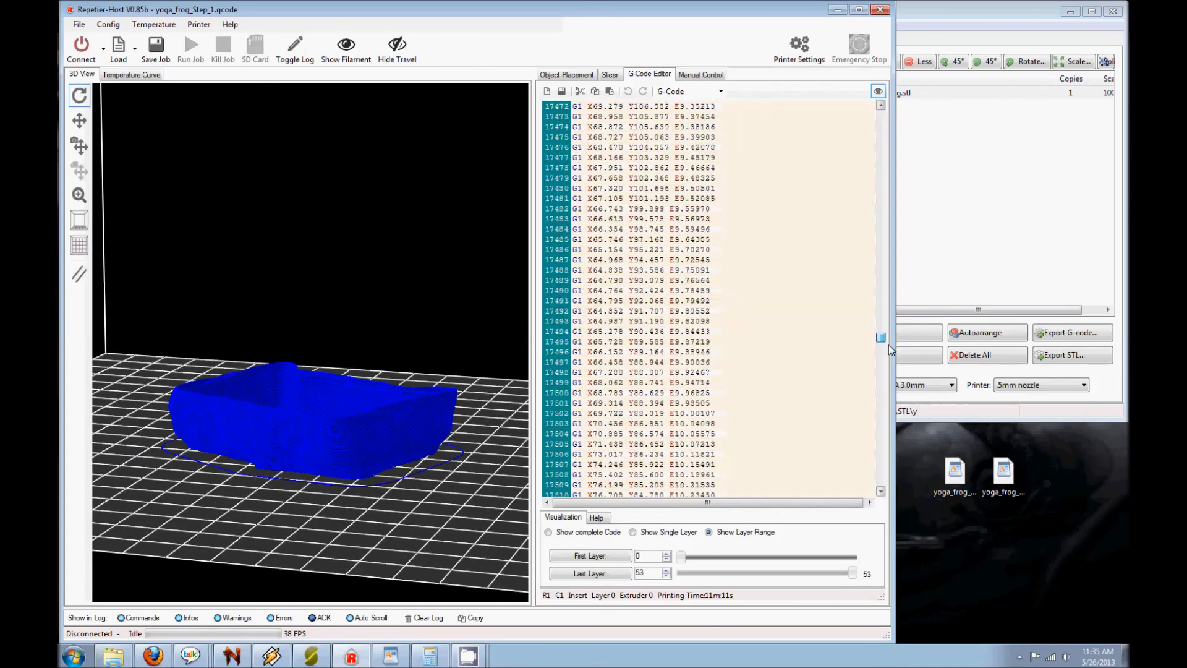
scroll(down, 3)
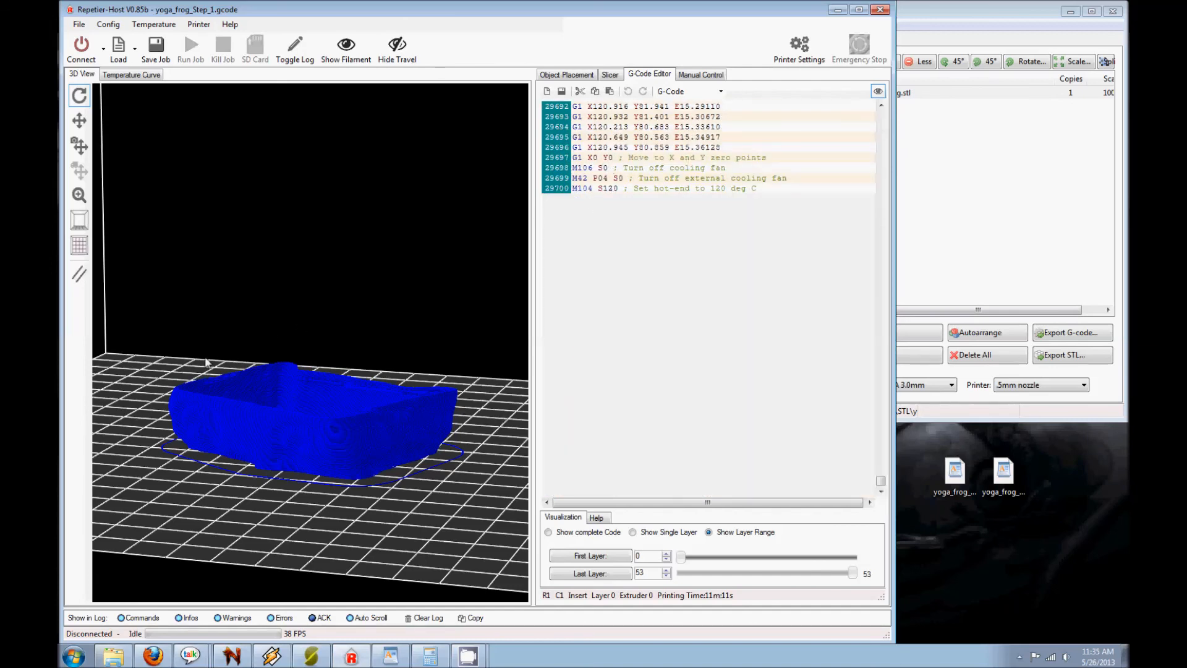
mouse_move(467, 247)
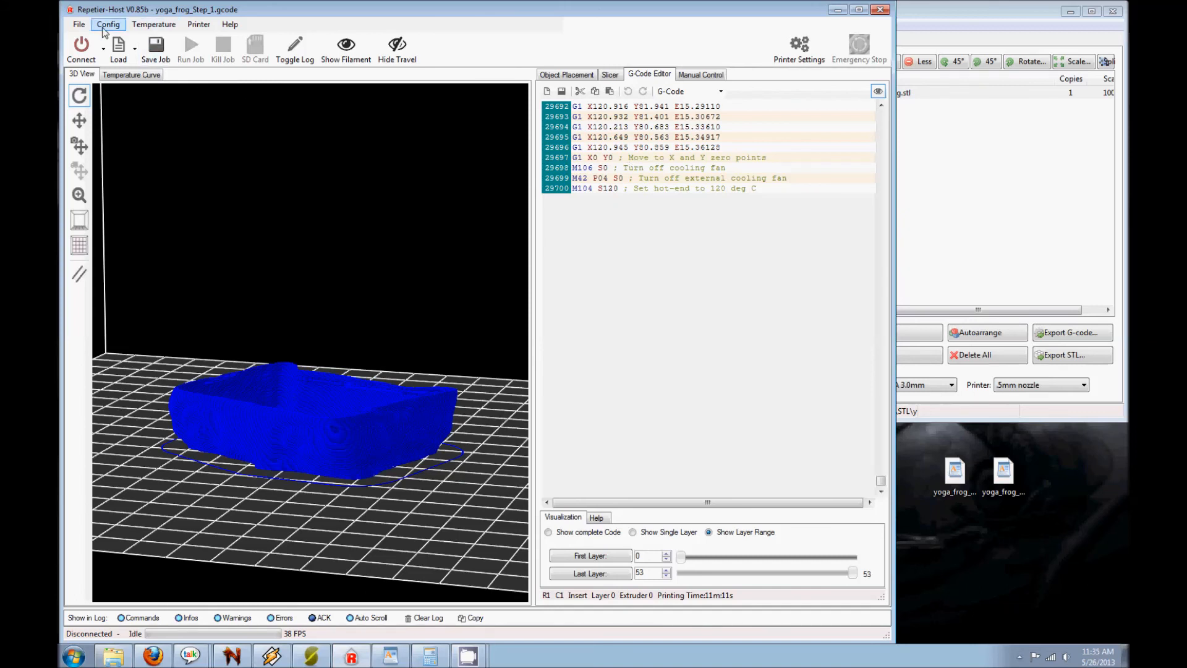
mouse_move(80, 25)
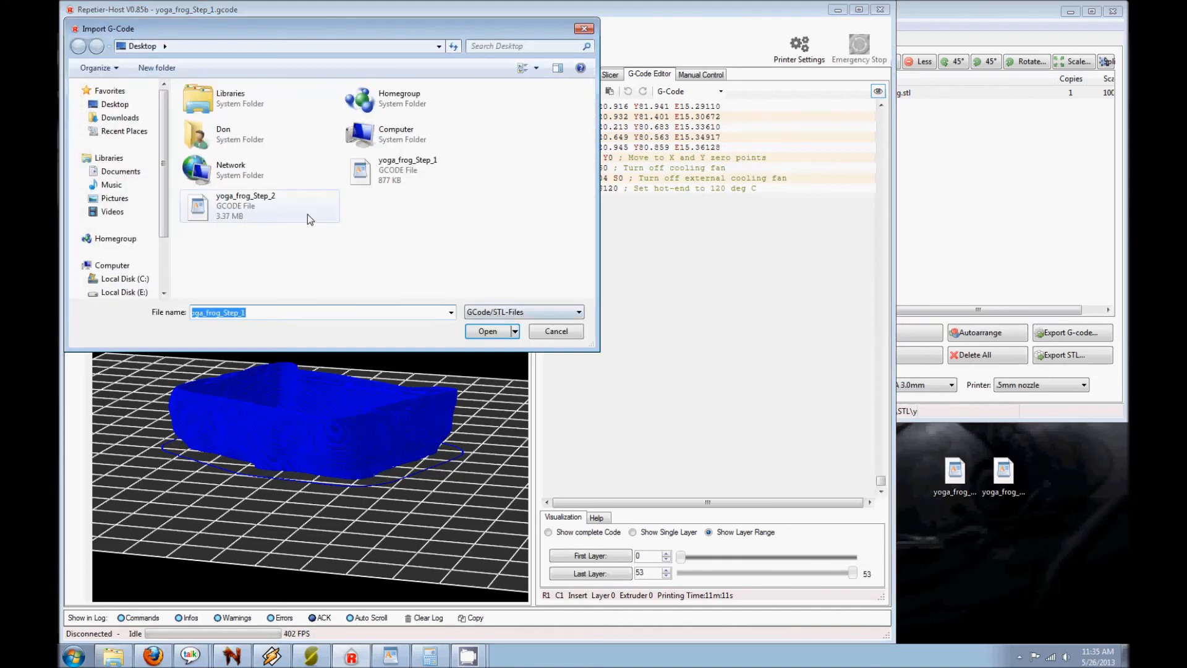
click(487, 332)
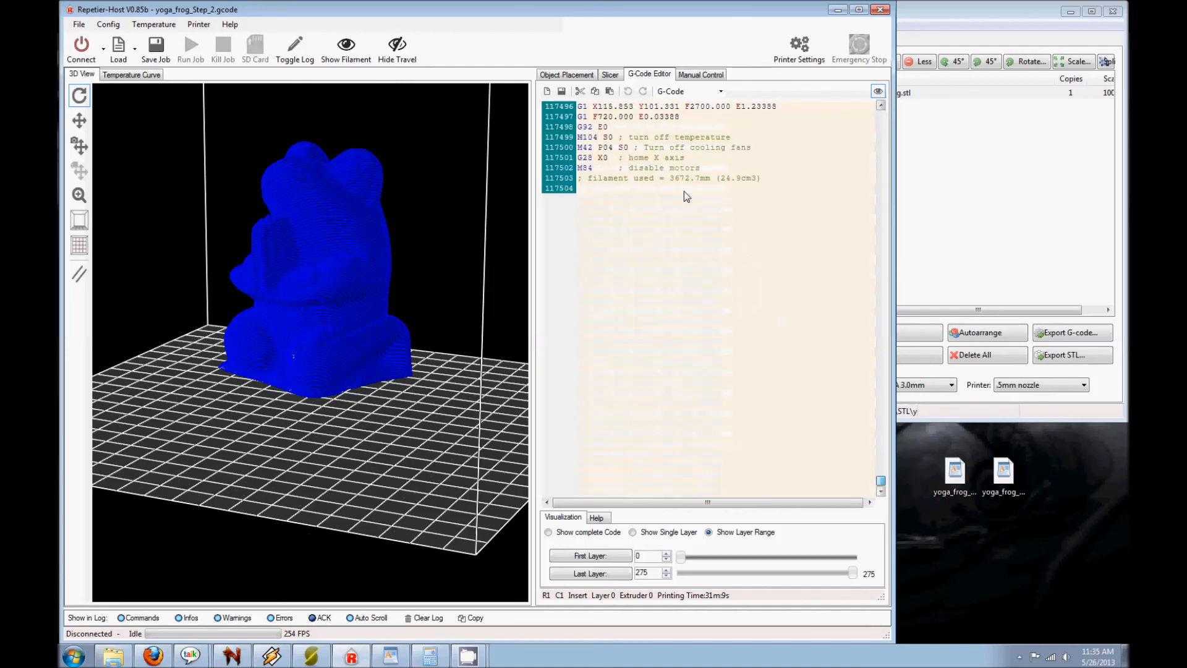
mouse_move(462, 253)
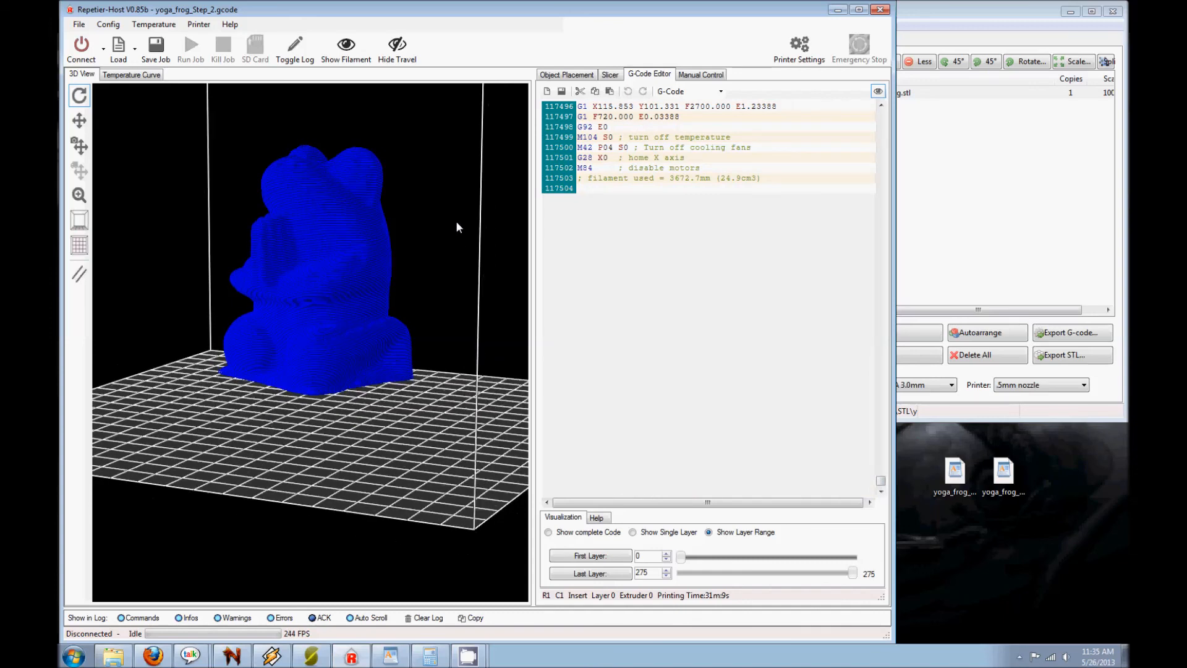
Orbit the frog's upper-body preview to view another side.
drag(456, 228, 377, 190)
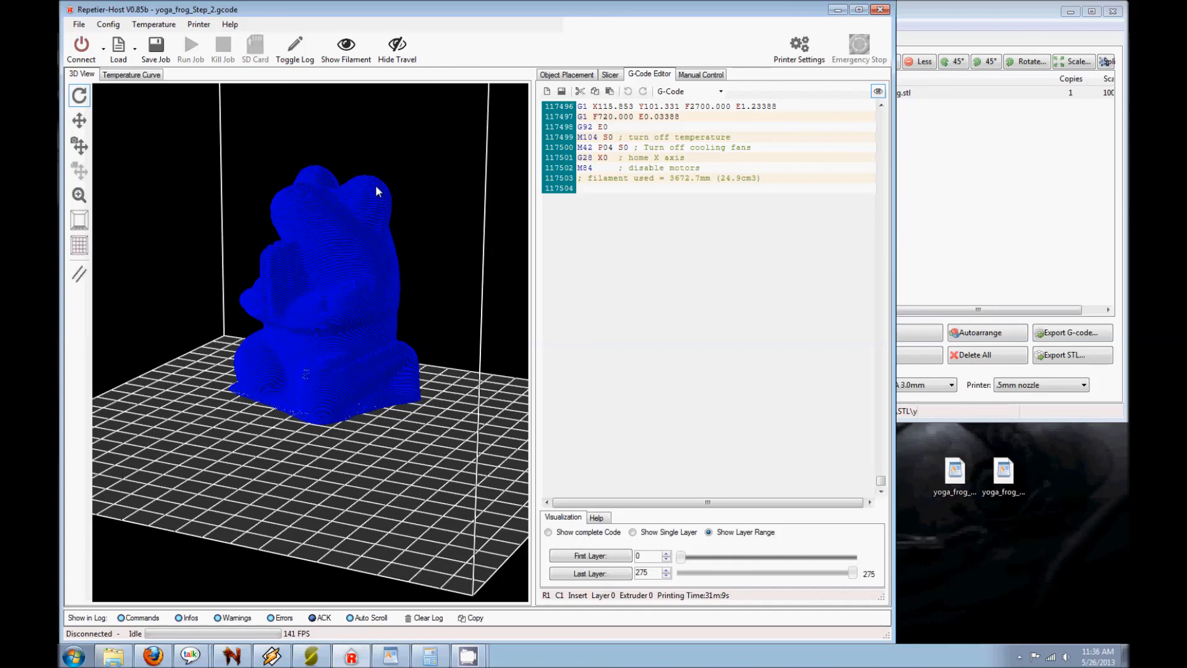
mouse_move(954, 535)
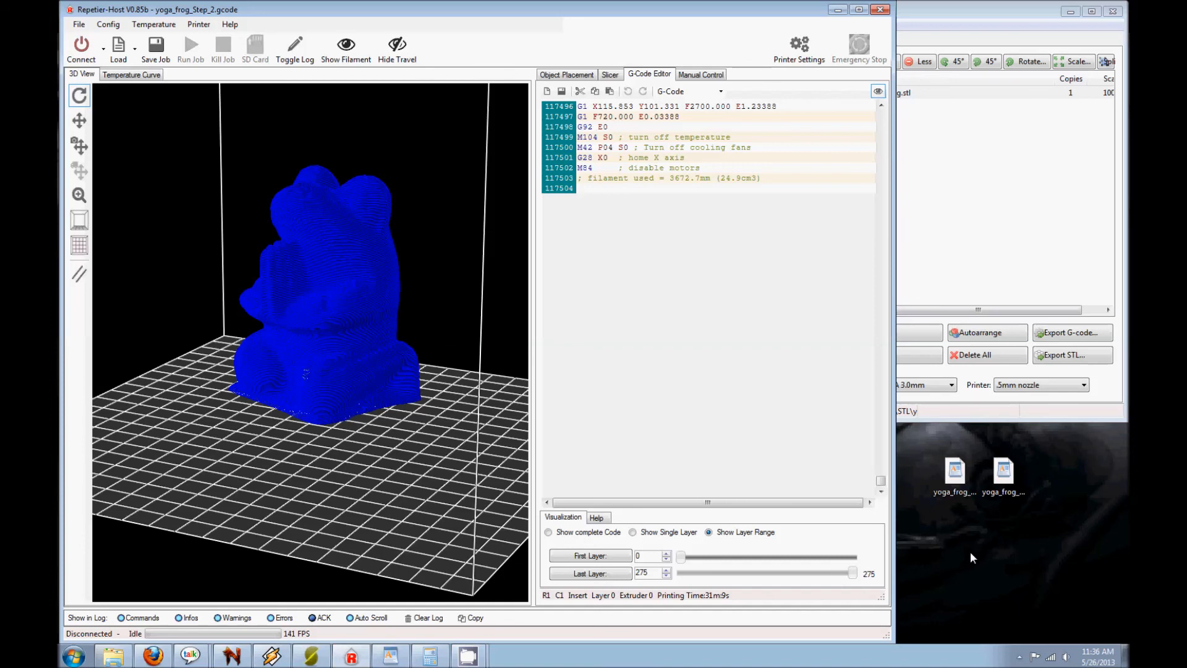
mouse_move(592, 237)
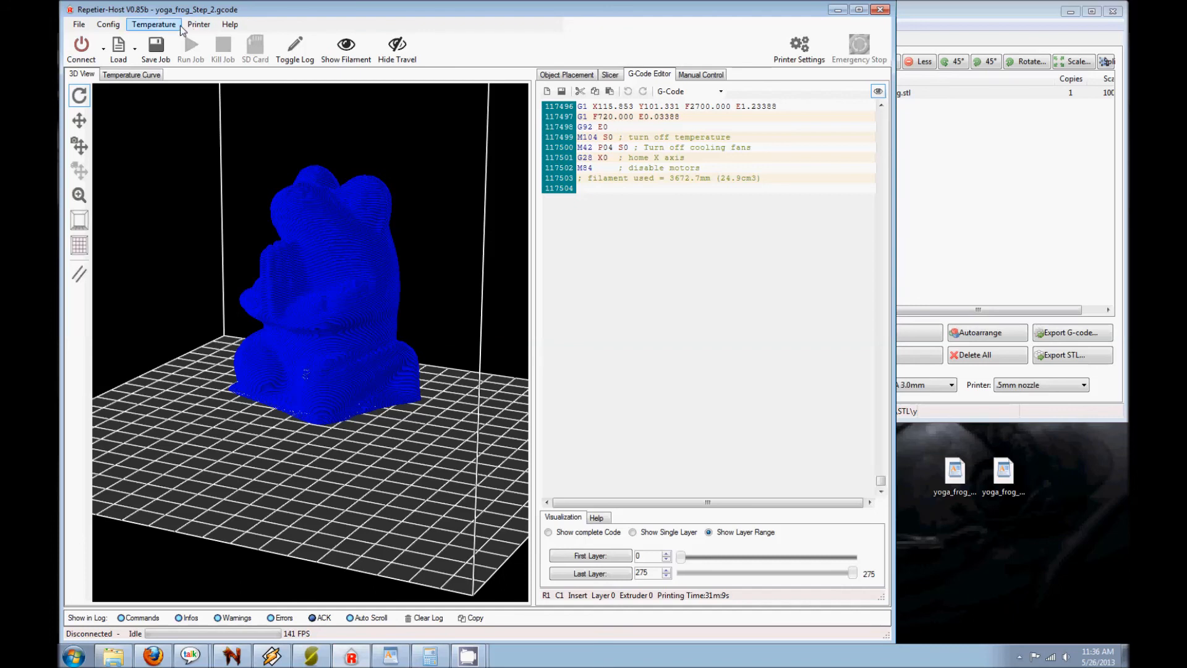
mouse_move(268, 16)
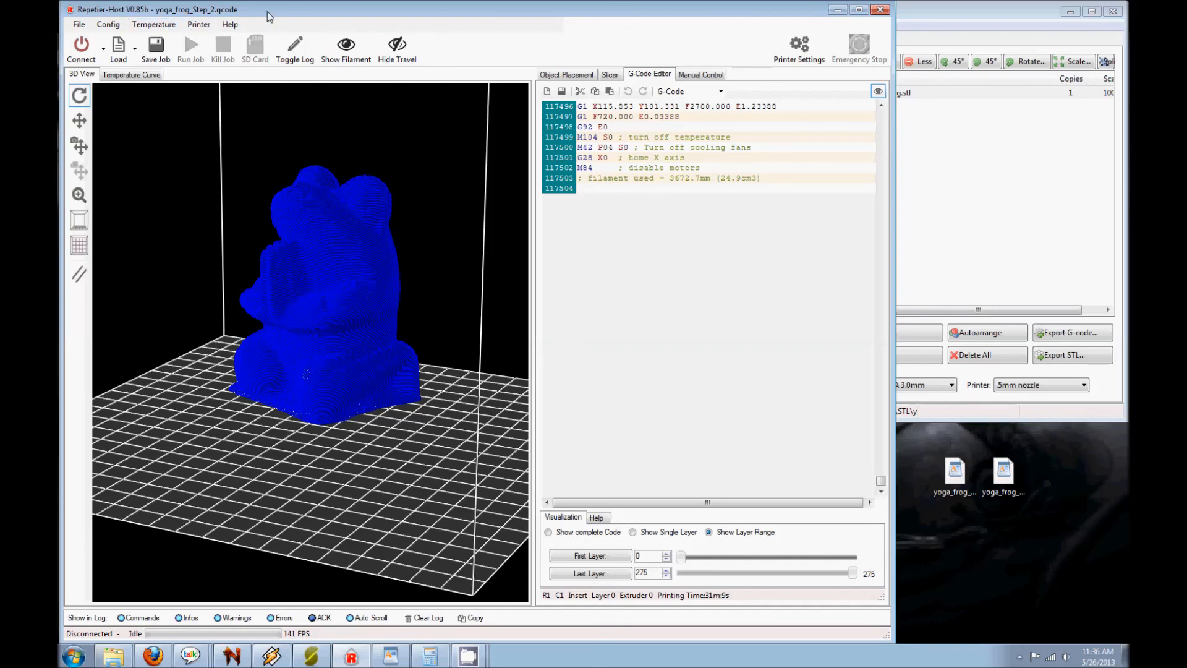
mouse_move(153, 25)
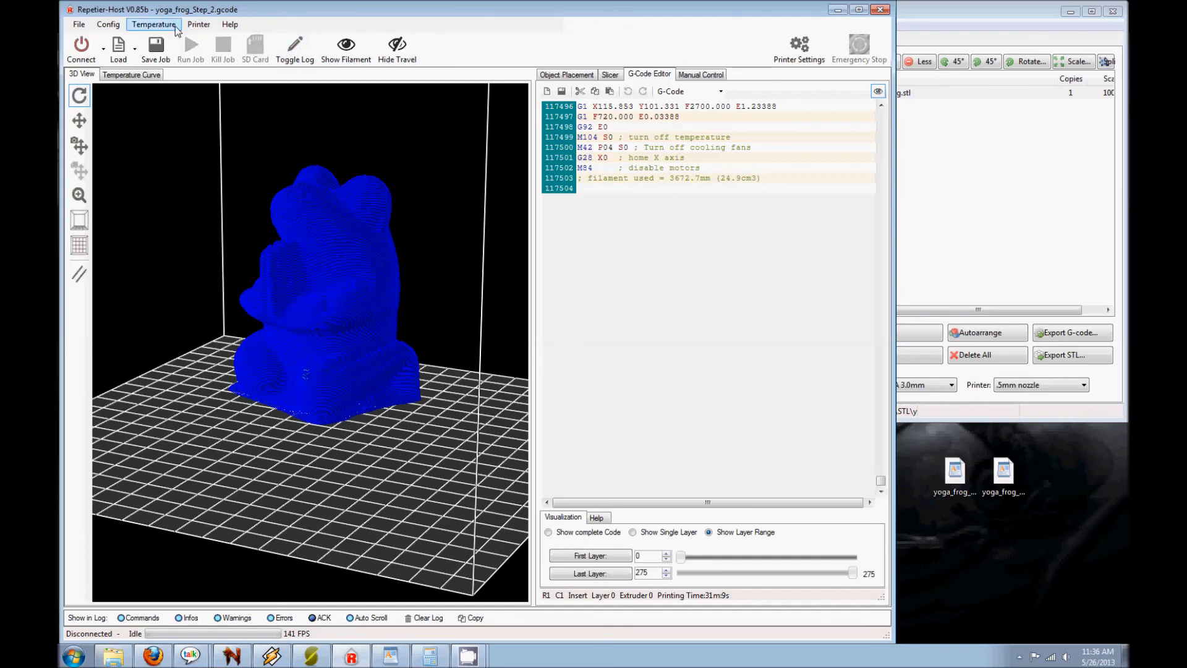
mouse_move(198, 25)
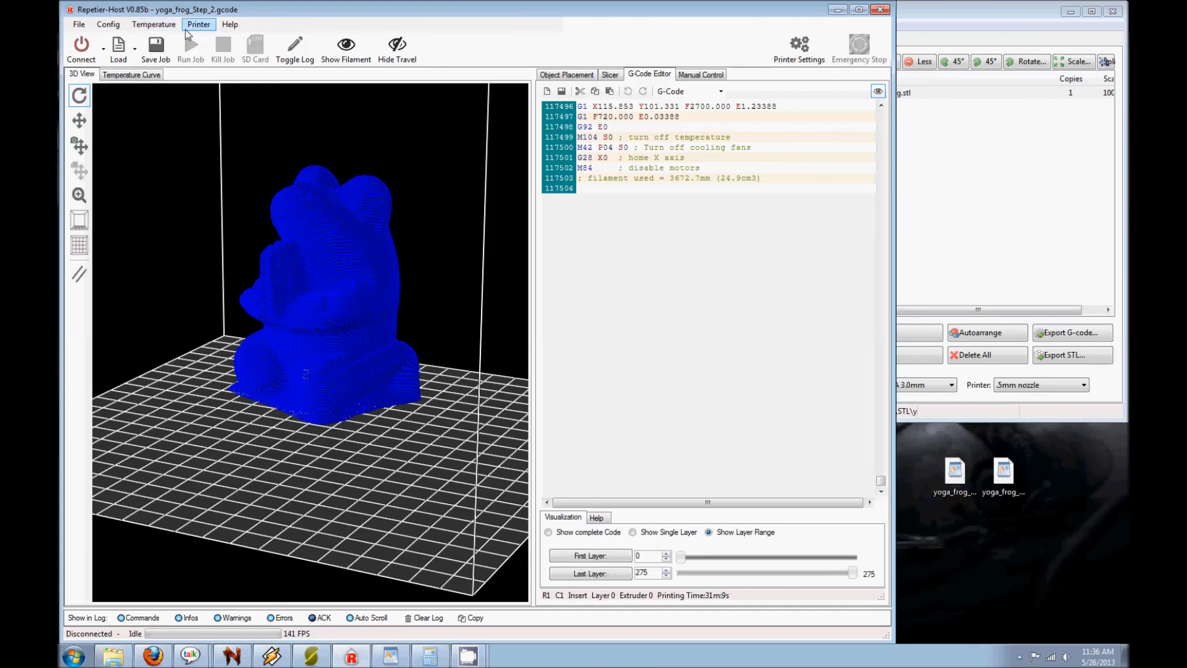